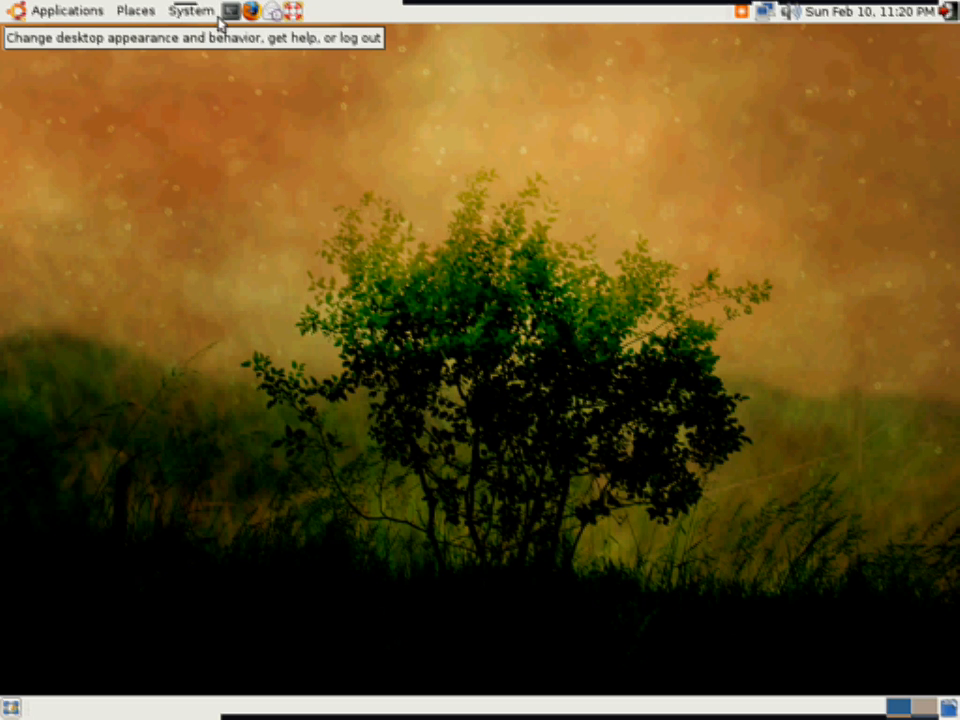
Launch Synaptic Package Manager from System > Administration.
click(192, 12)
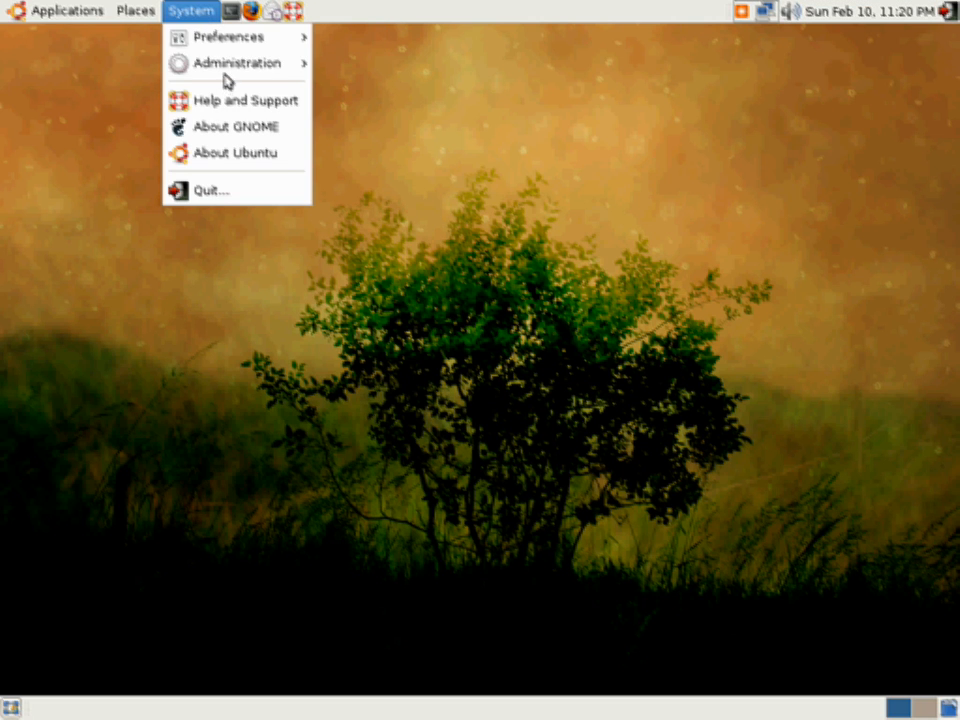
mouse_move(236, 62)
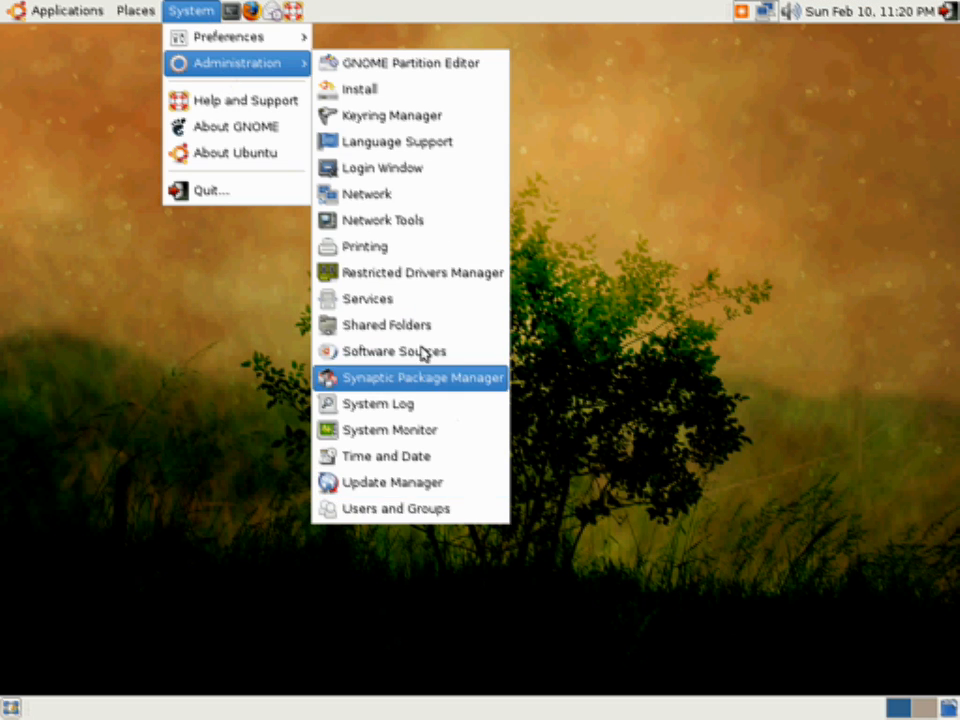
click(420, 376)
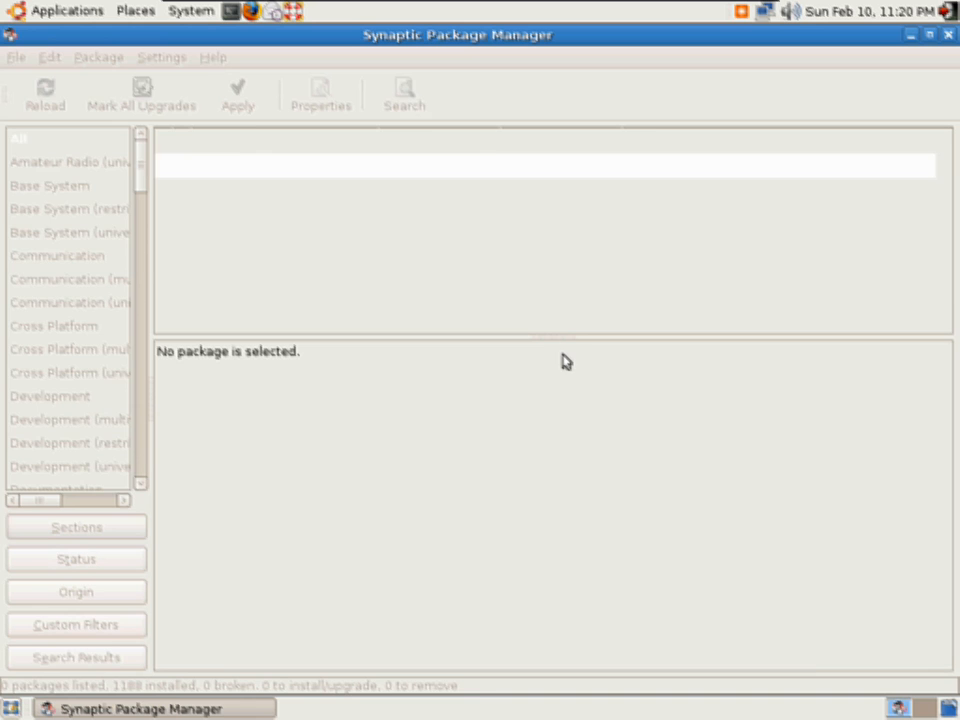
Search Synaptic for NFS packages.
click(404, 94)
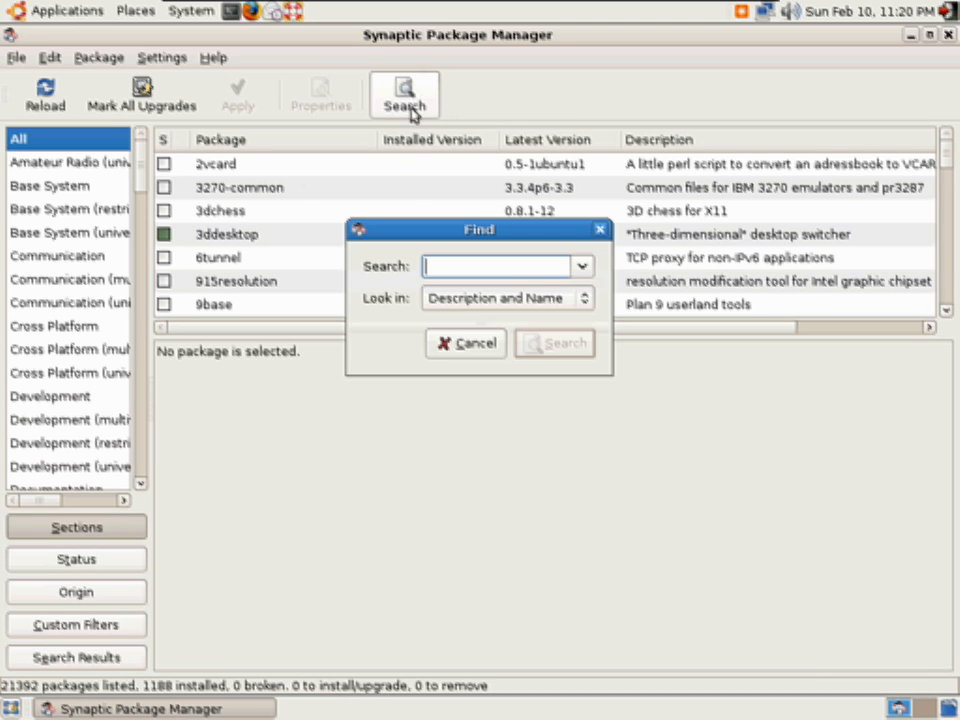
text(NFS)
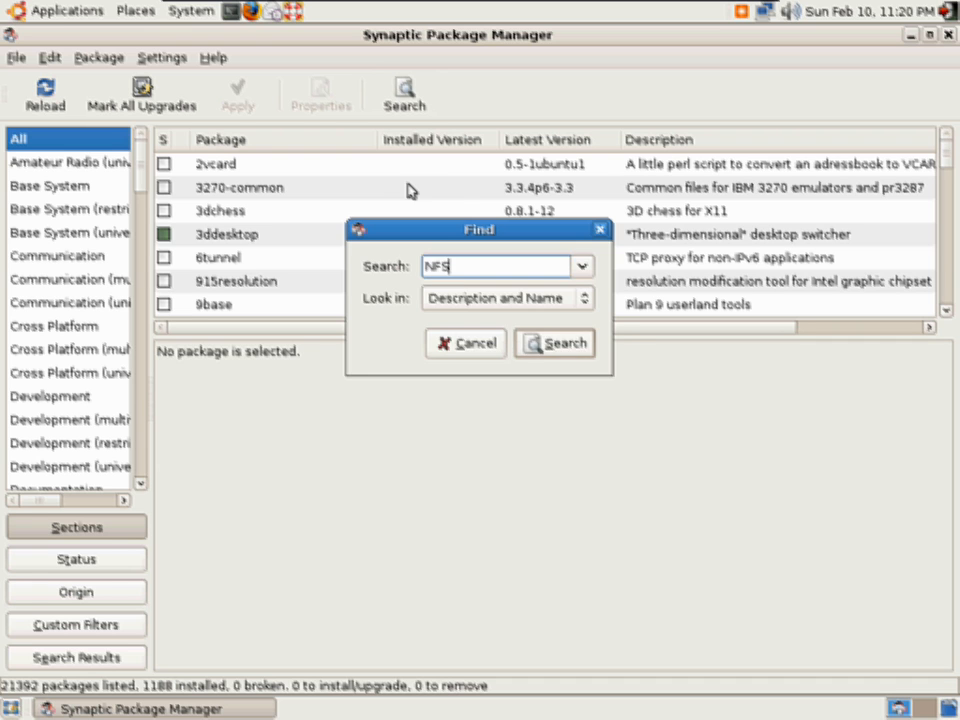
click(554, 344)
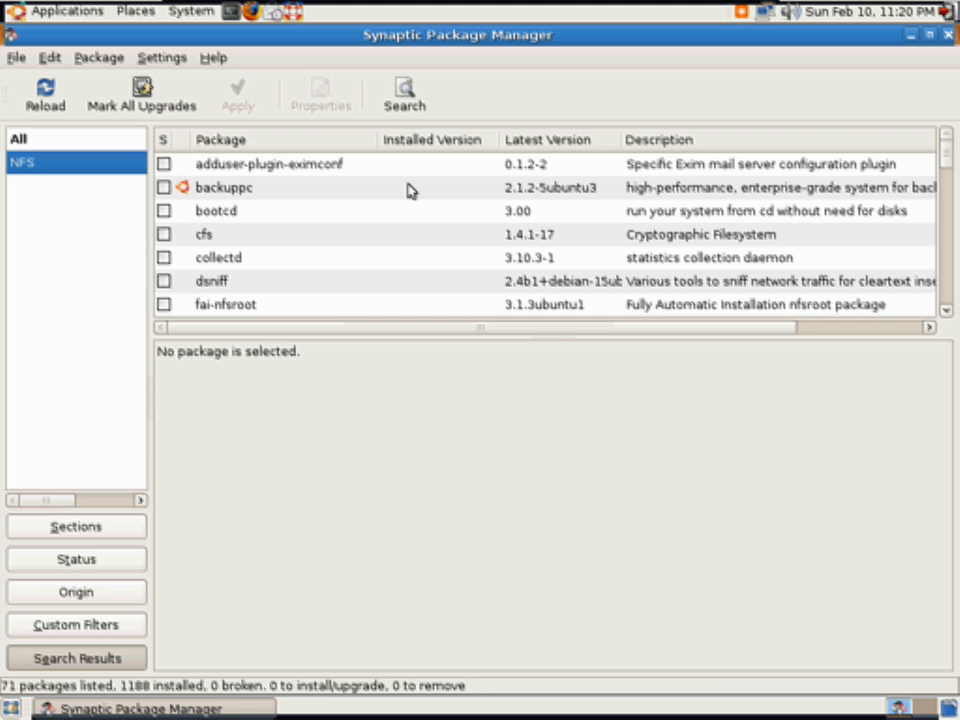
Mark nfs-common for installation, accepting its required dependencies.
click(210, 280)
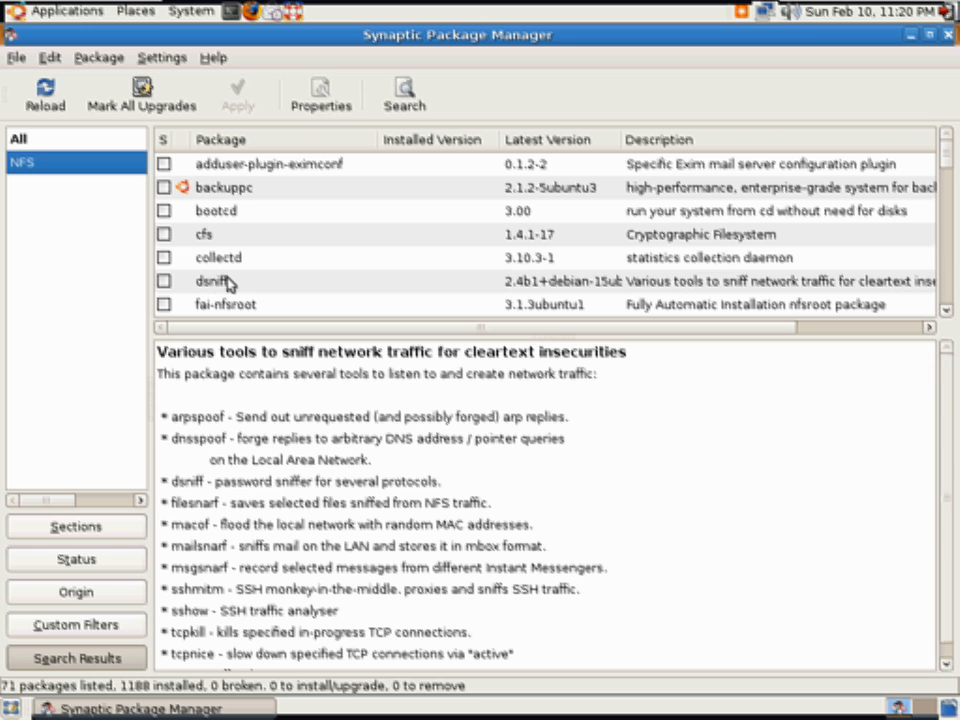
scroll(down, 3)
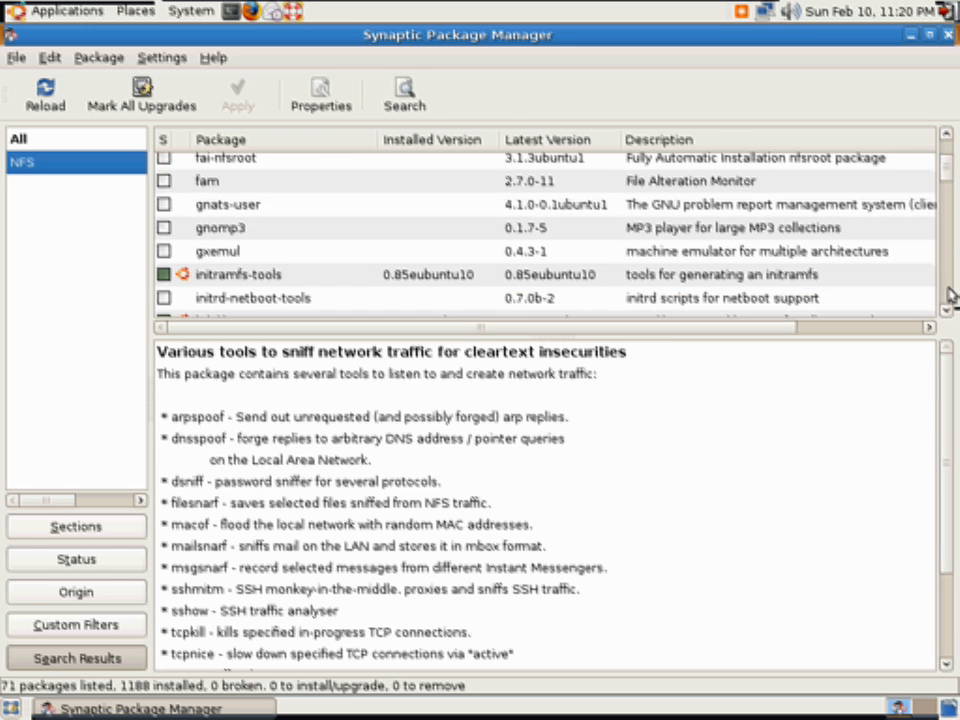
scroll(down, 3)
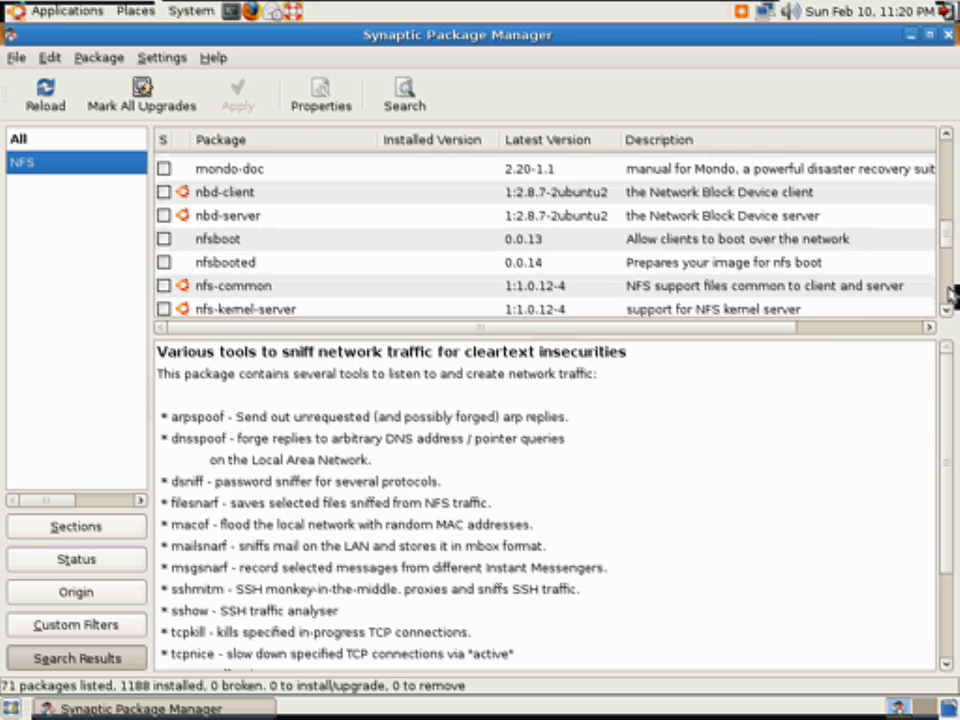
scroll(down, 3)
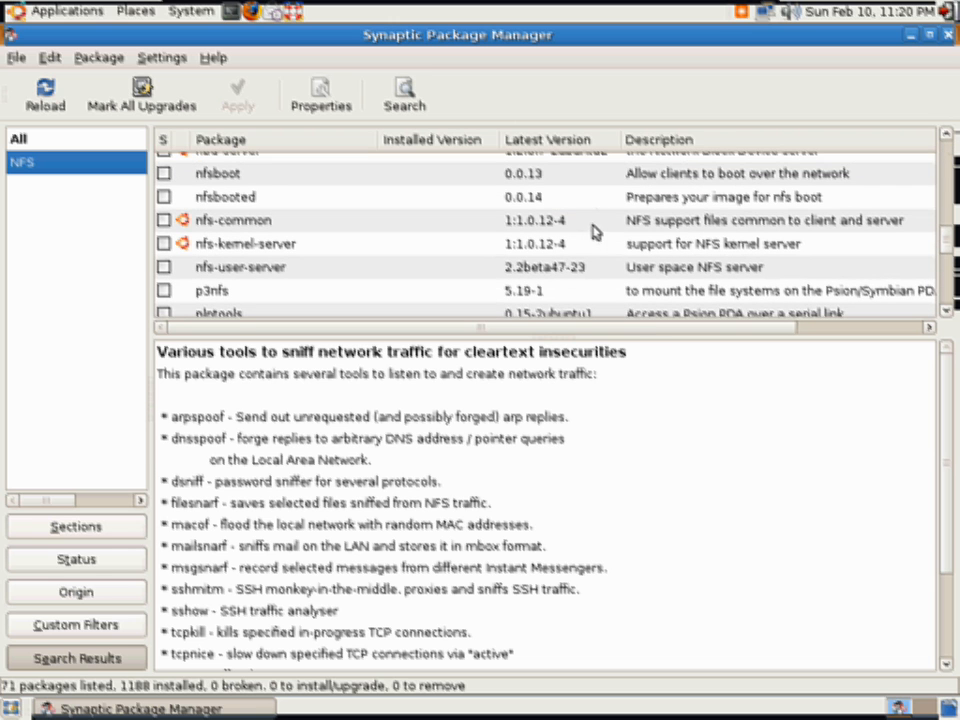
right_click(230, 220)
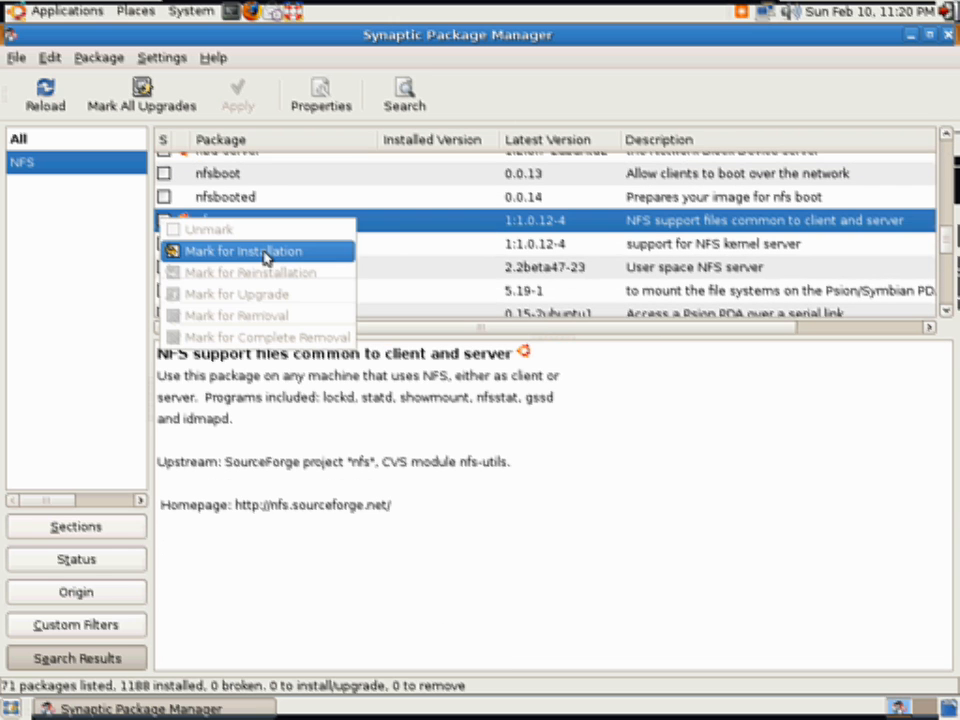
click(244, 252)
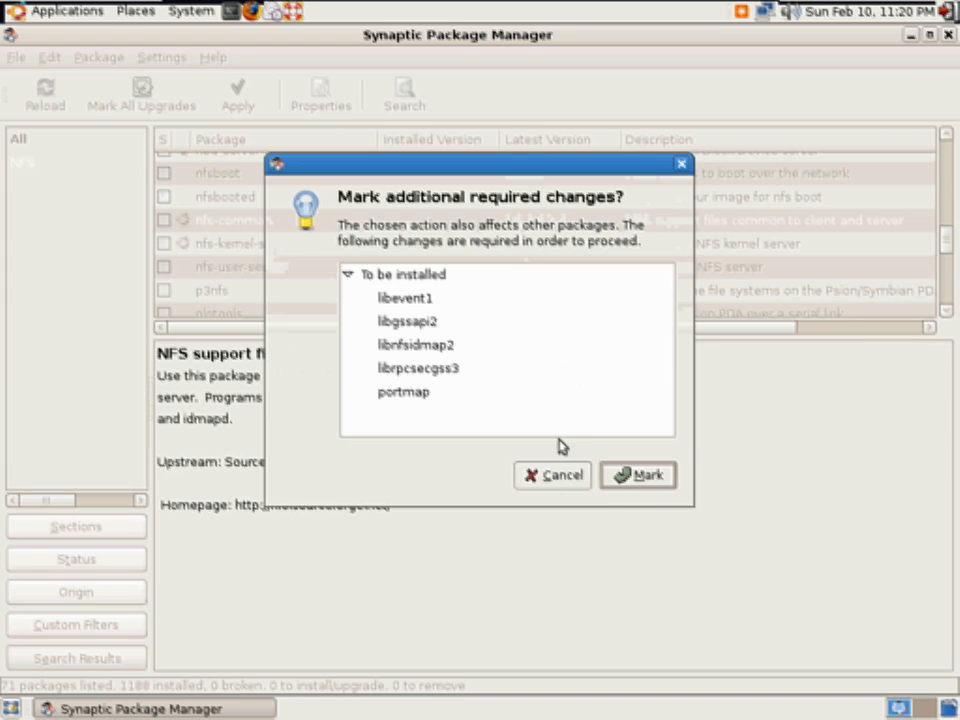
click(636, 476)
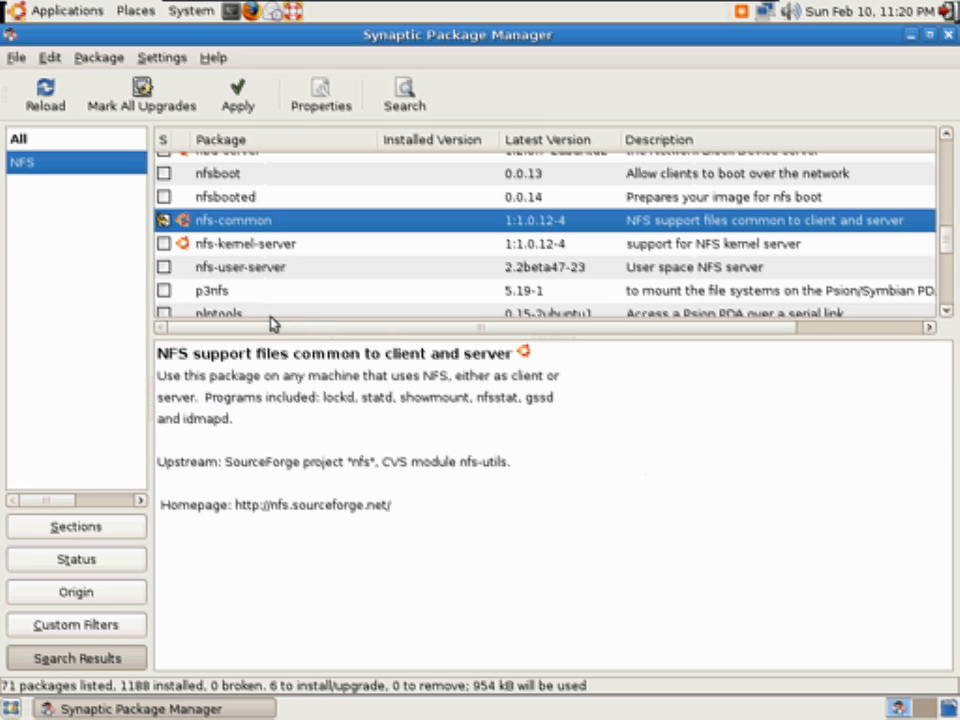
mouse_move(246, 270)
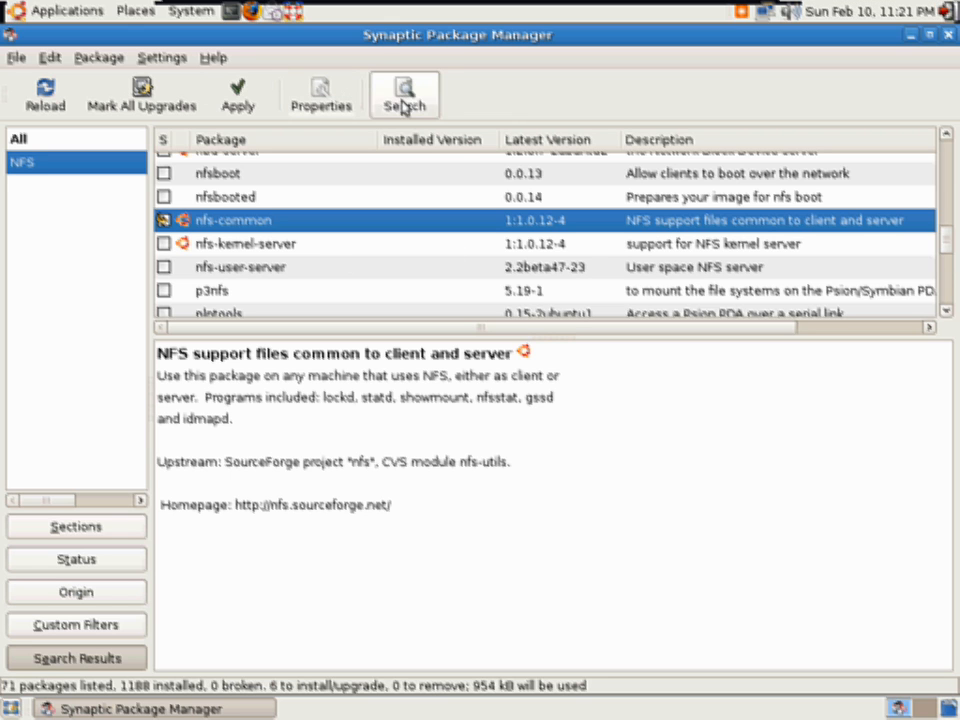
Search Synaptic for samba packages.
click(404, 94)
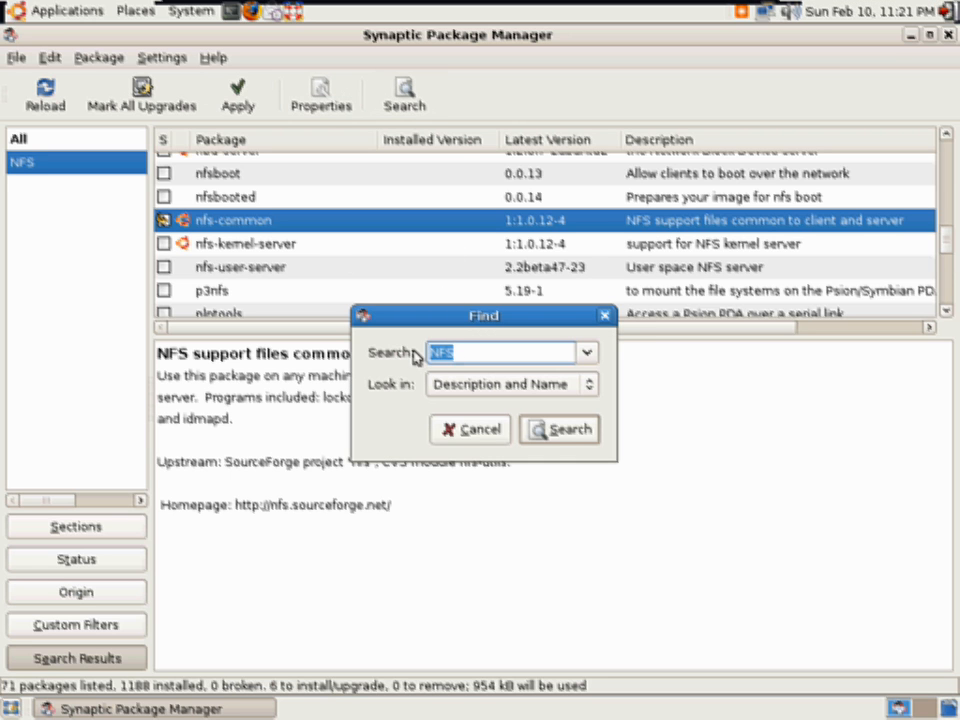
text(s)
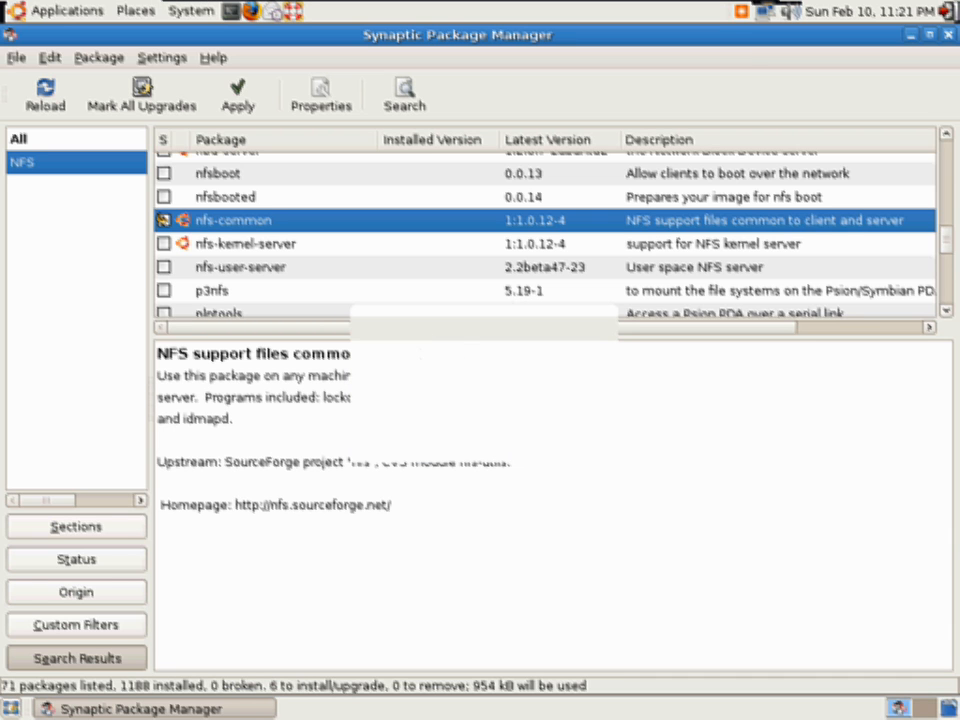
mouse_move(516, 292)
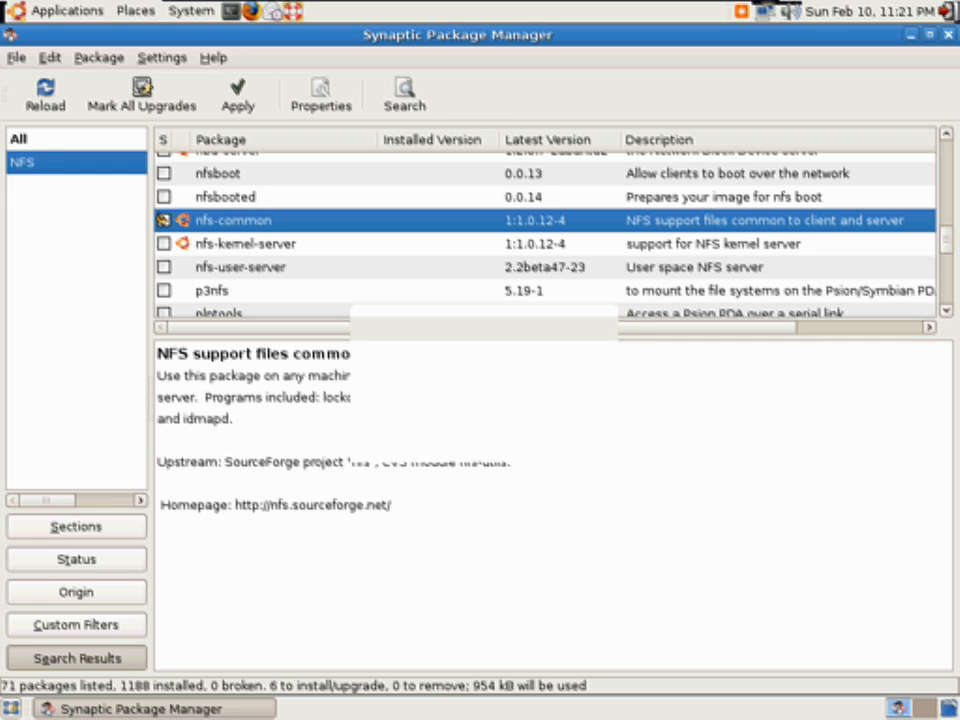
click(30, 186)
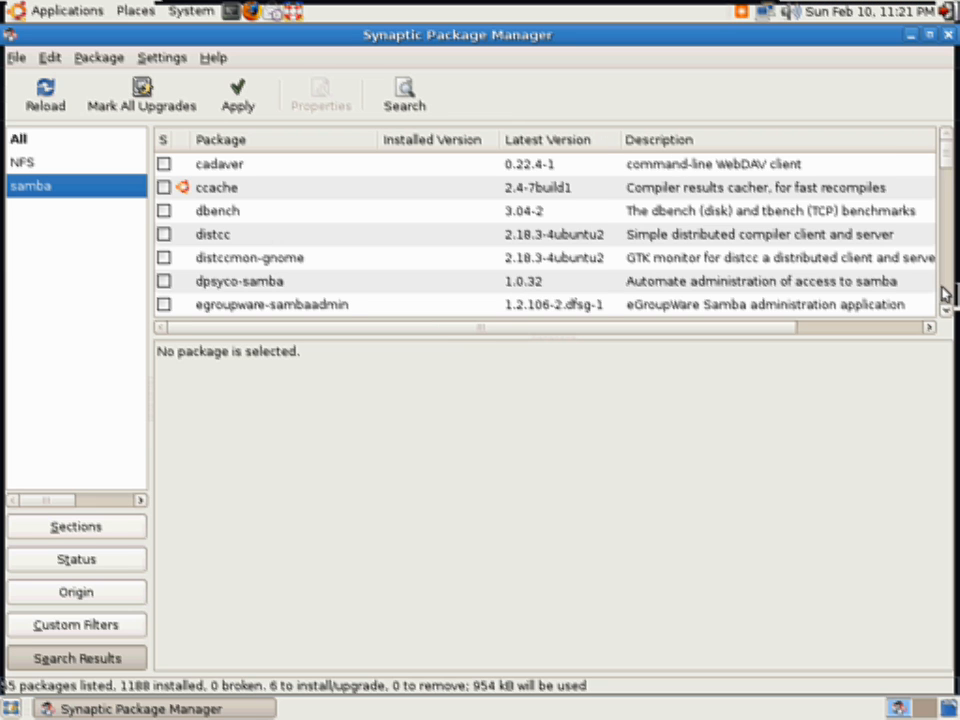
scroll(down, 3)
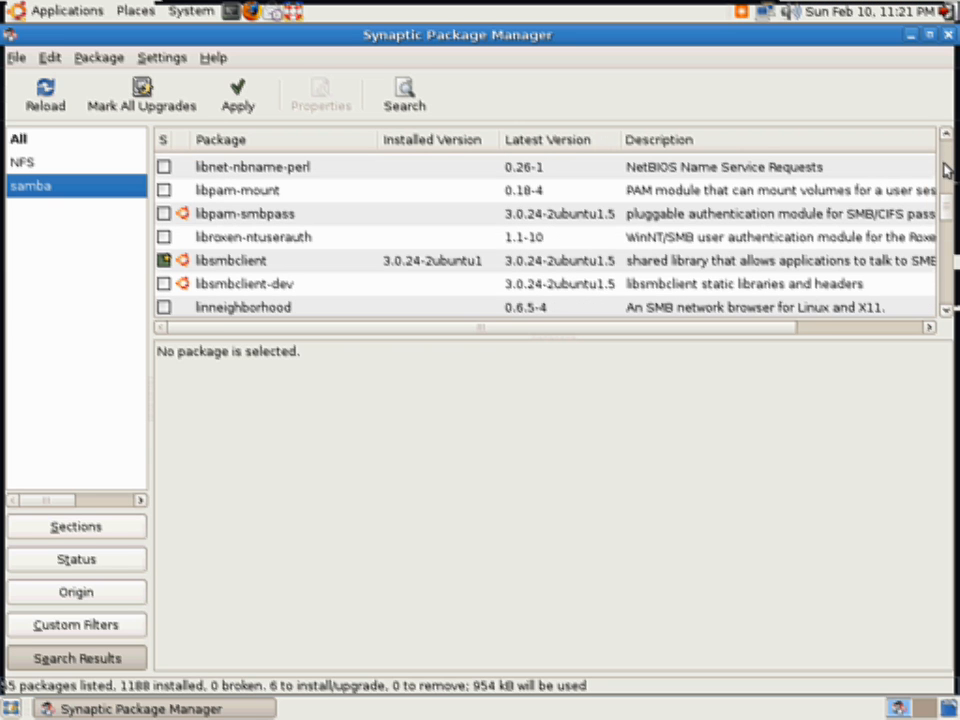
scroll(down, 3)
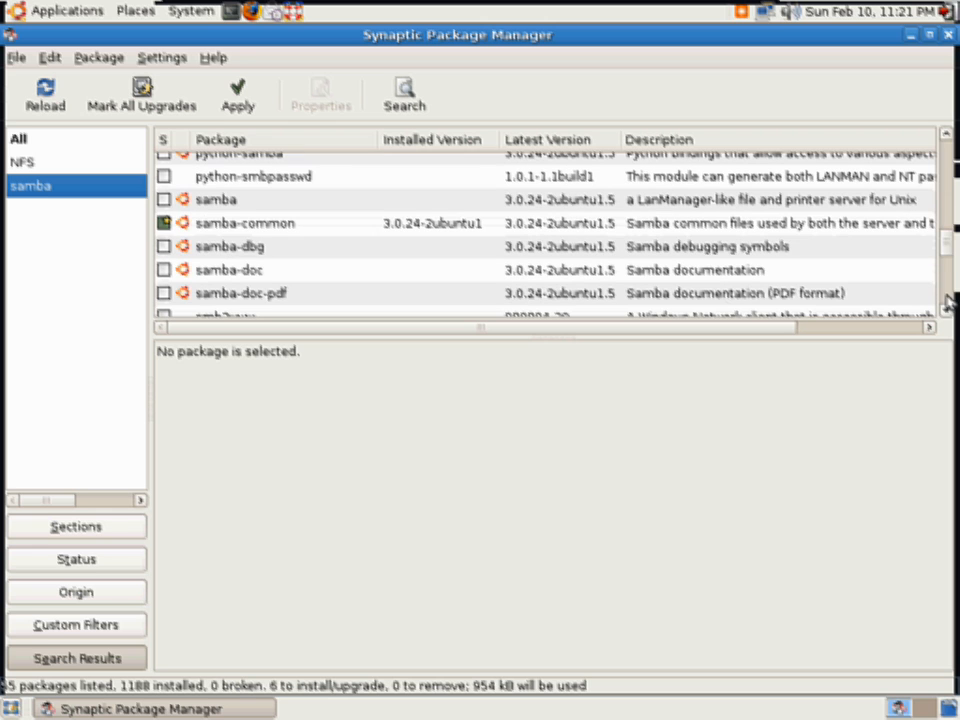
mouse_move(184, 204)
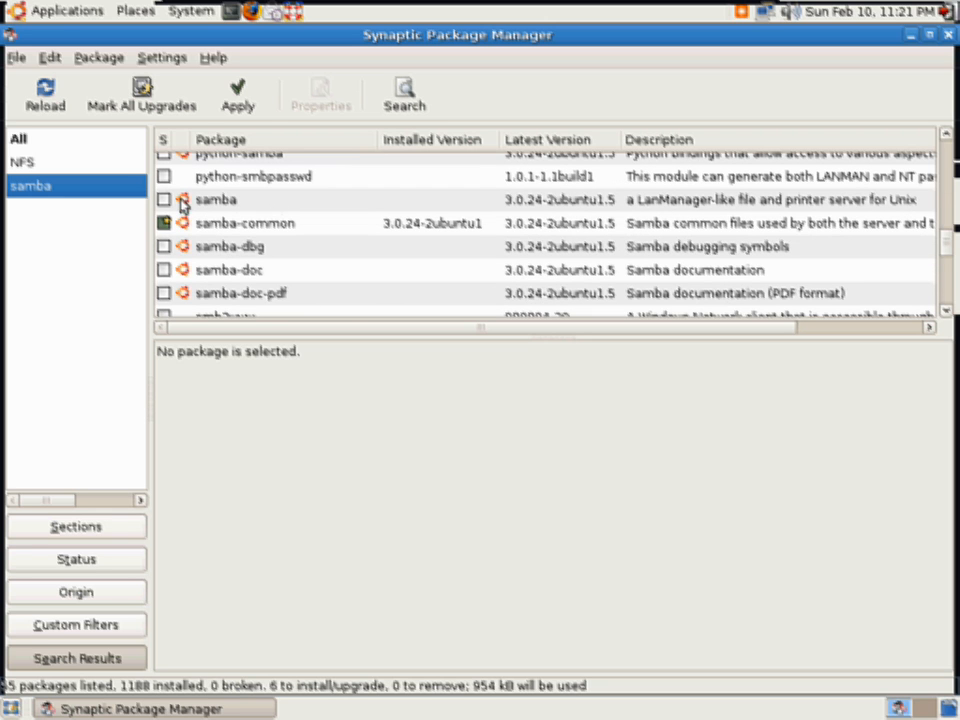
Mark samba for installation, upgrading samba-common and smbclient.
right_click(216, 200)
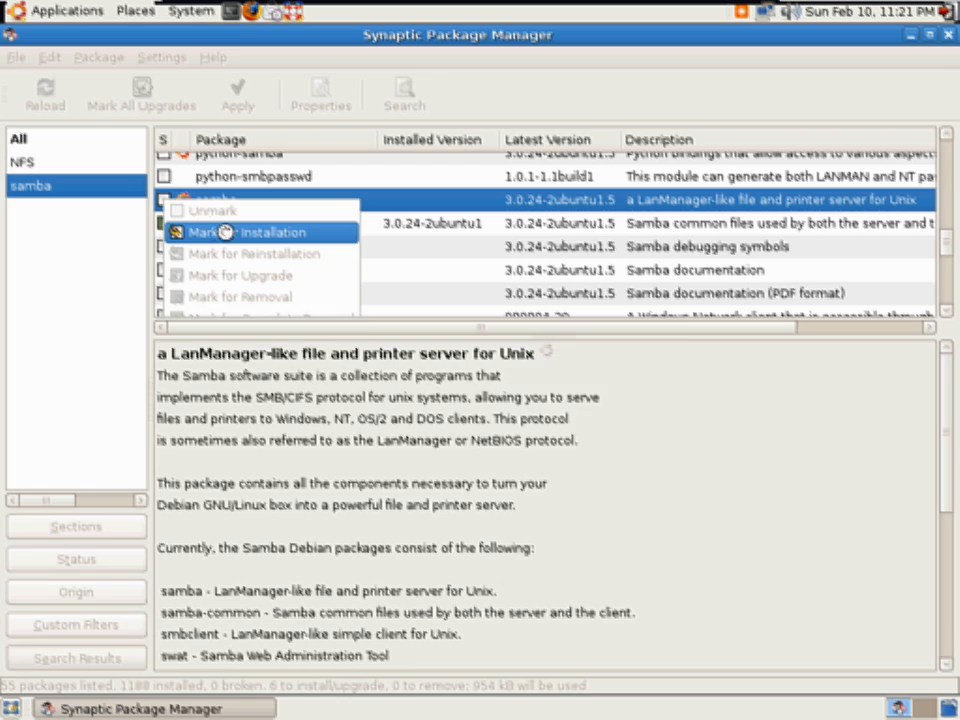
click(238, 232)
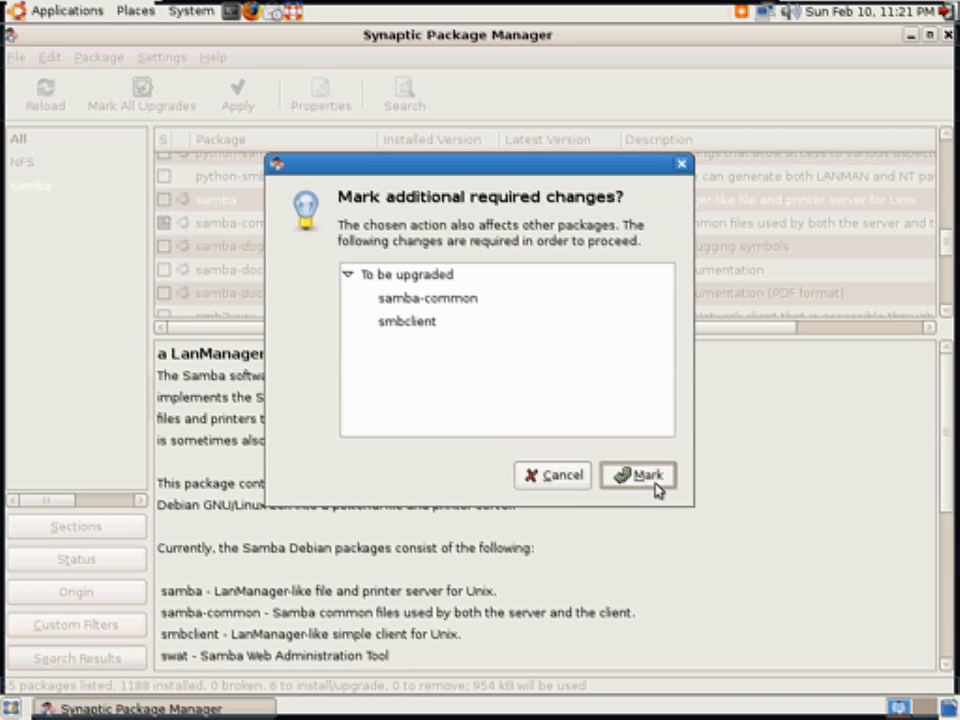
click(638, 476)
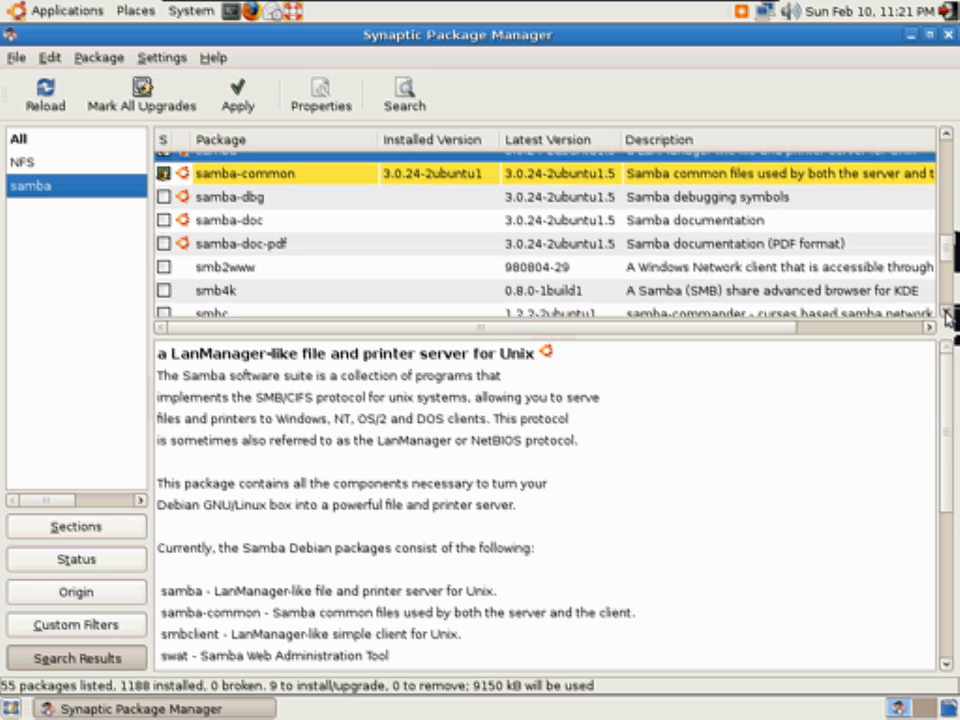
Mark smbfs and snort for installation.
scroll(down, 3)
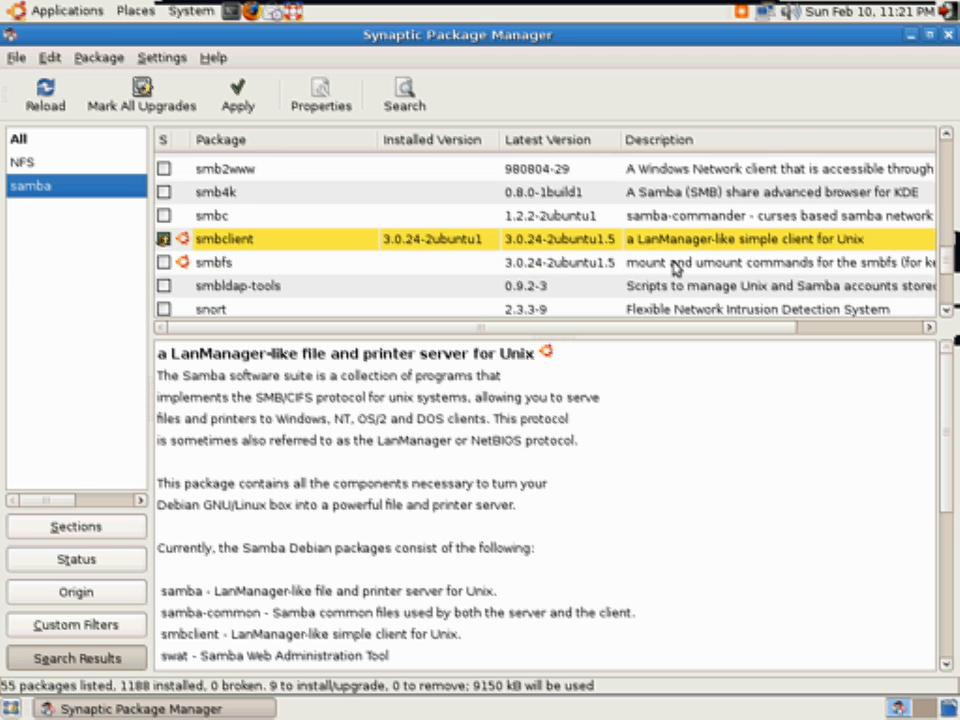
right_click(216, 262)
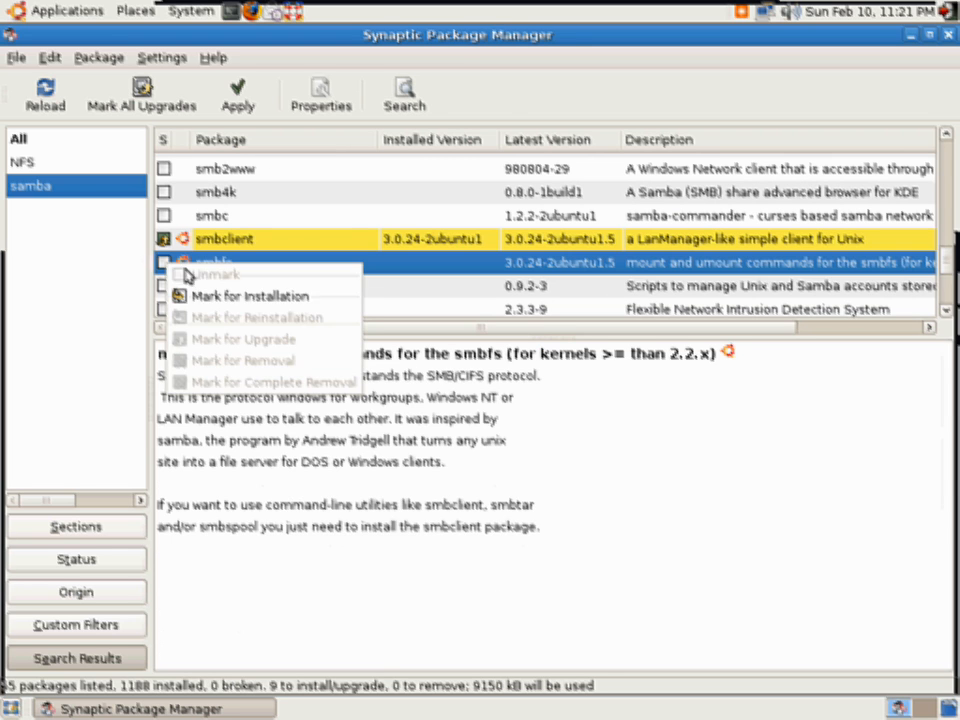
click(250, 296)
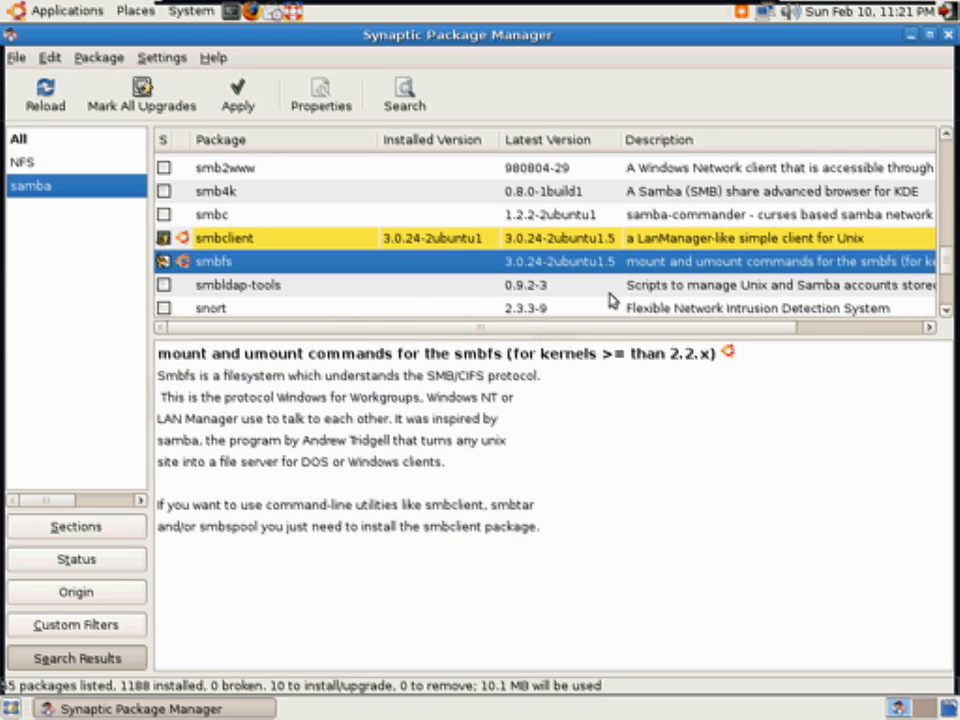
scroll(down, 3)
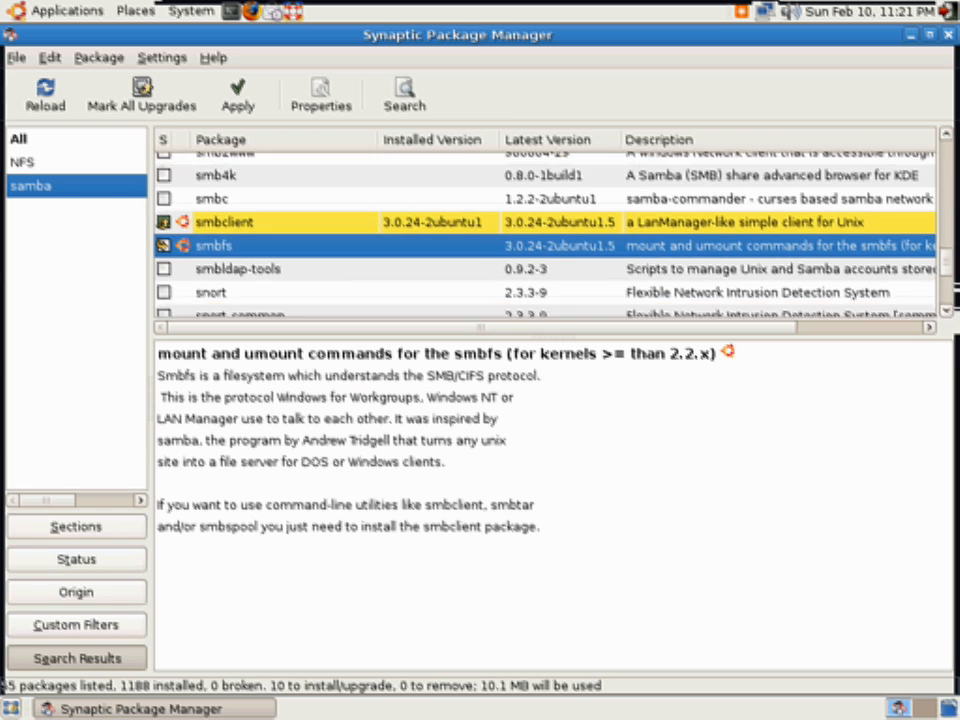
scroll(down, 3)
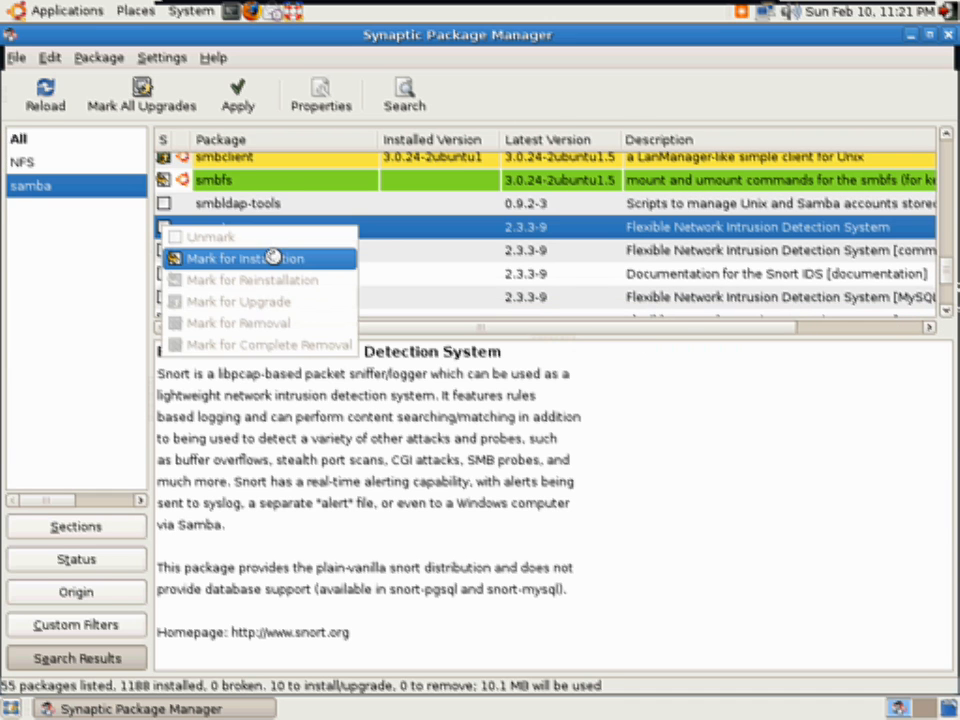
click(256, 258)
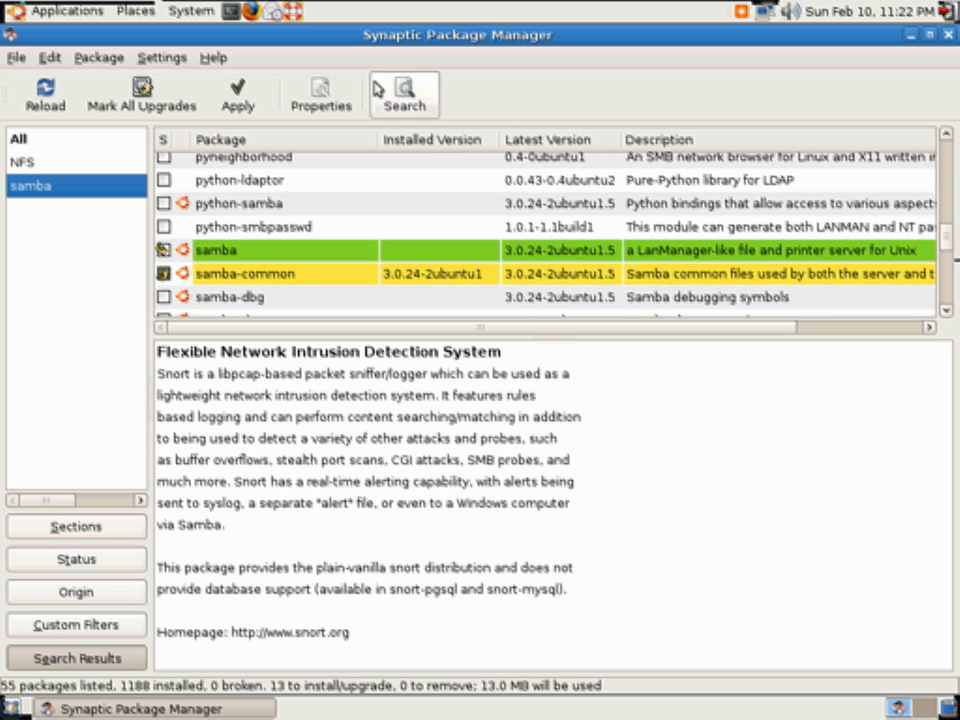
Search for CIFS and mark libjcifs-java for installation.
click(404, 90)
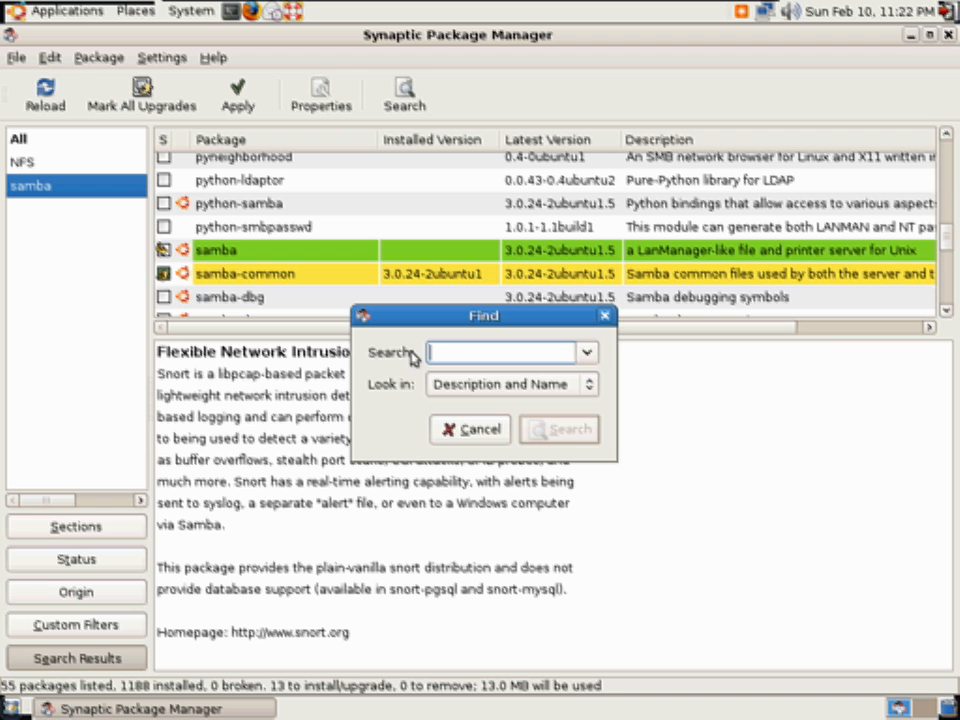
click(470, 428)
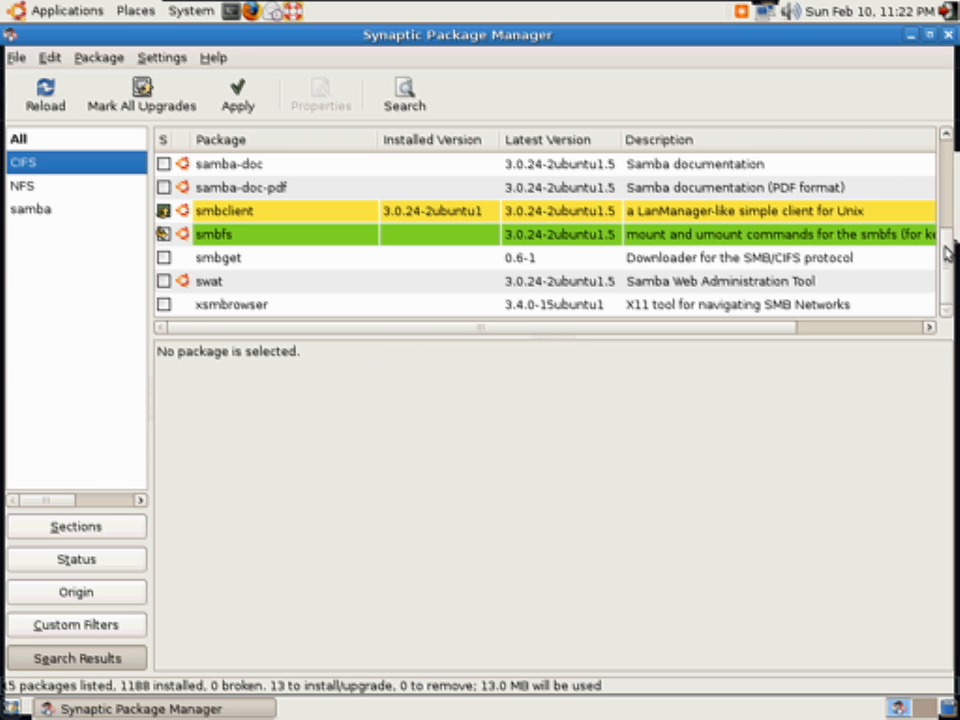
scroll(down, 3)
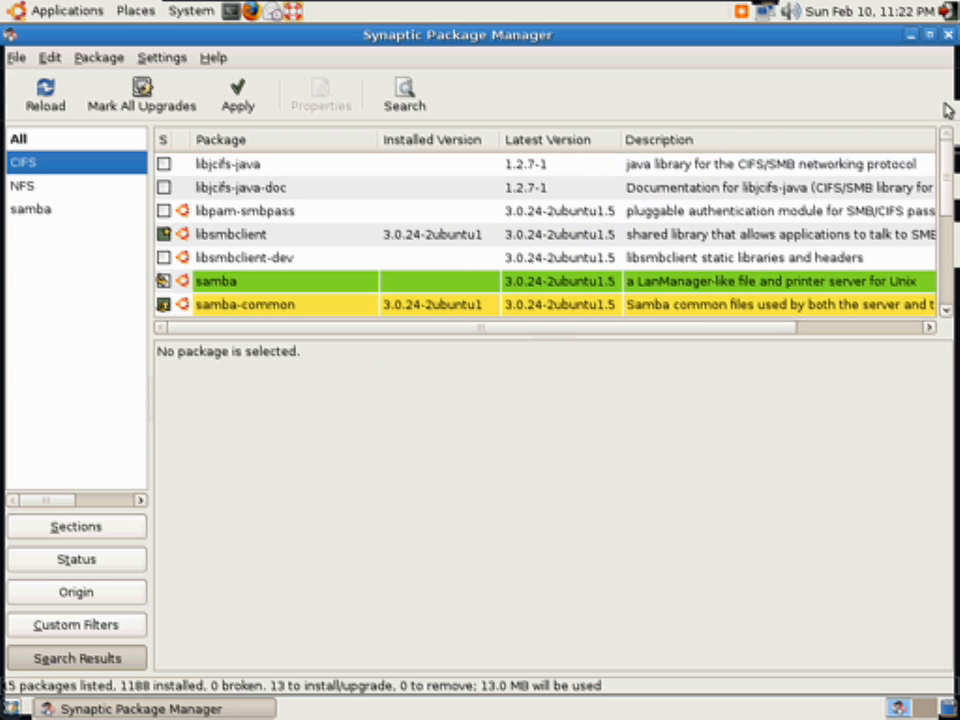
click(240, 188)
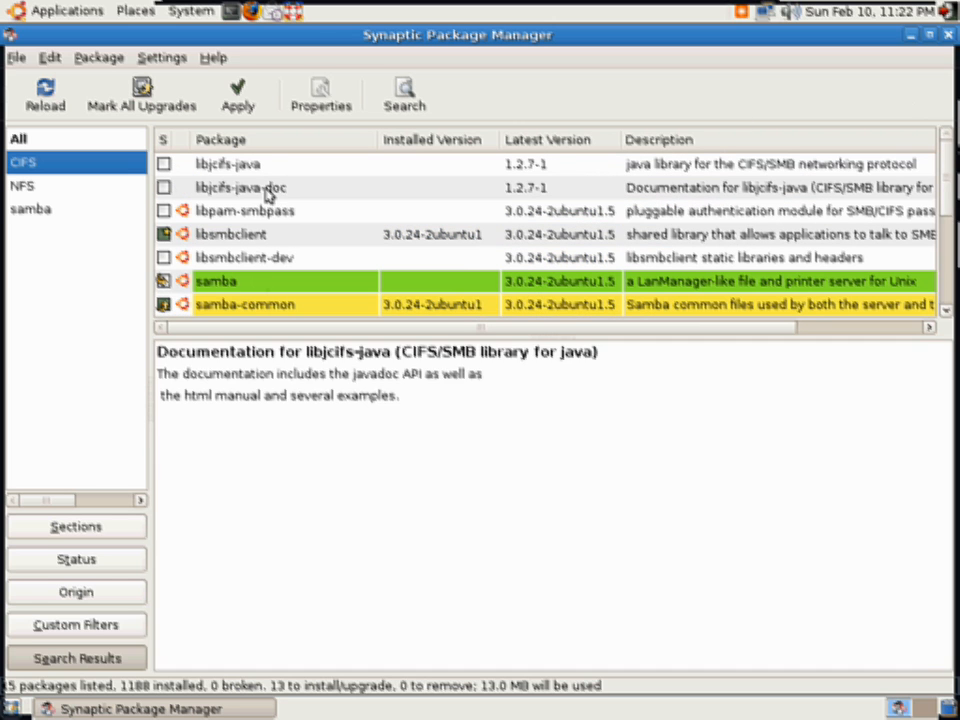
click(228, 164)
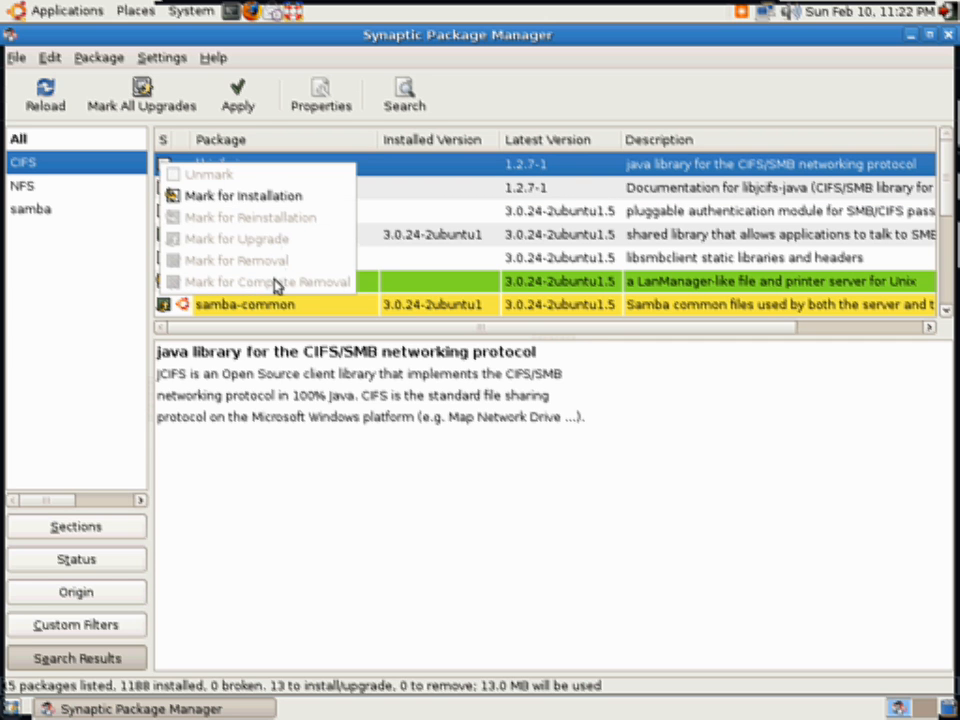
click(244, 196)
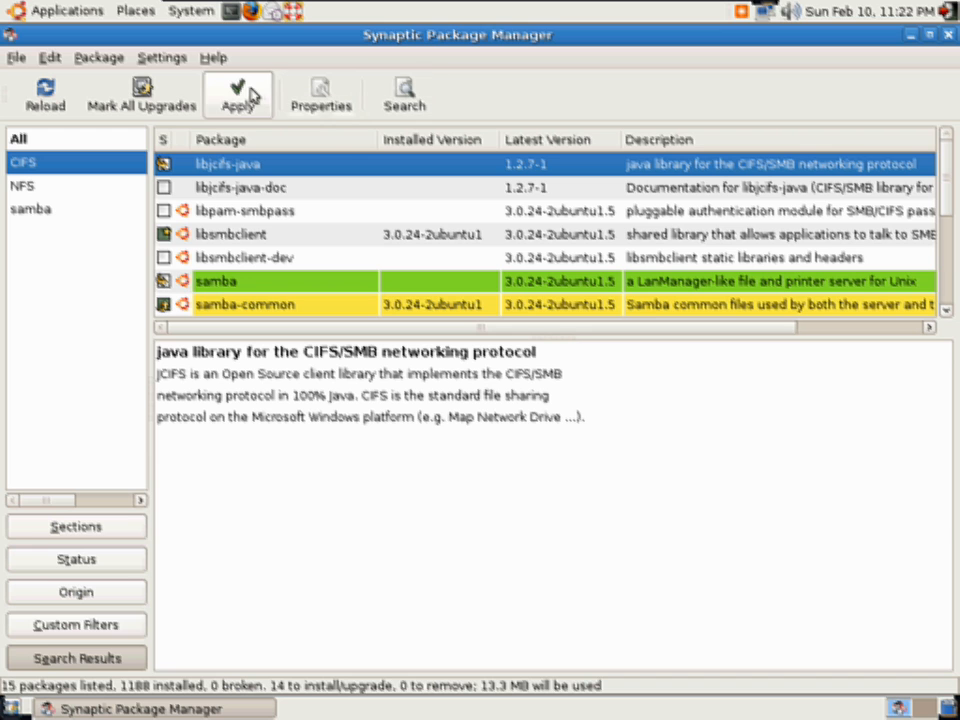
Search for apache and mark apache2 for installation with its dependencies.
click(404, 94)
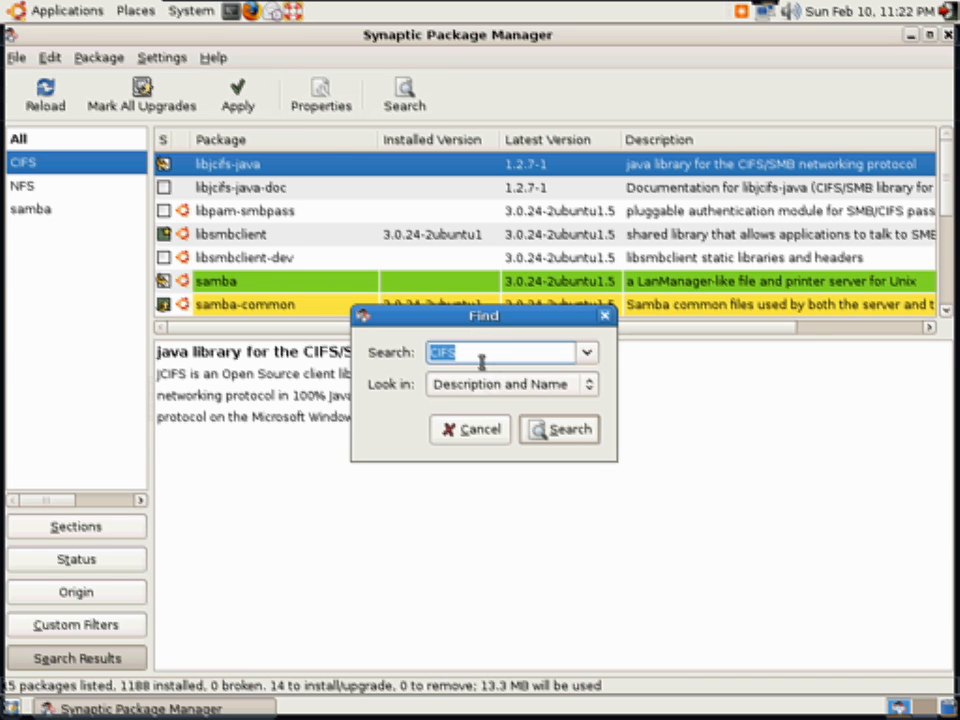
text(ap)
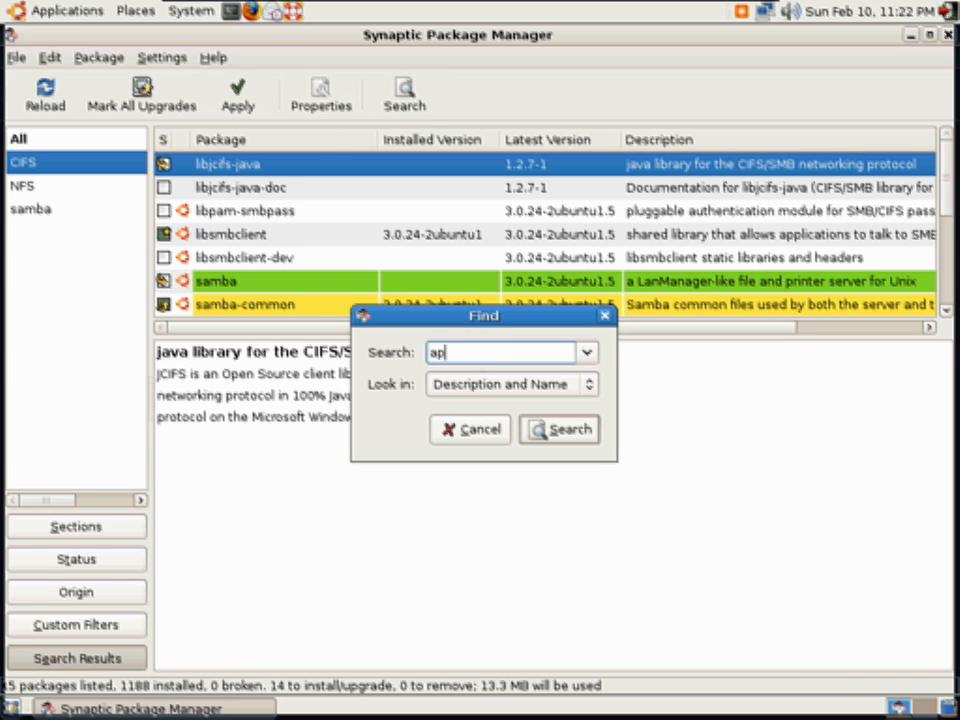
click(558, 428)
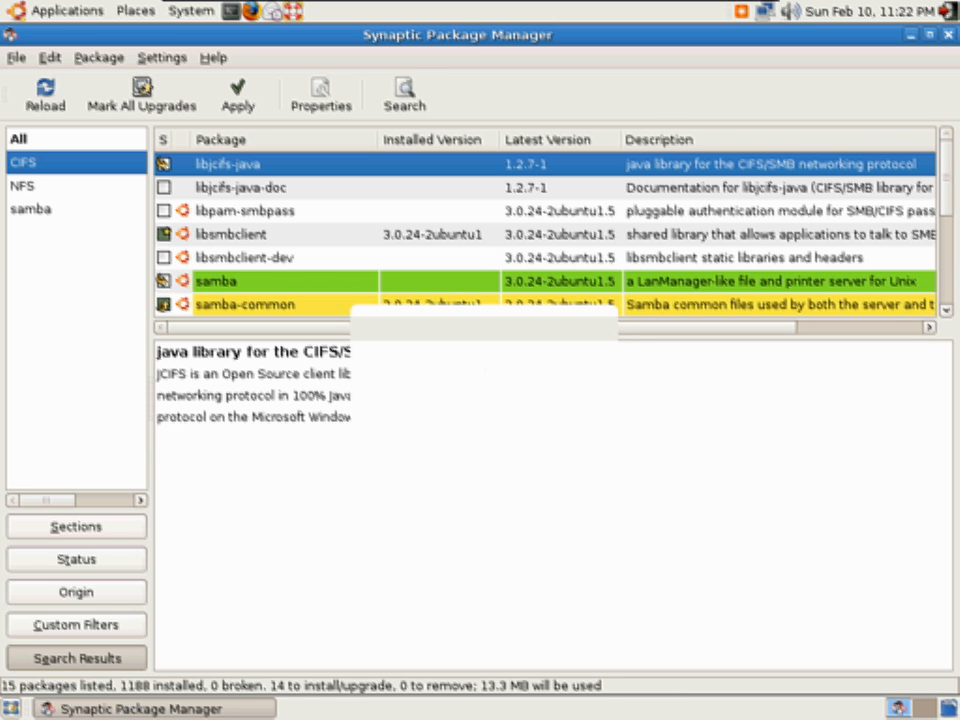
click(32, 208)
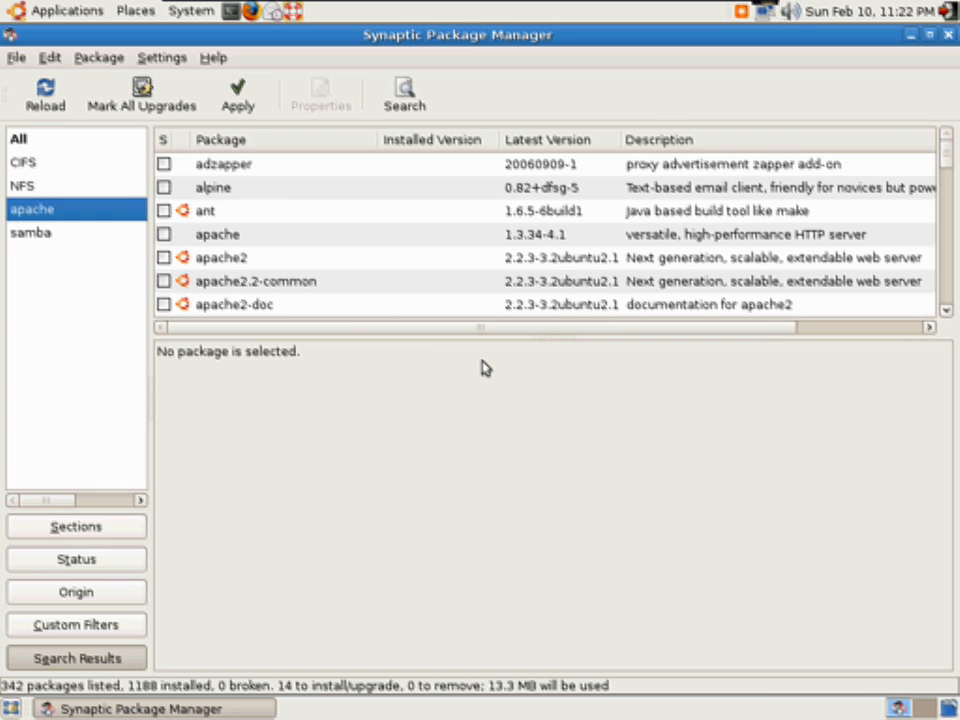
mouse_move(268, 268)
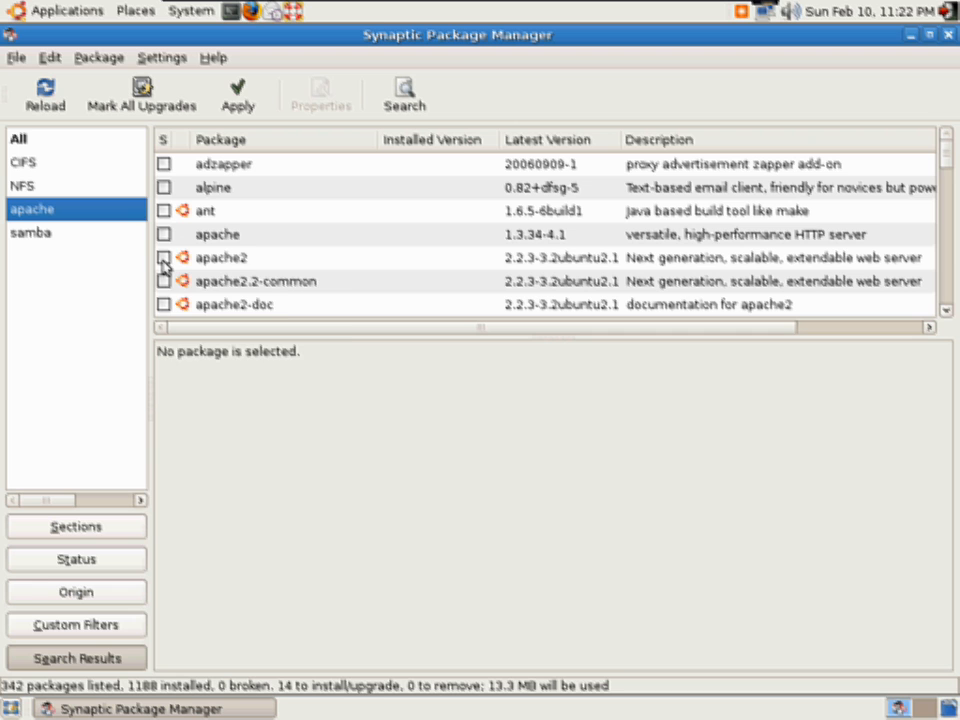
right_click(220, 256)
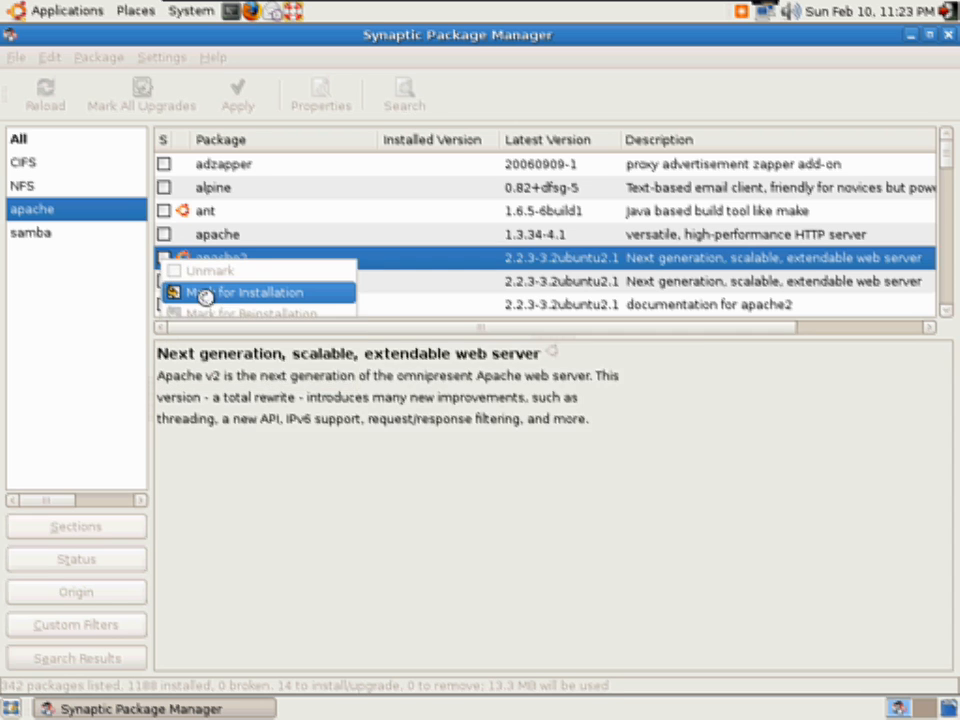
click(242, 292)
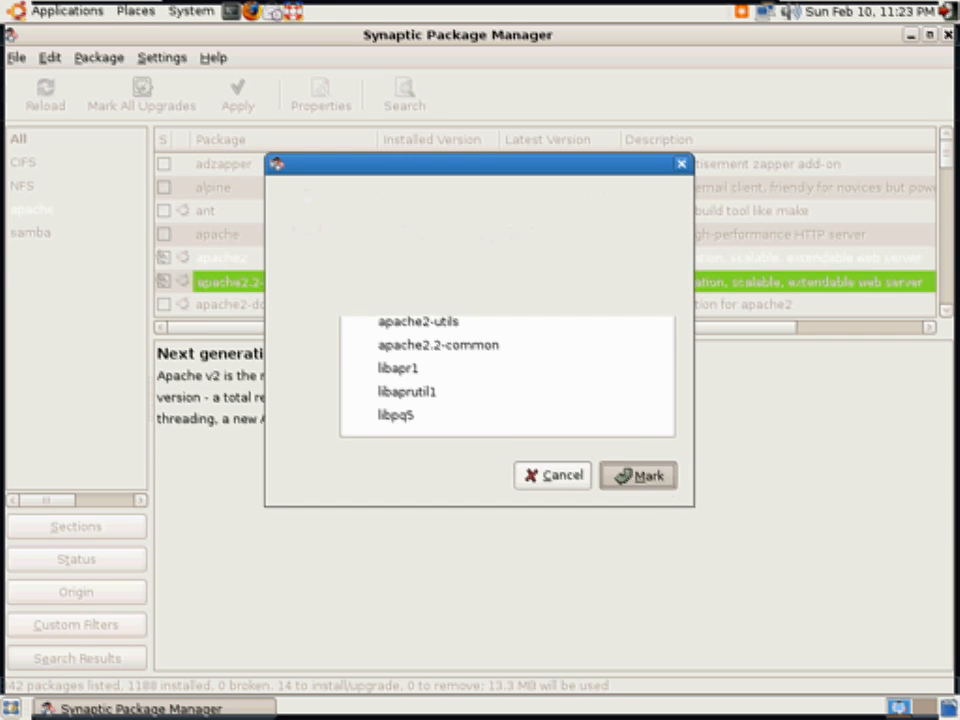
click(638, 476)
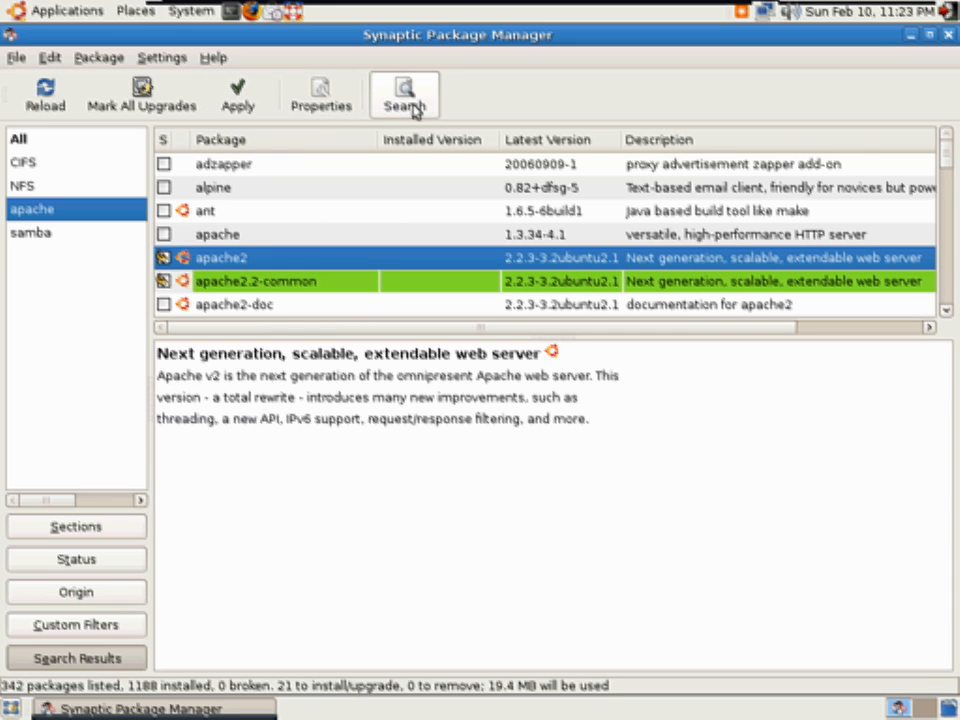
Start a new package search for vsftpd.
click(404, 90)
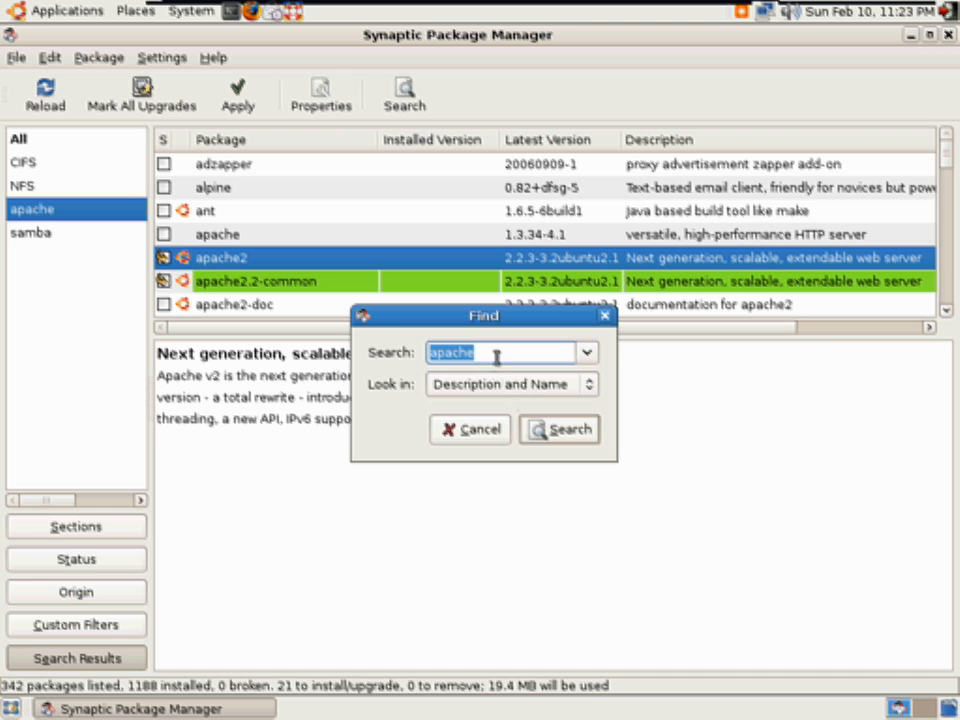
mouse_move(390, 346)
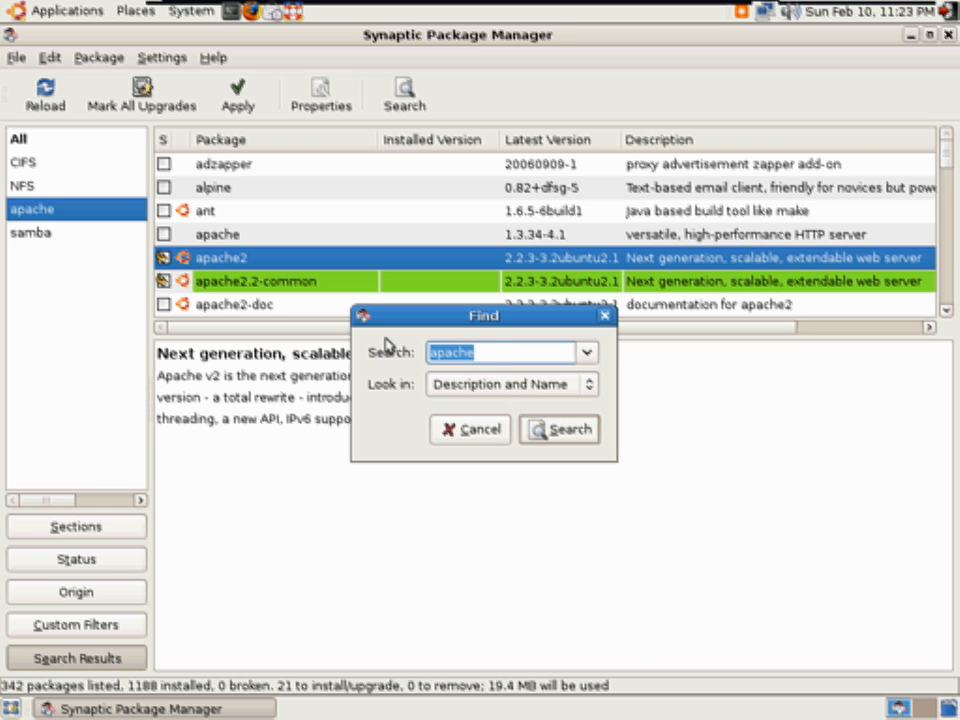
text(vsftpd)
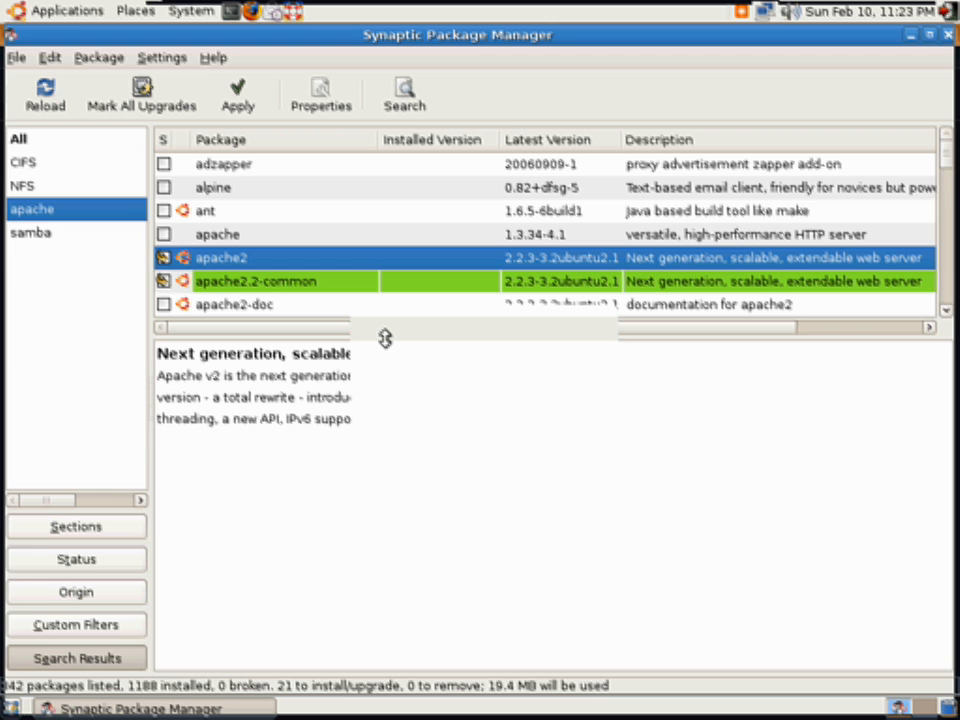
Run the vsftpd search and mark vsftpd for installation.
click(30, 256)
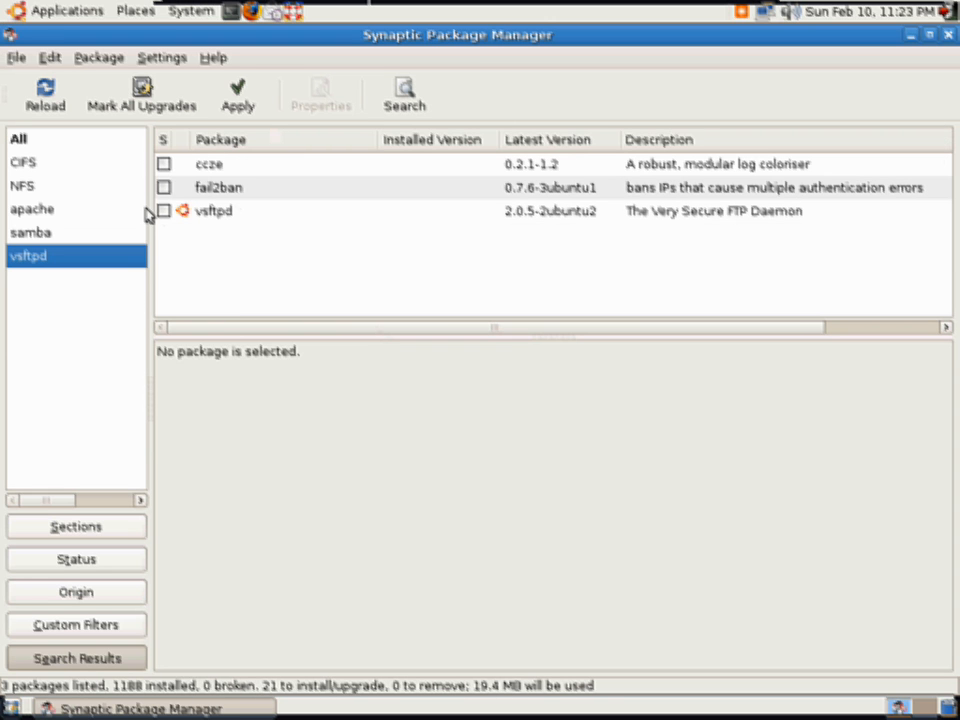
right_click(214, 210)
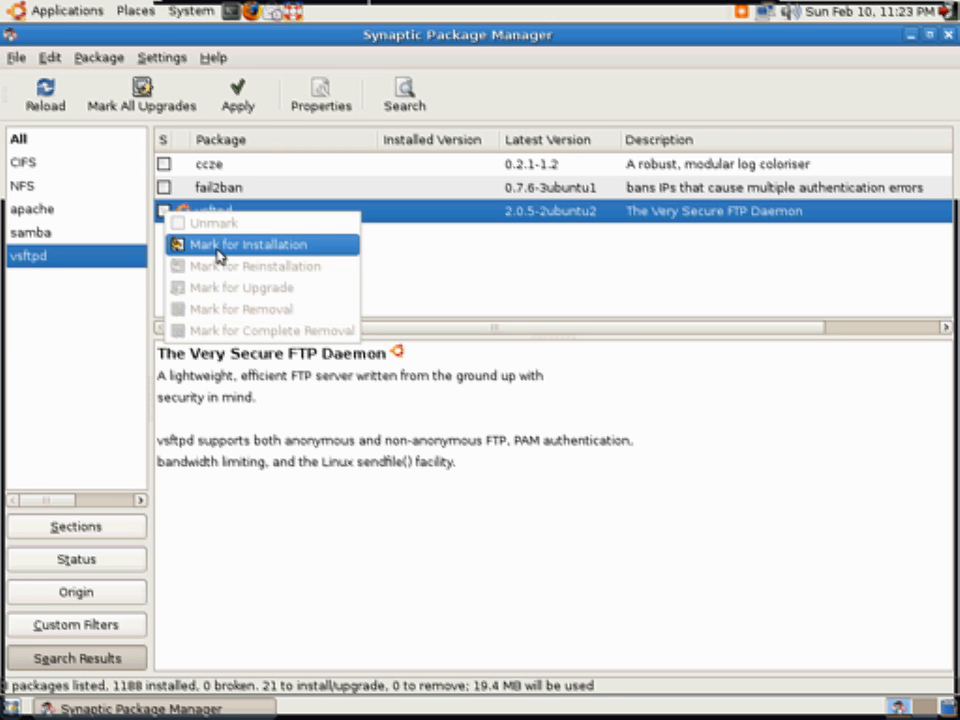
click(244, 244)
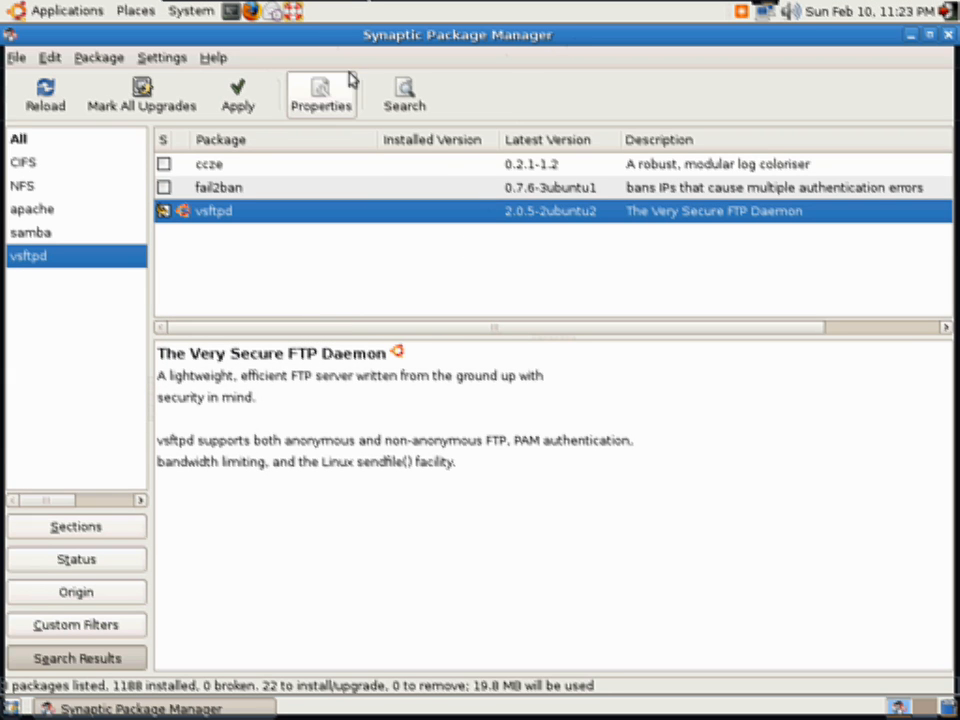
Apply the 22 marked package changes so downloading begins.
click(238, 94)
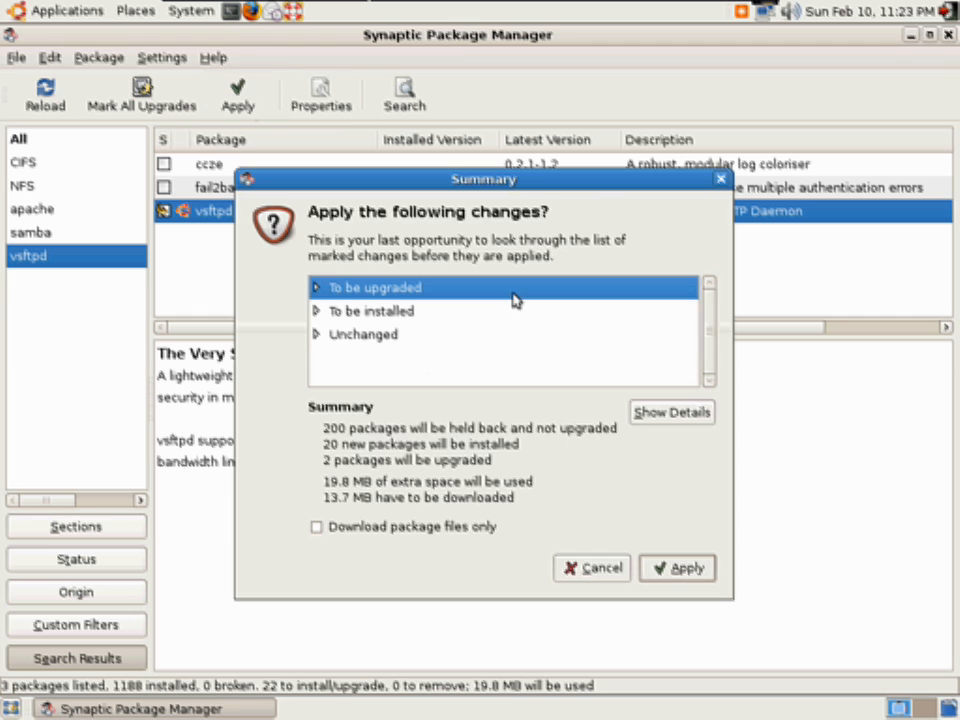
mouse_move(384, 296)
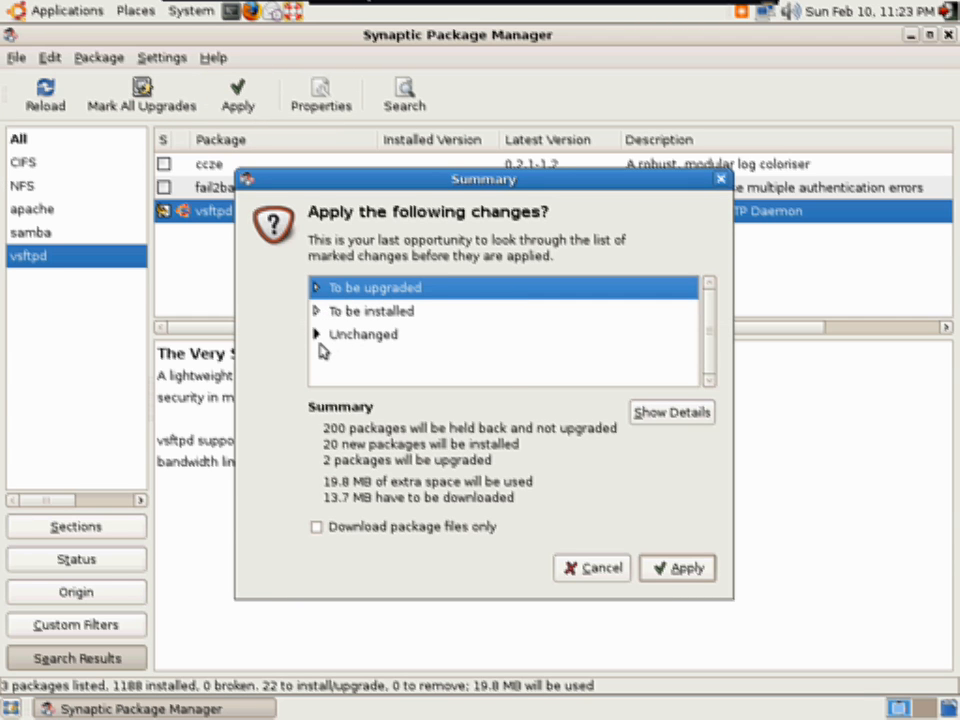
mouse_move(622, 372)
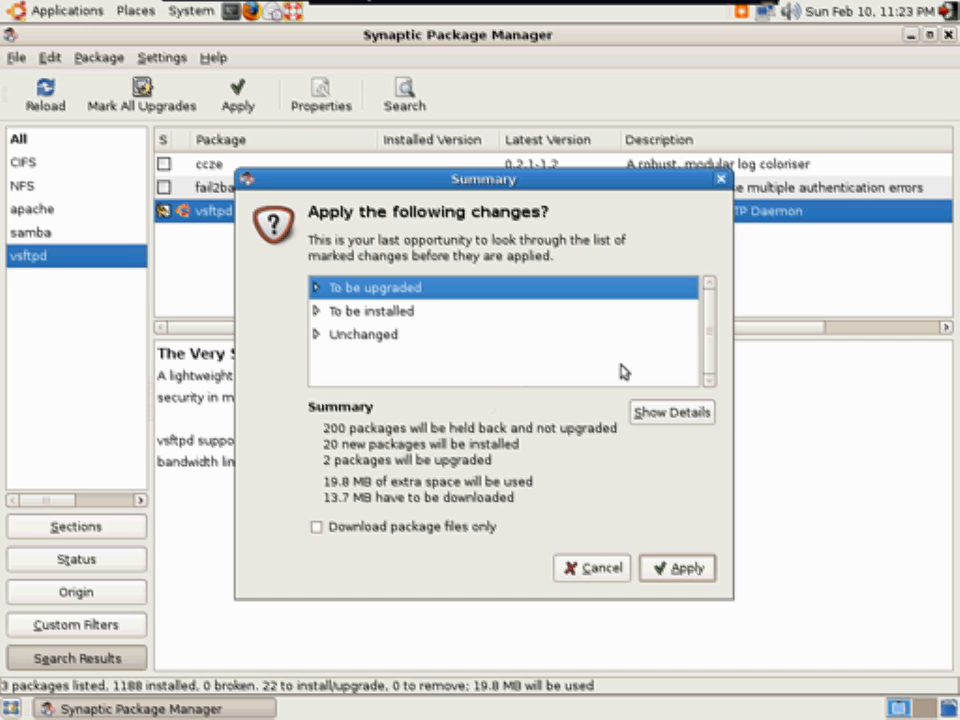
mouse_move(336, 508)
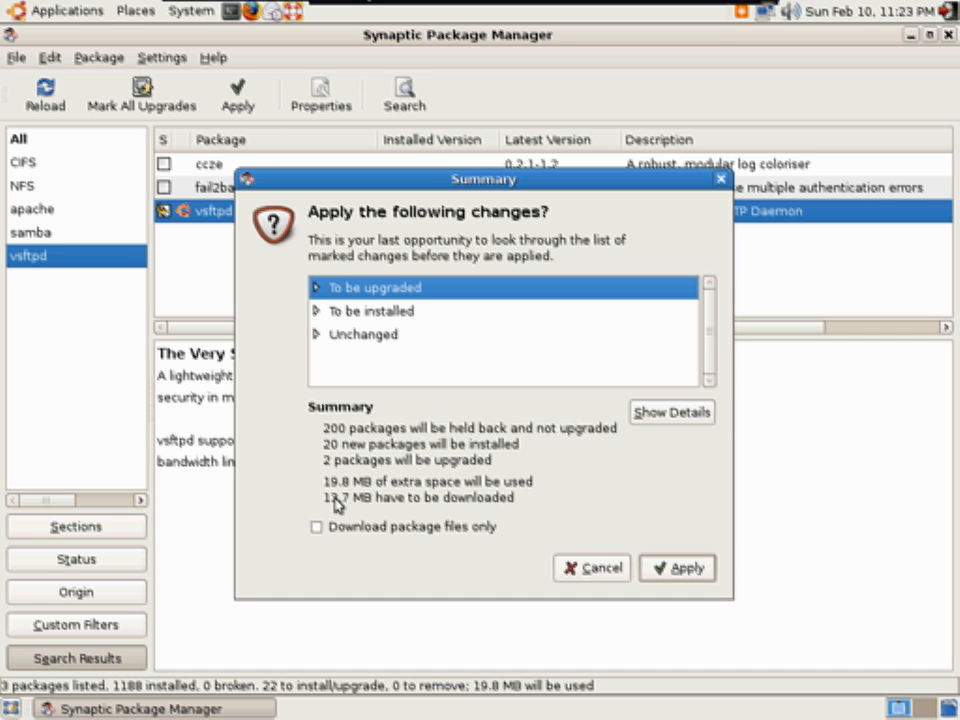
mouse_move(508, 488)
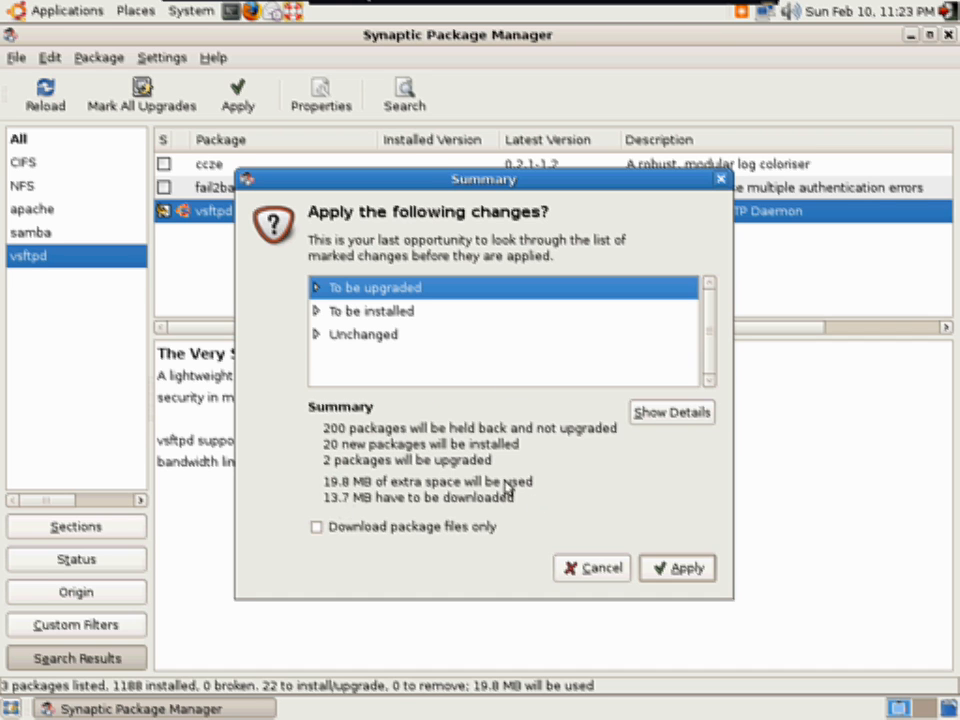
click(676, 568)
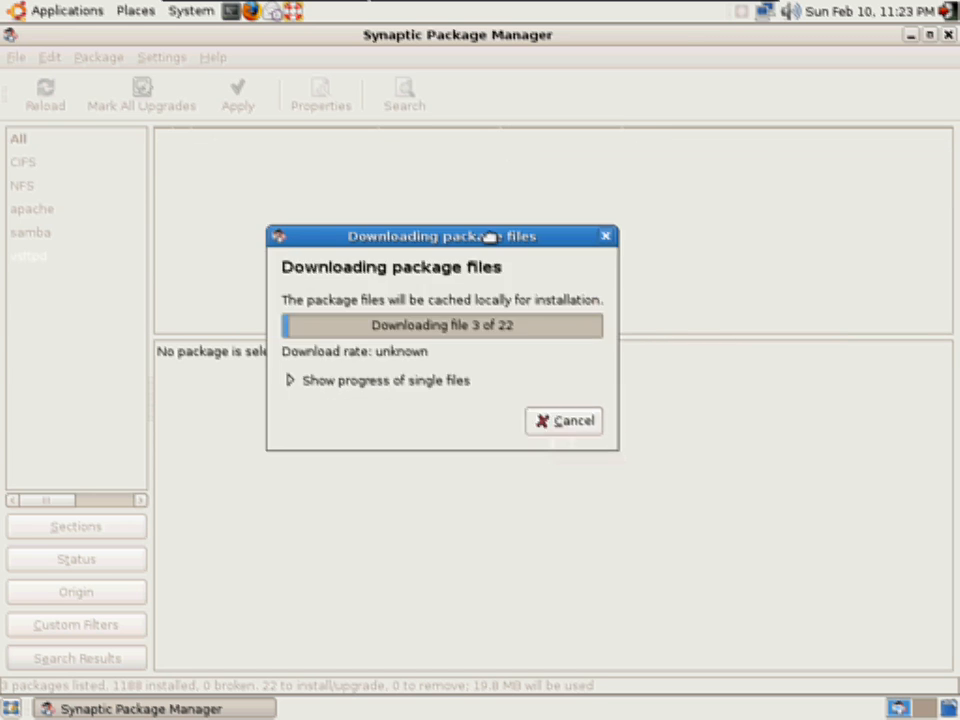
drag(442, 236, 464, 124)
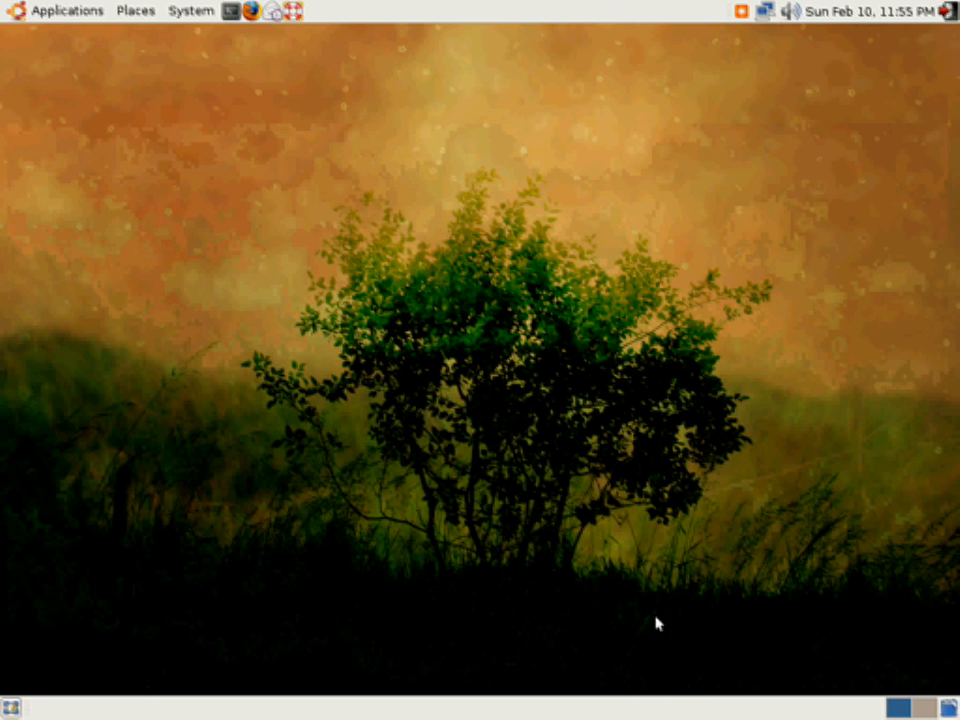
mouse_move(252, 12)
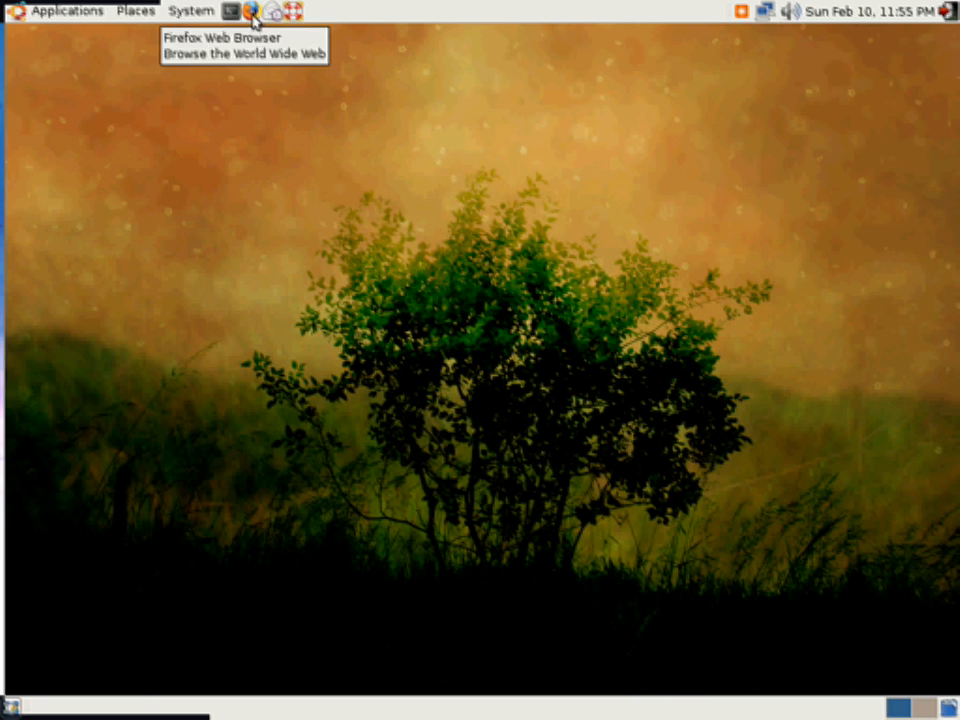
click(252, 10)
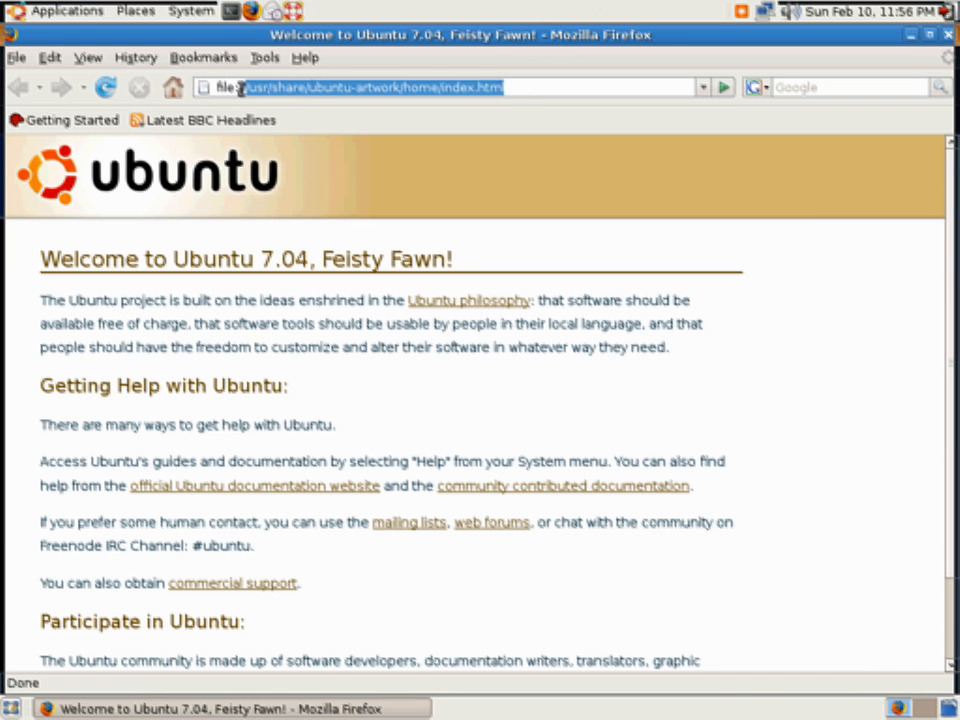
text(http://localhost/)
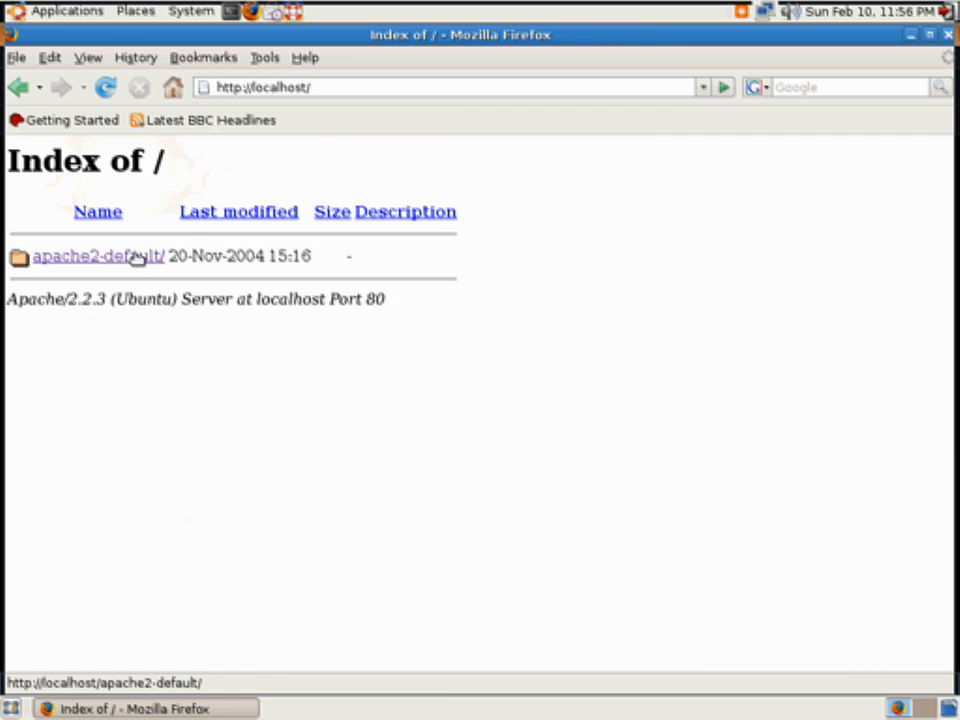
click(98, 256)
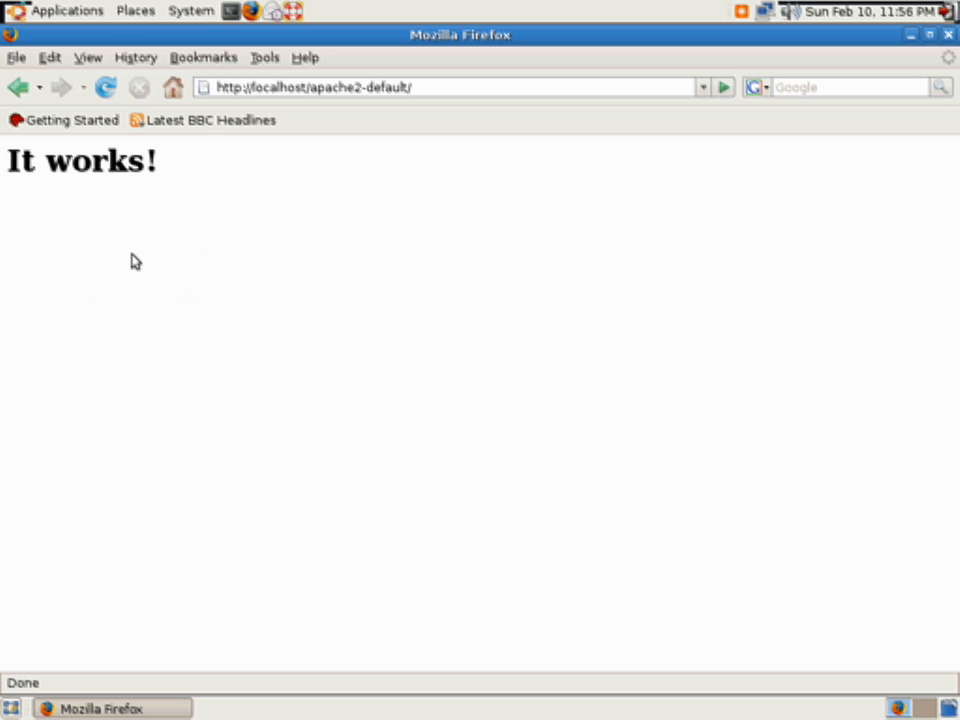
mouse_move(800, 52)
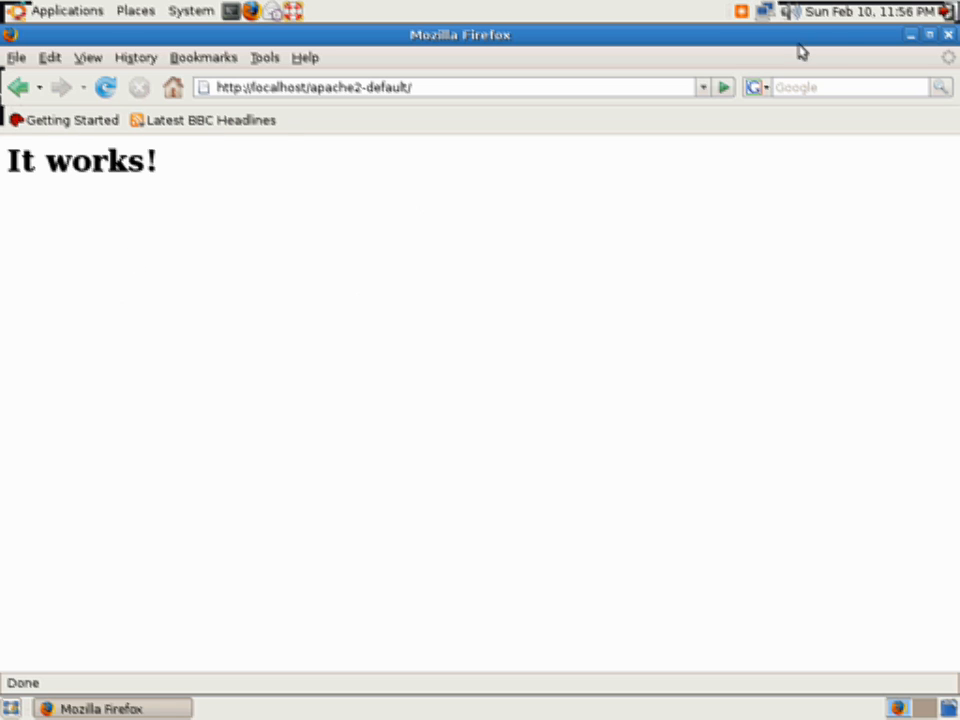
mouse_move(948, 36)
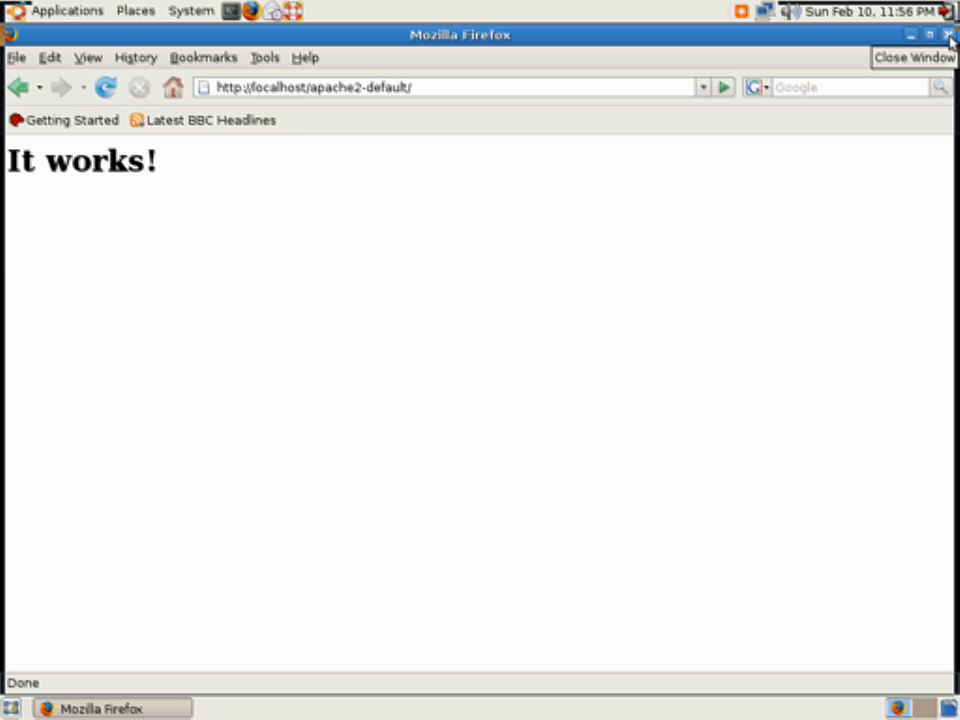
click(948, 36)
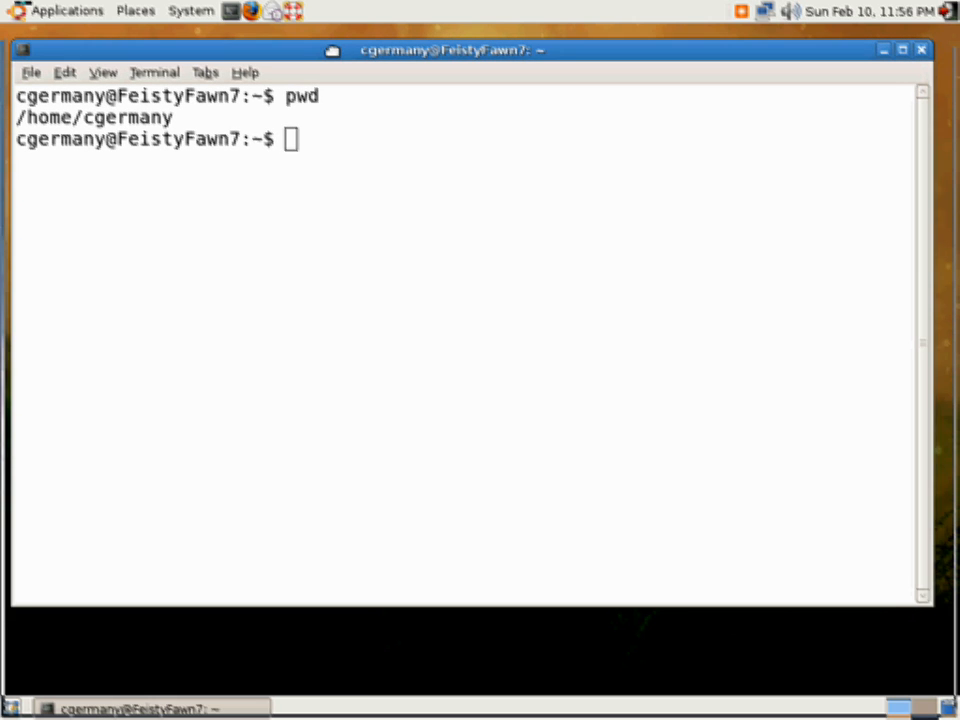
List /home with ls and ls -l, highlighting the ftp folder's group permissions.
drag(450, 50, 478, 46)
text(cd .)
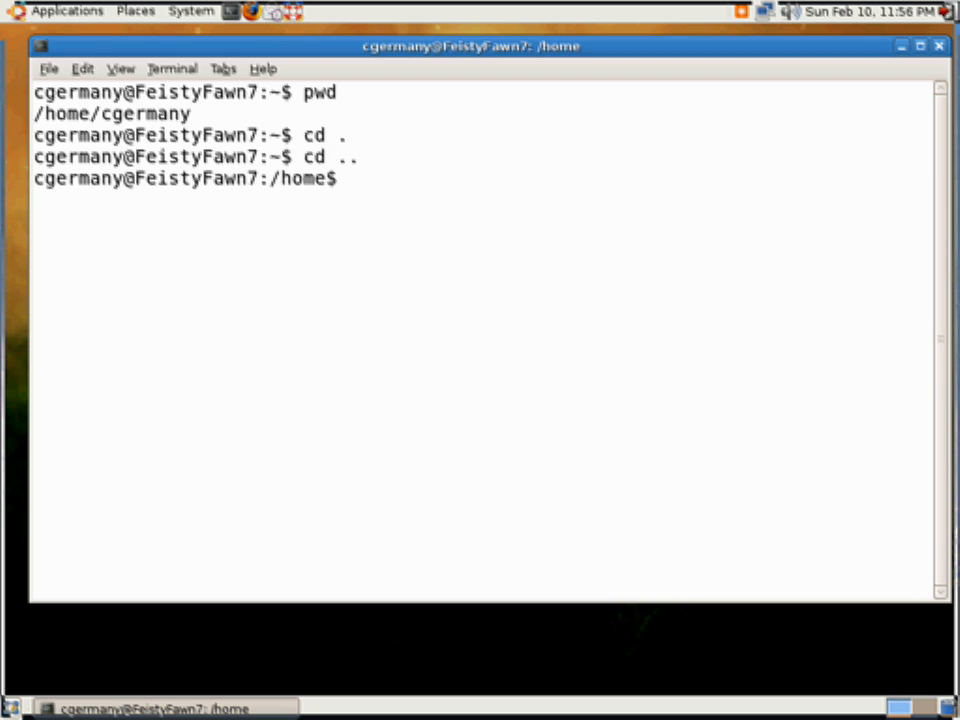
text(ls)
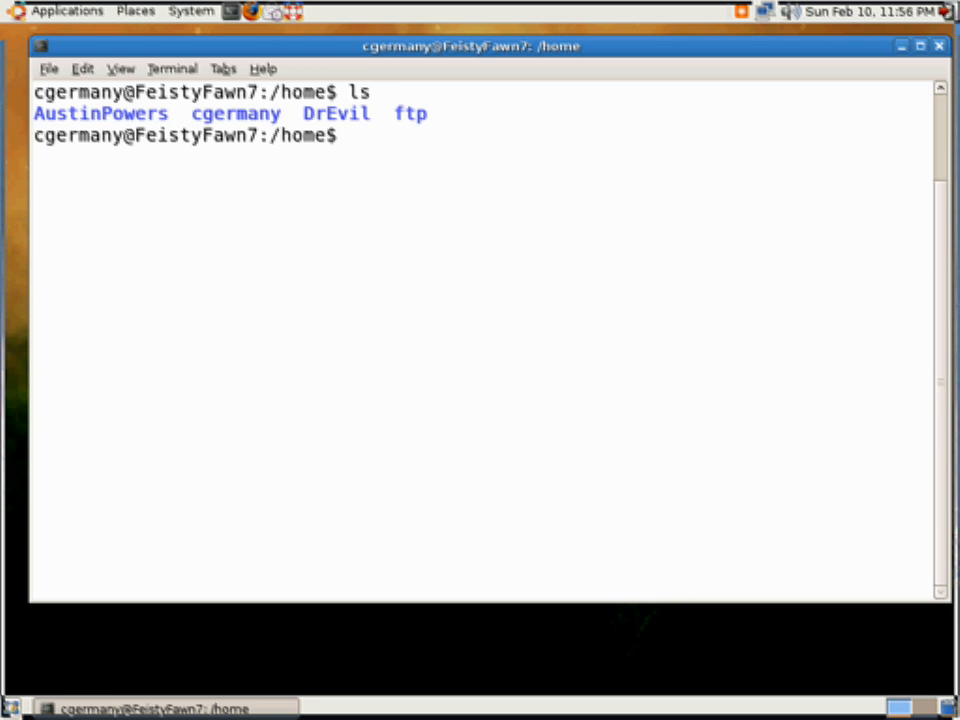
text(ls -l)
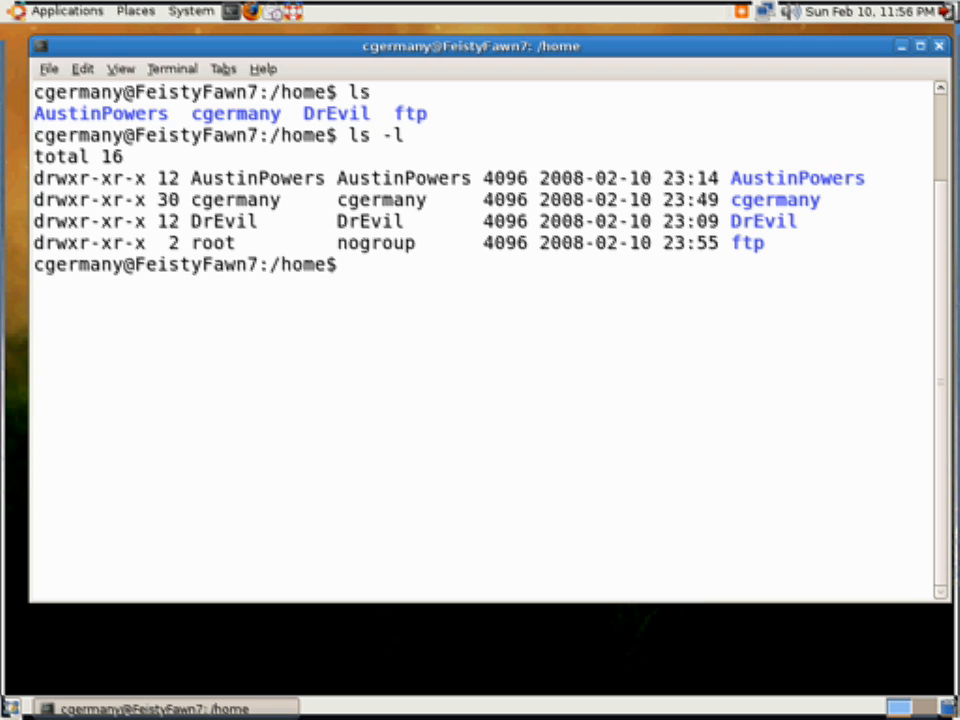
mouse_move(826, 242)
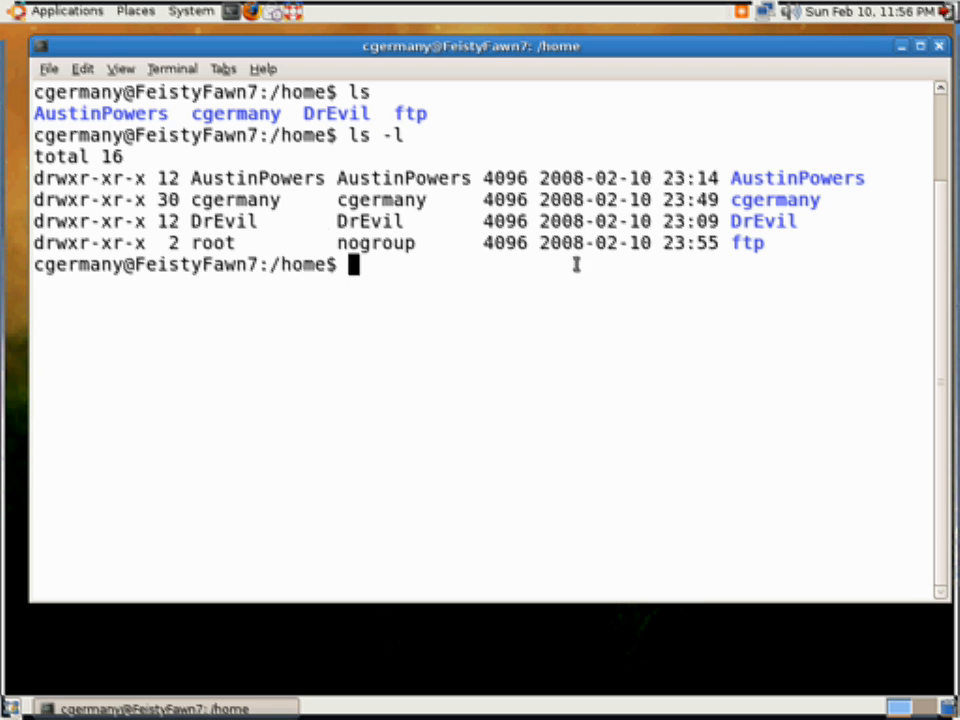
double_click(108, 244)
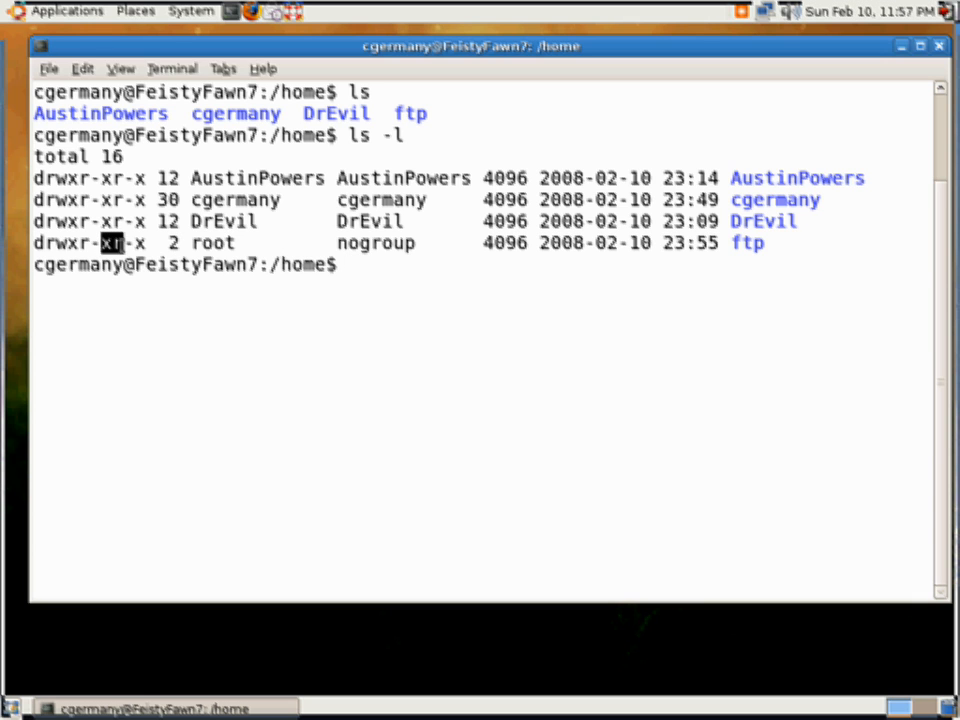
mouse_move(204, 244)
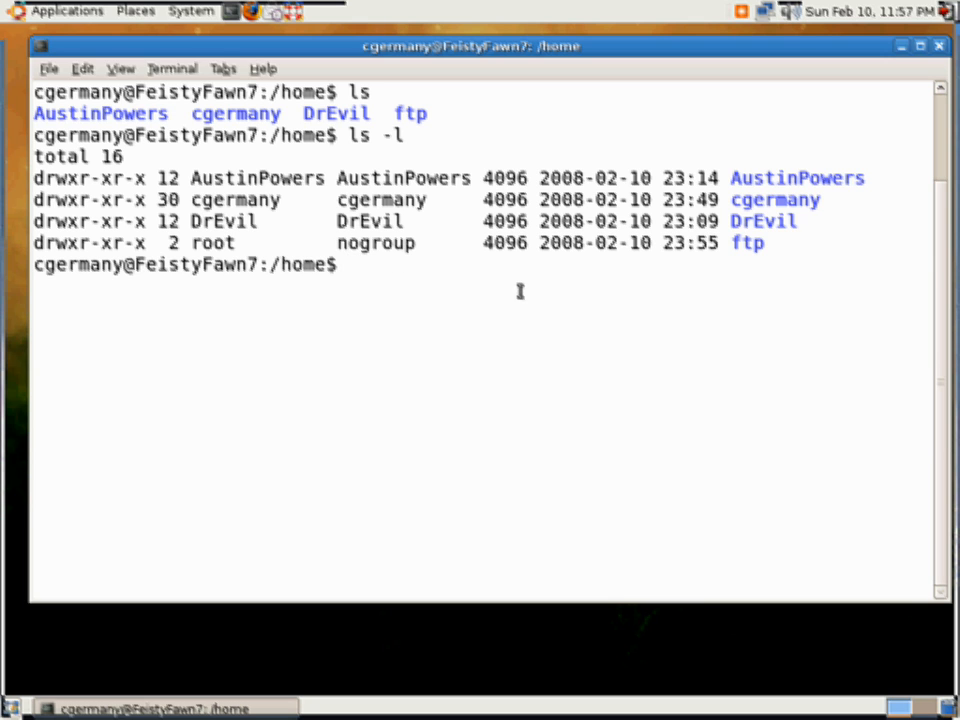
Run groups ftp showing nogroup, then cd into /home/ftp.
text(f)
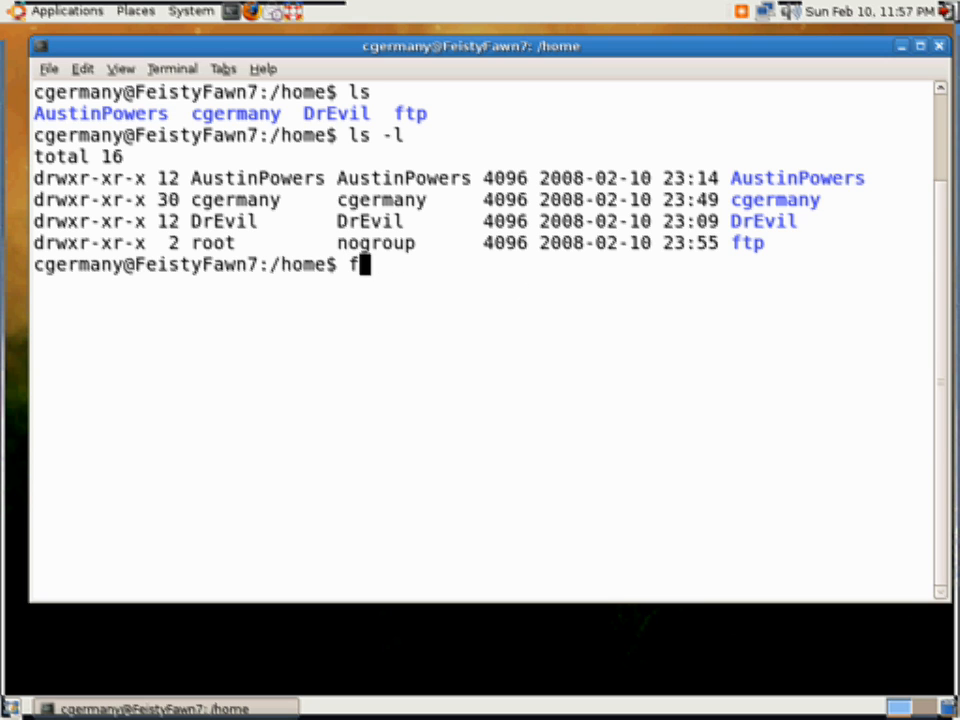
text(roups ftp)
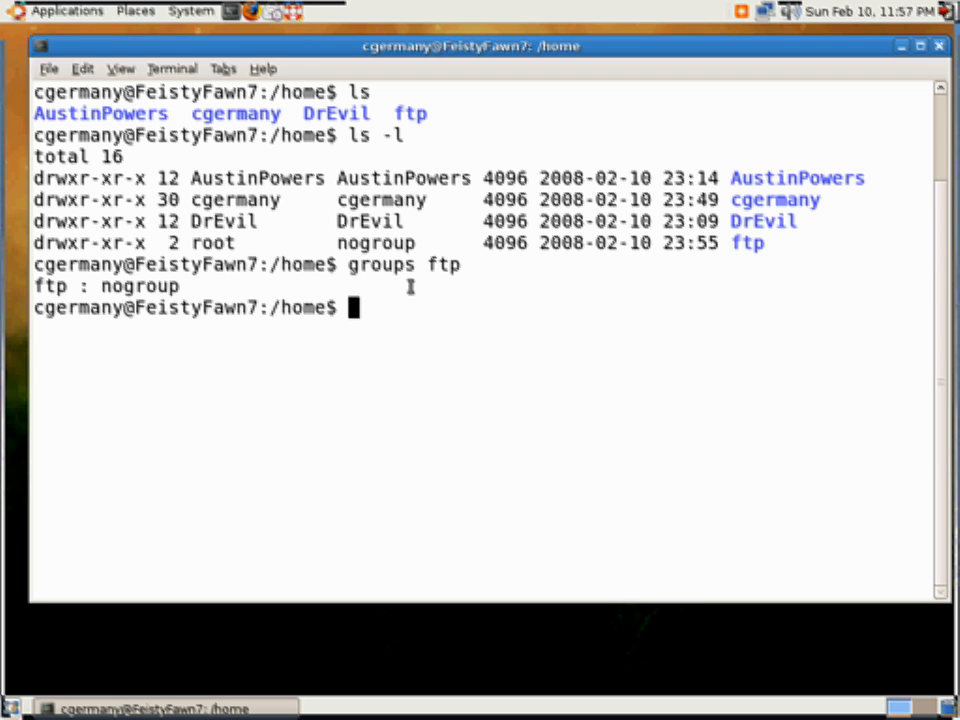
text(cd ft)
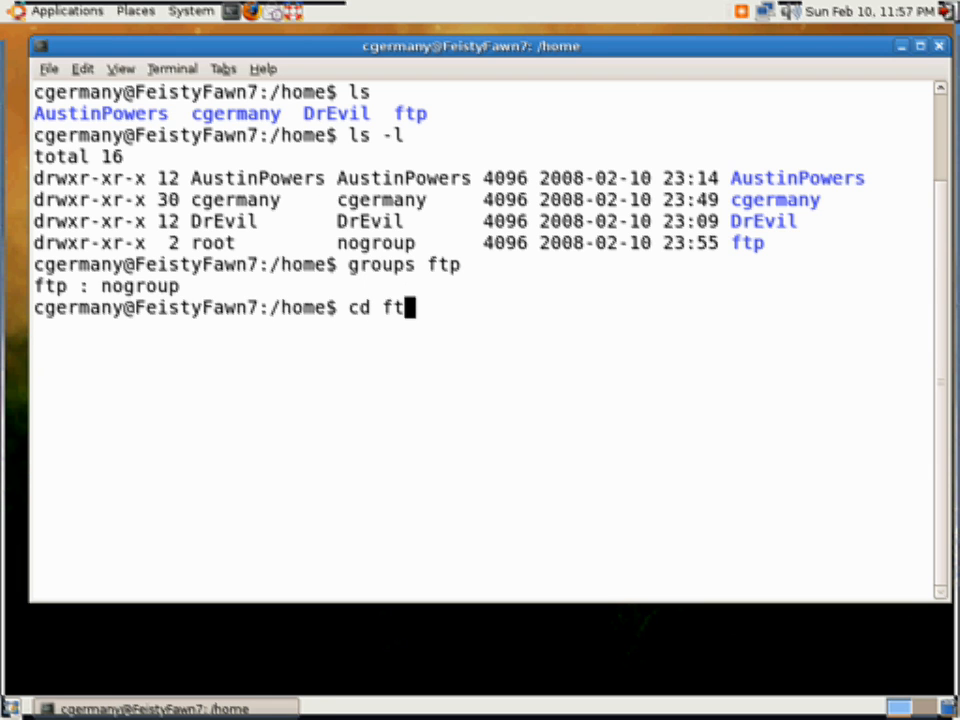
key(Return)
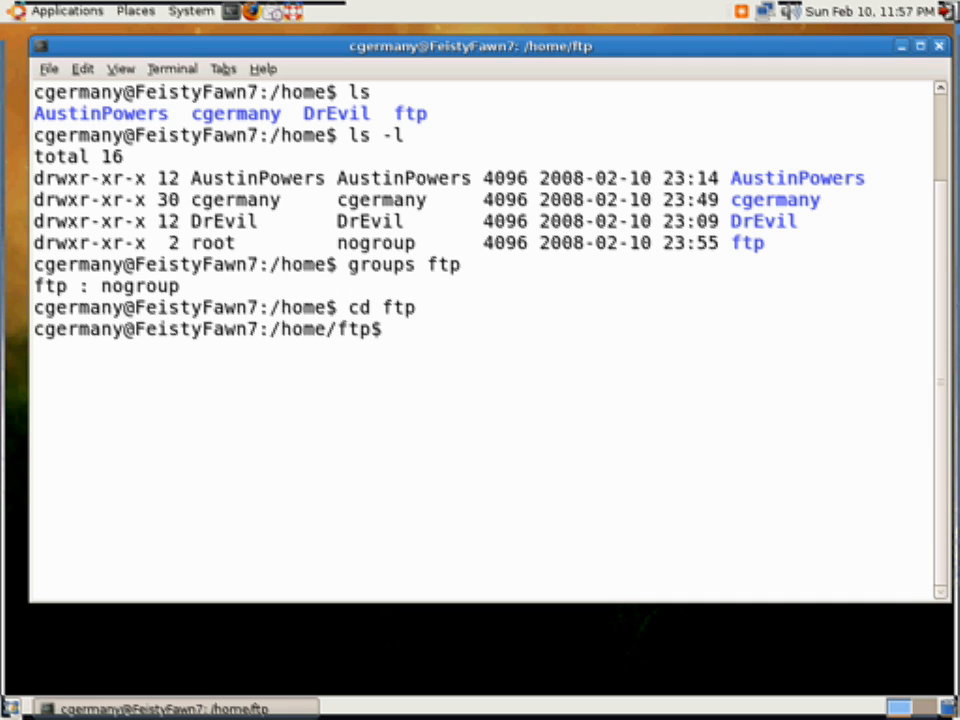
Create empty root-owned files Death_Ray and Secrets in /home/ftp with sudo touch.
text(sudo to)
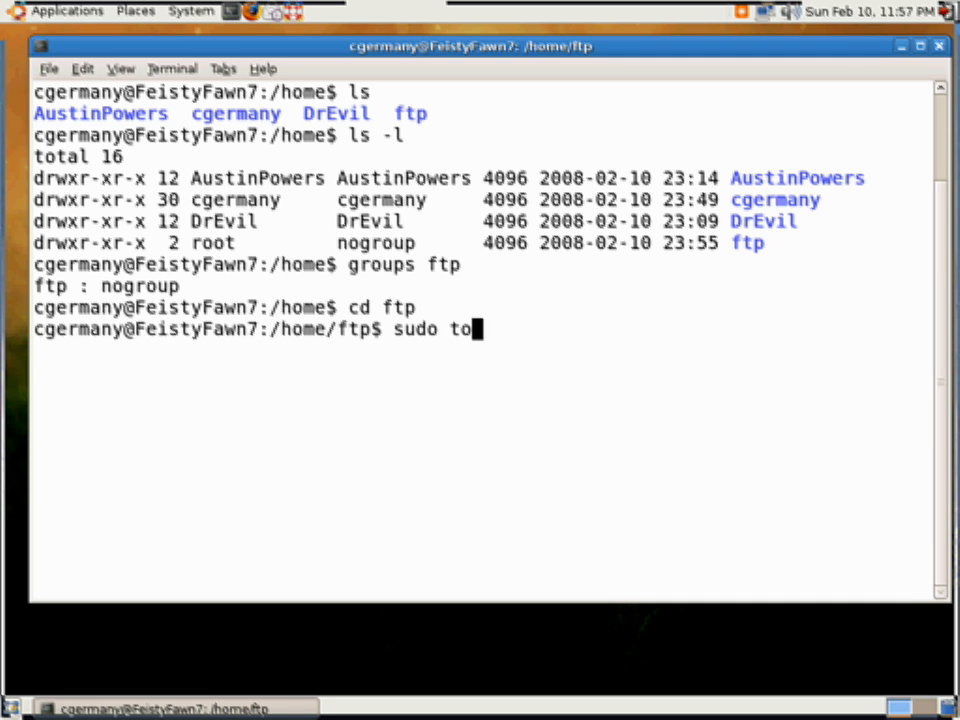
text(uch)
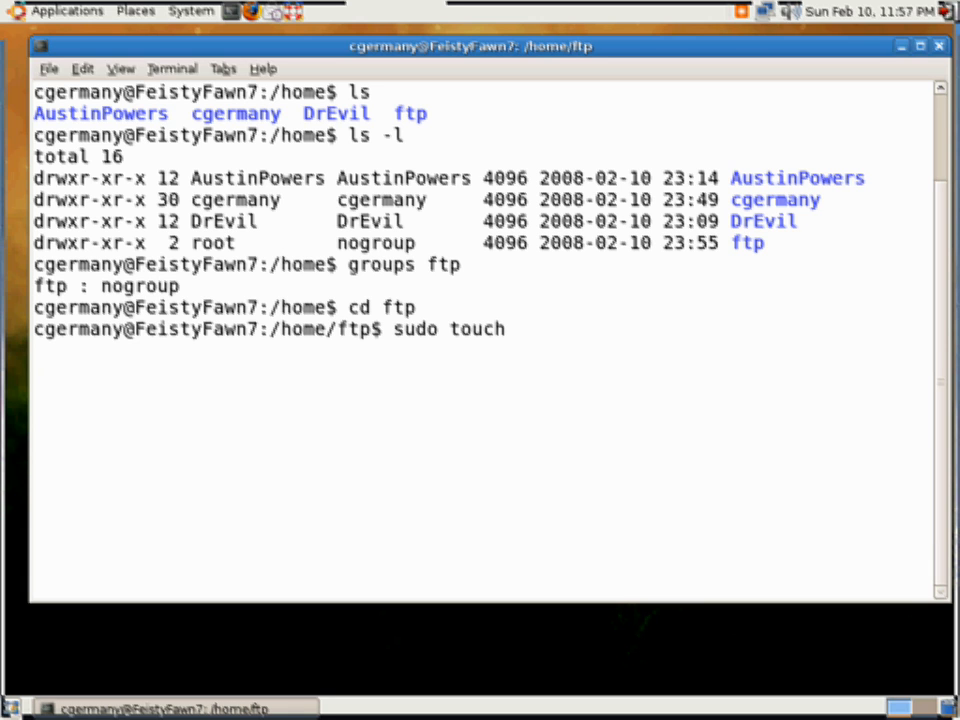
text(Death_Ray)
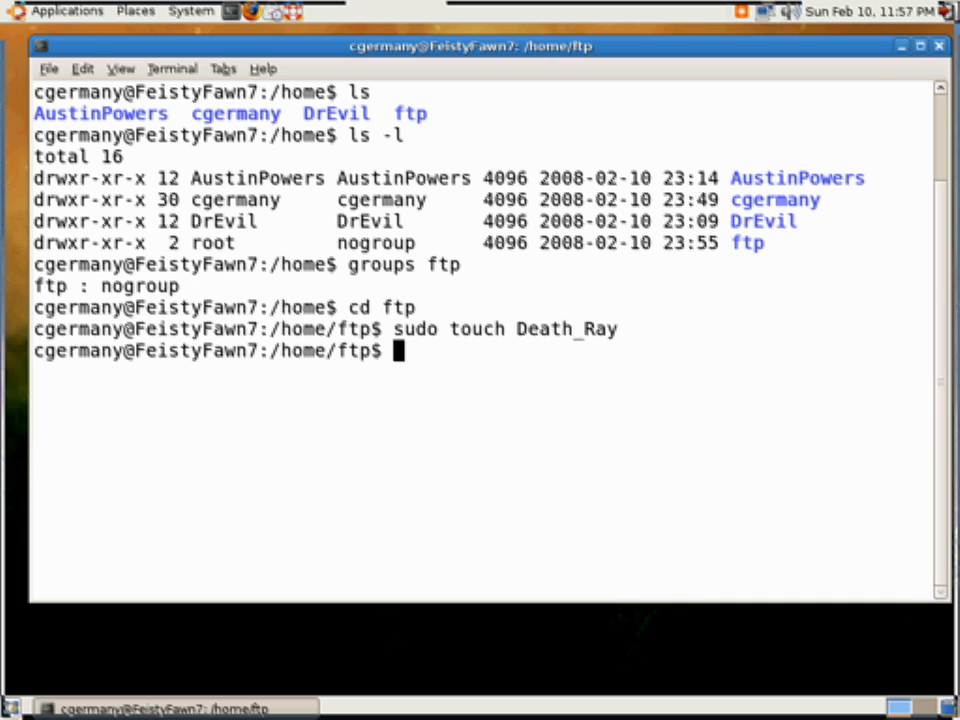
text(sudo touch Secret)
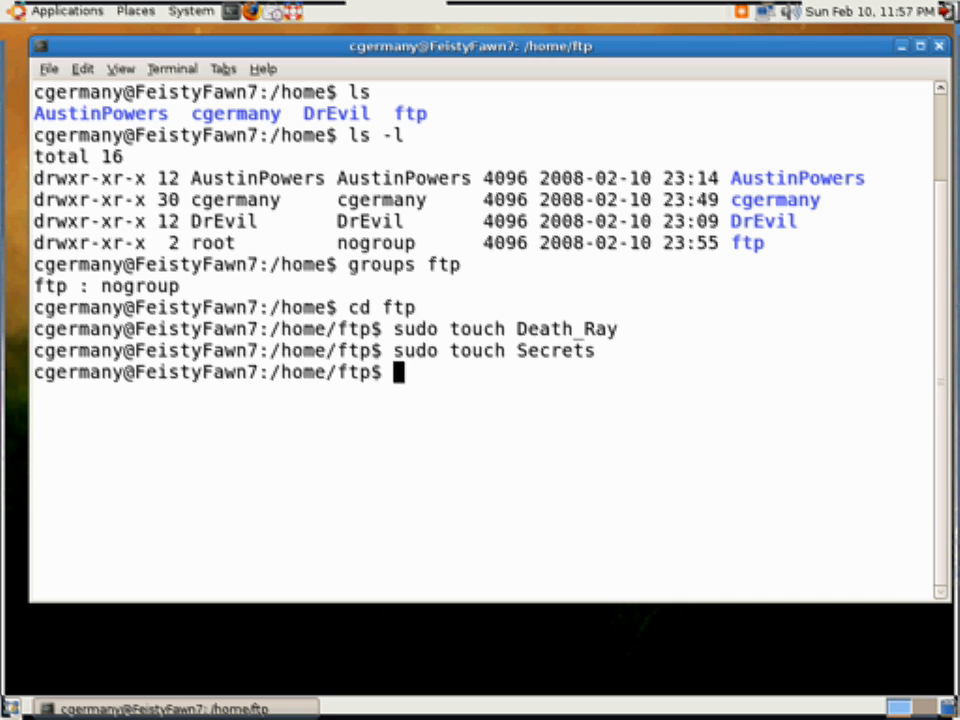
text(sudo touch S)
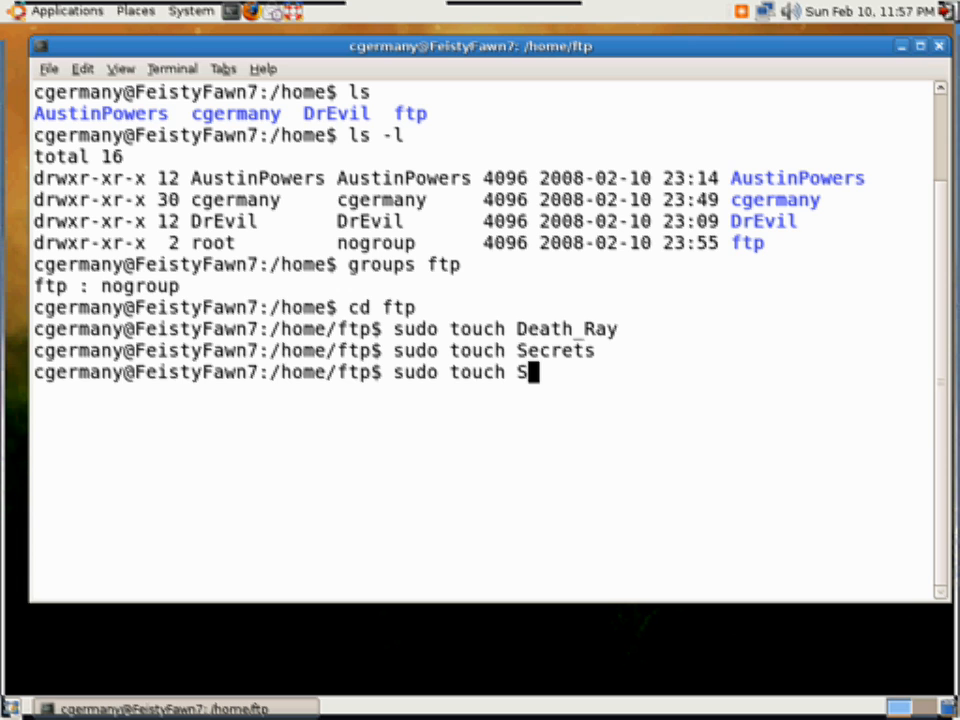
key(BackSpace)
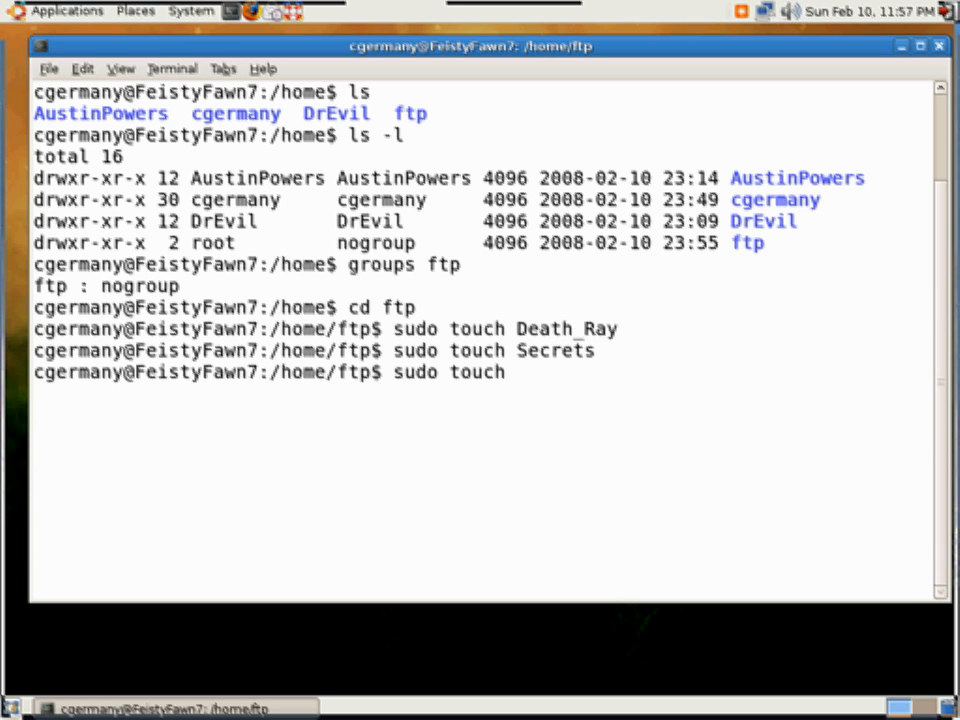
Create the third root-owned file Fusion_Fission_Fusion_Bomb with sudo touch.
text(Fusion)
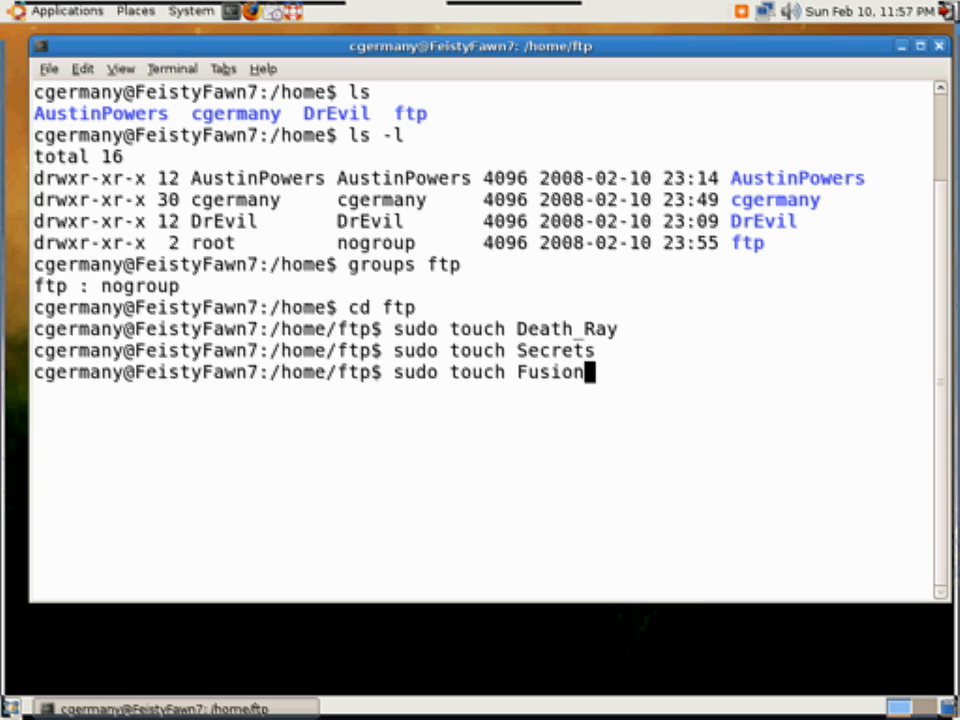
text(_Fission)
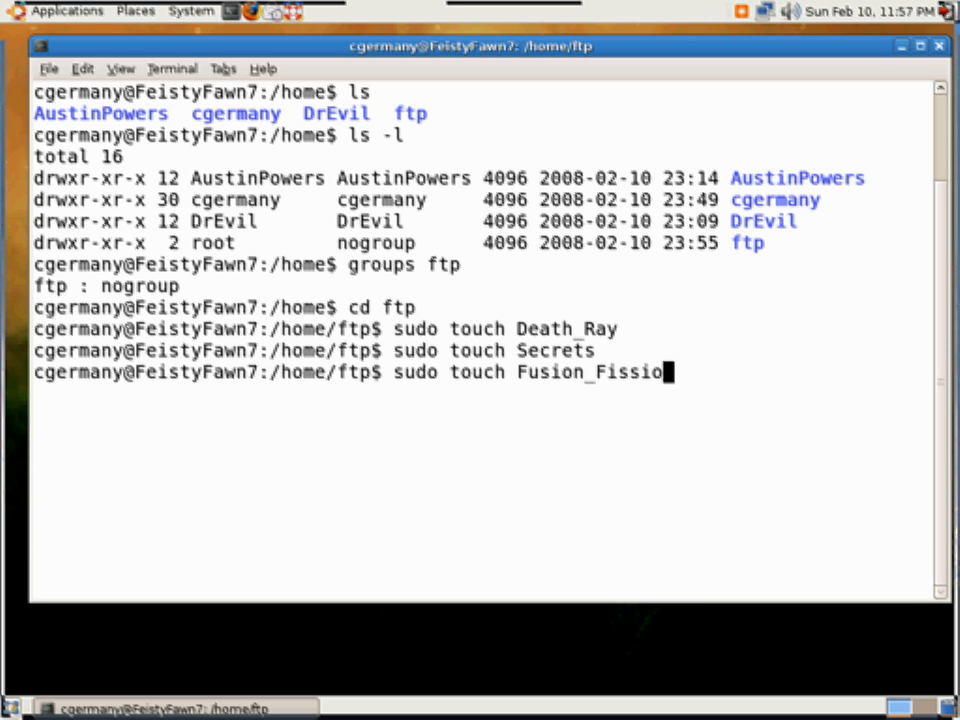
text(n_Fusion)
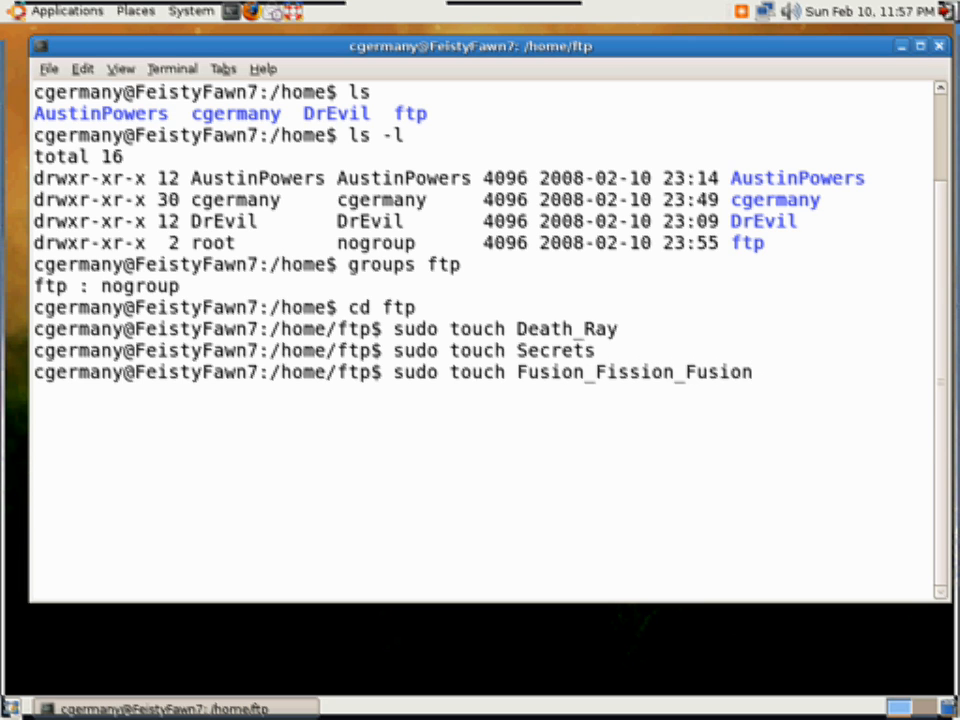
text(_Bomb)
text(ls -l)
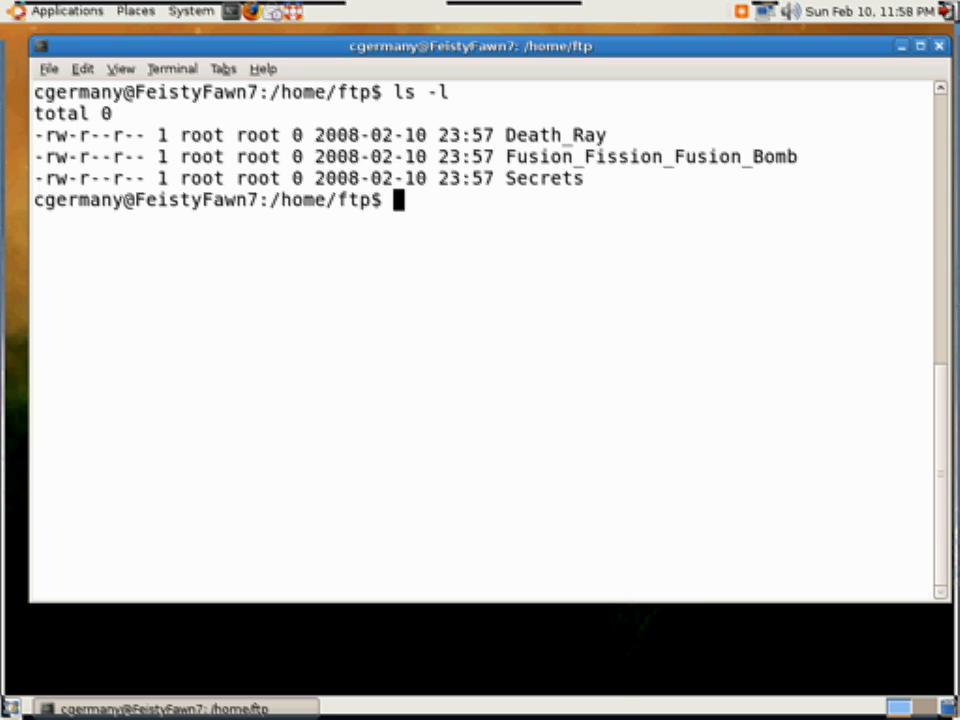
Run sudo chgrp nogroup * on the three files and confirm the new group with ls -l.
text(sudo)
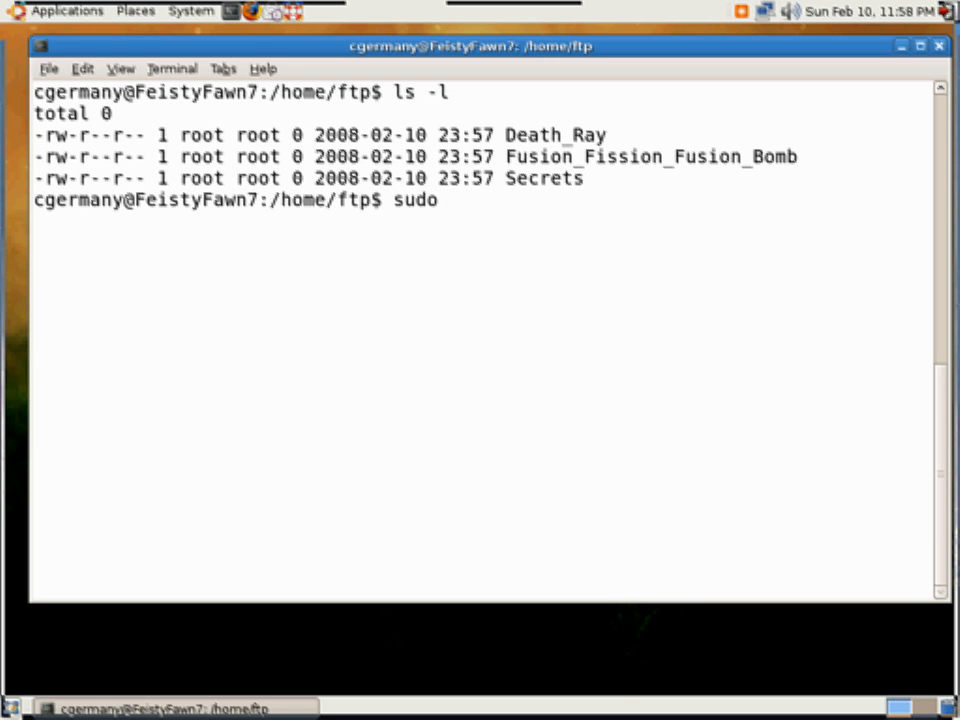
text(chgrp)
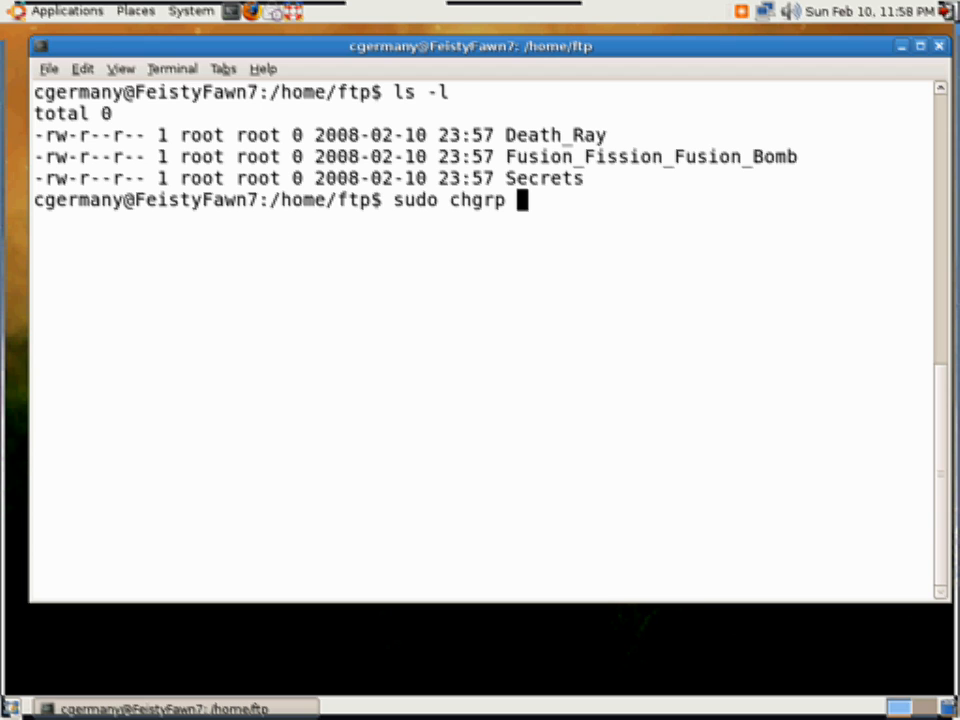
text(nogroup *)
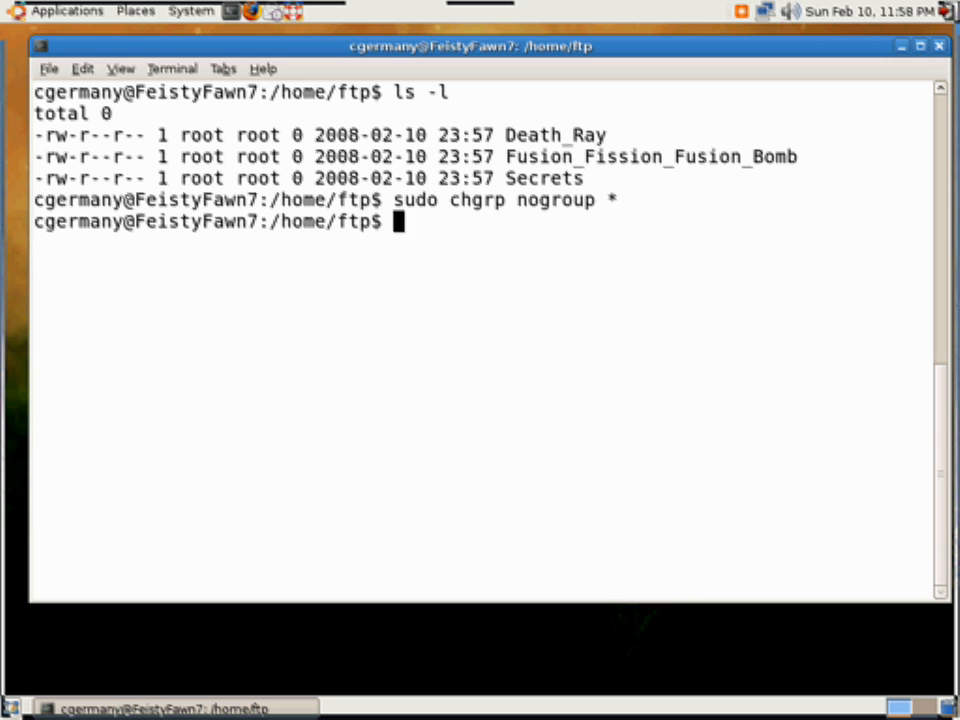
text(ls -l)
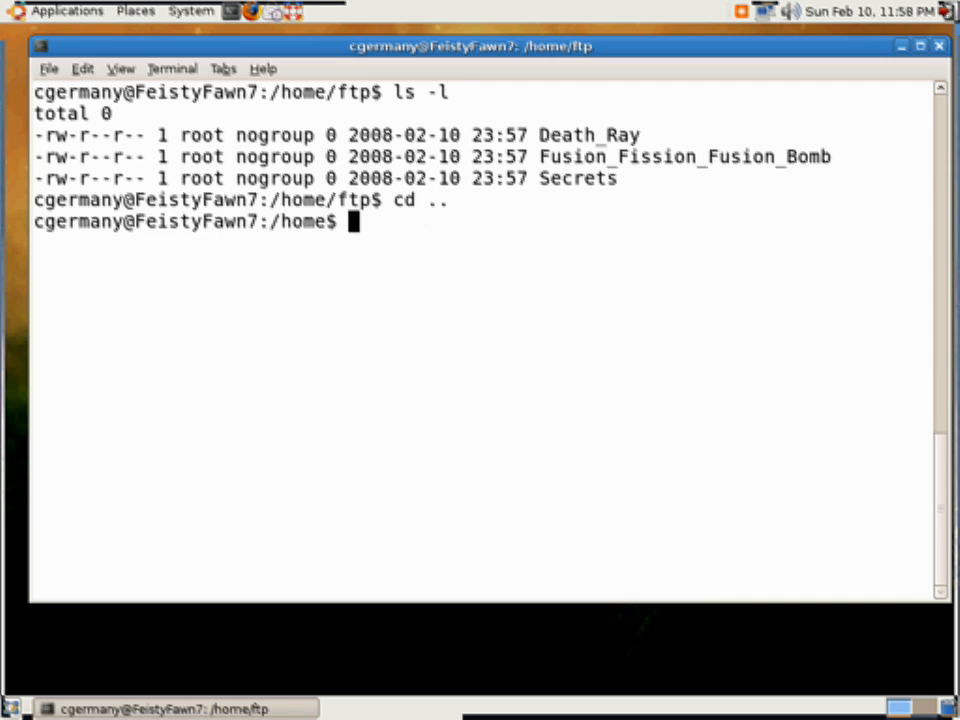
Go up from /home, enter /etc and list its contents, scrolling past vsftpd.conf.
text(cd ..)
text(ls)
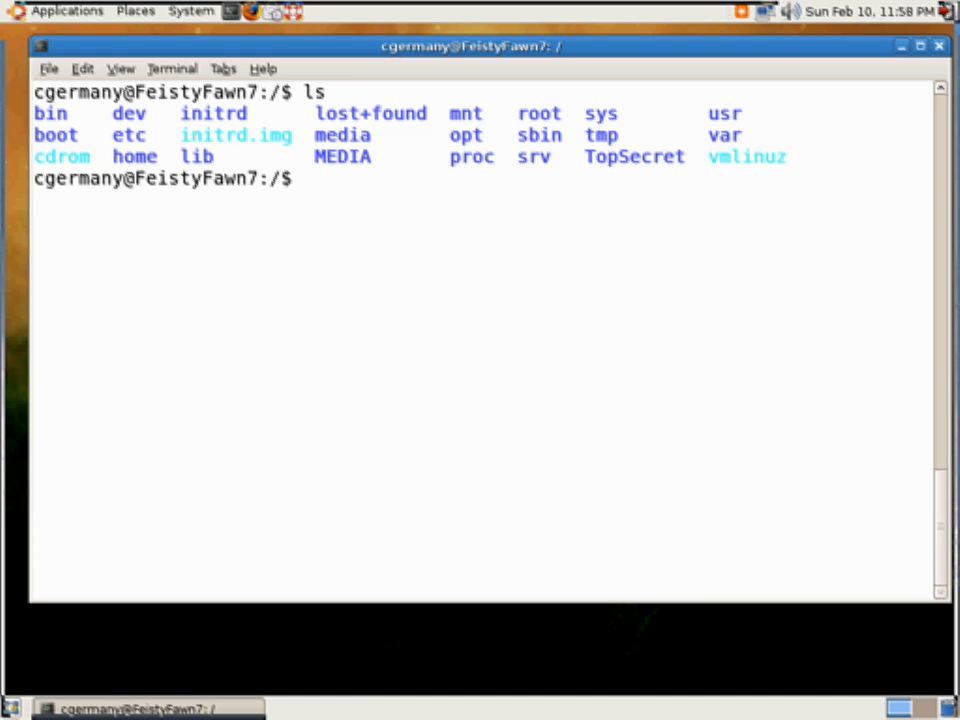
double_click(128, 136)
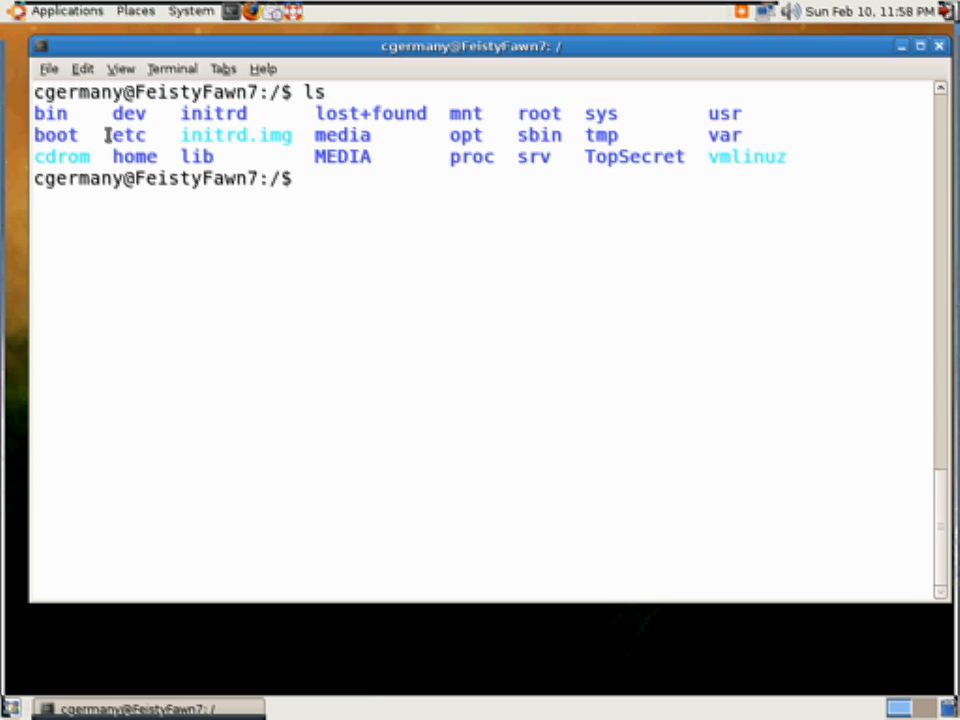
mouse_move(512, 248)
text(cd etc)
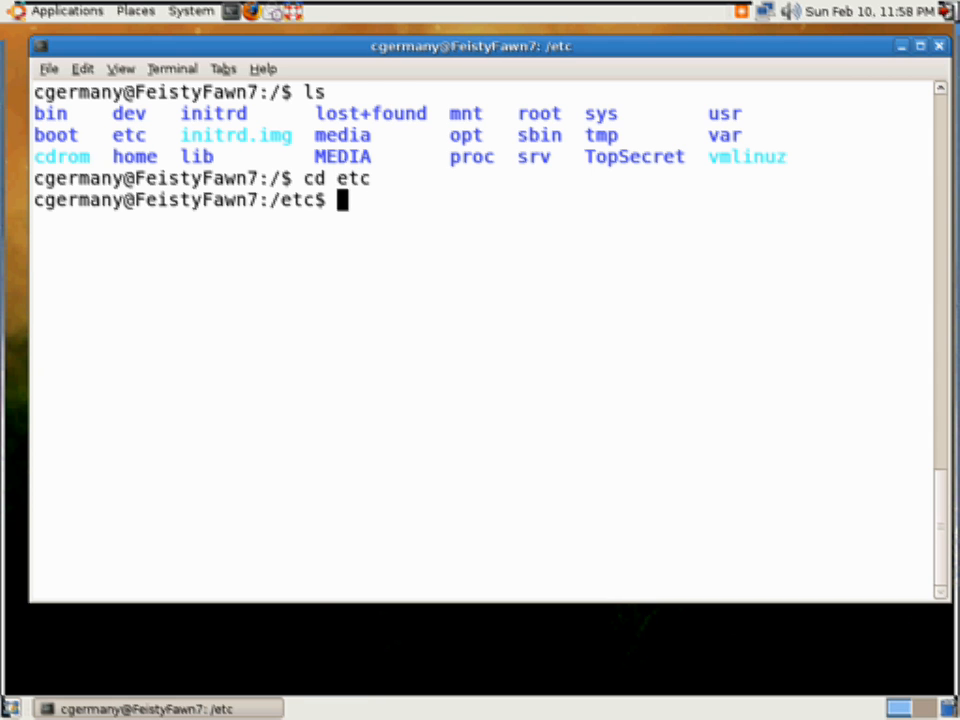
text(ls)
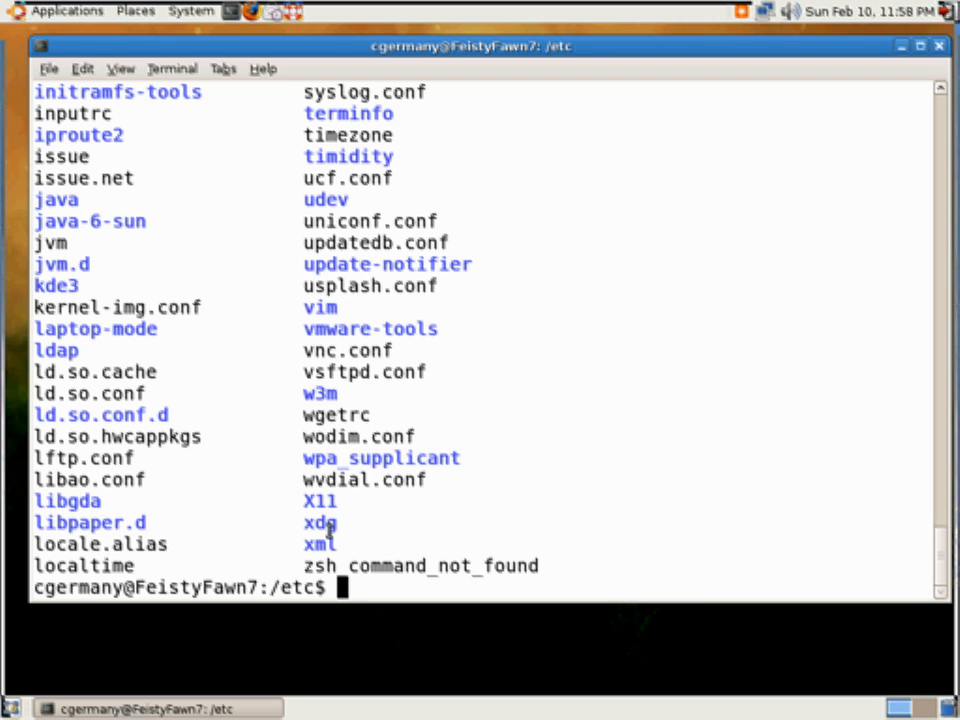
double_click(320, 500)
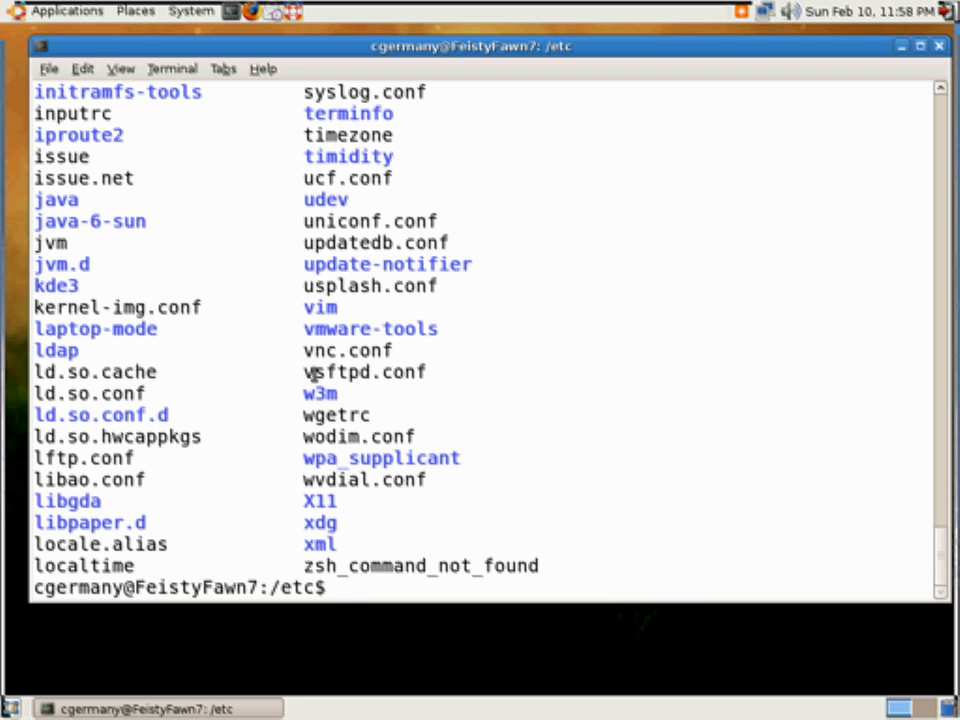
double_click(364, 370)
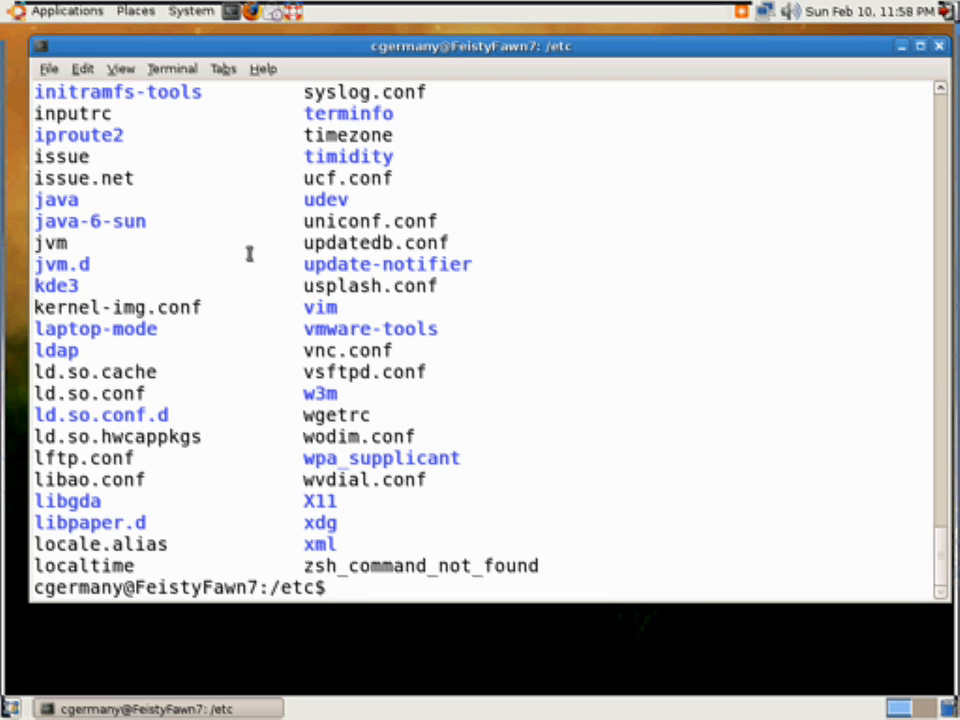
mouse_move(666, 256)
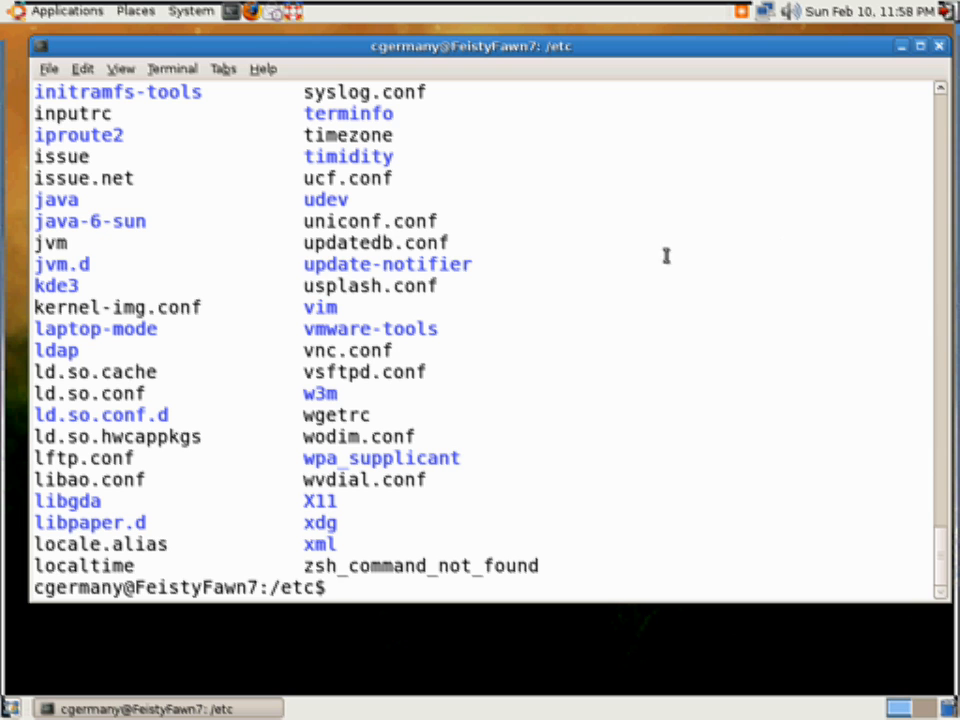
mouse_move(944, 256)
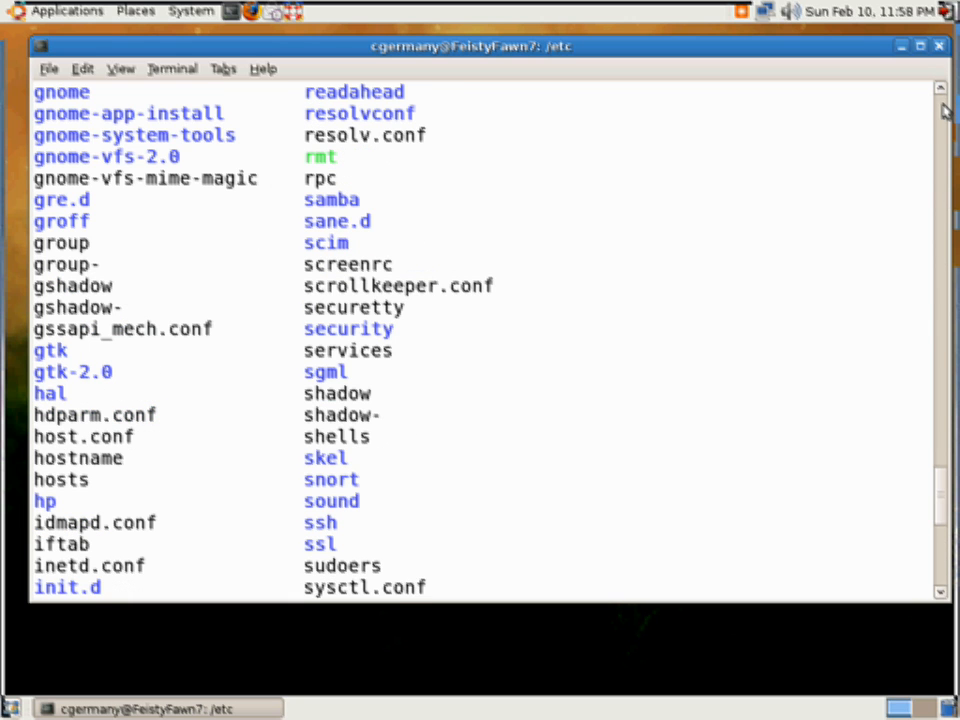
scroll(up, 3)
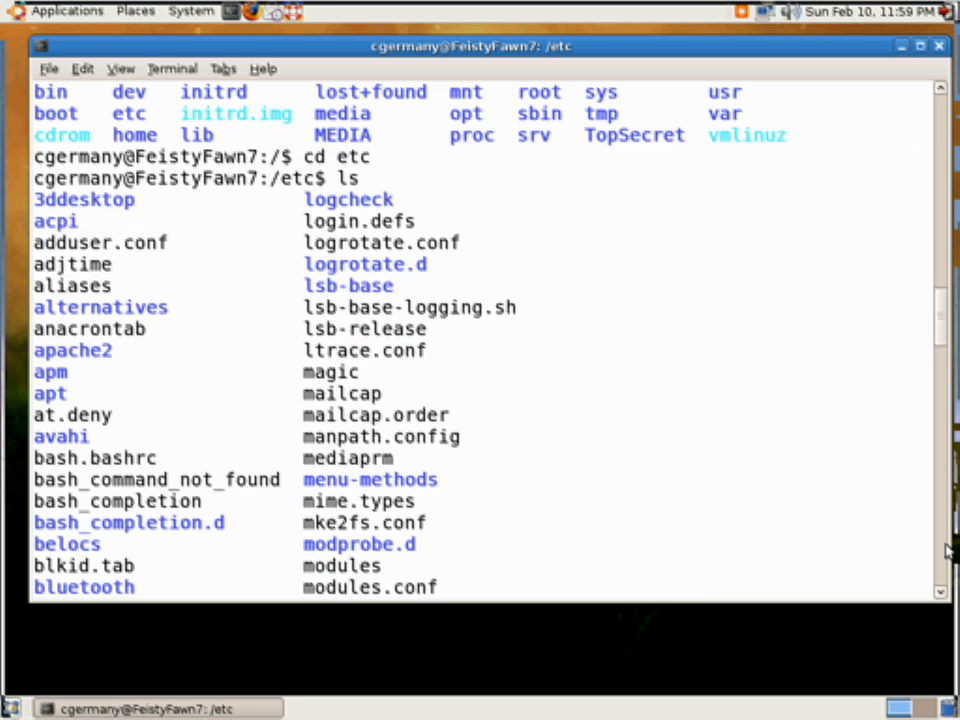
scroll(down, 3)
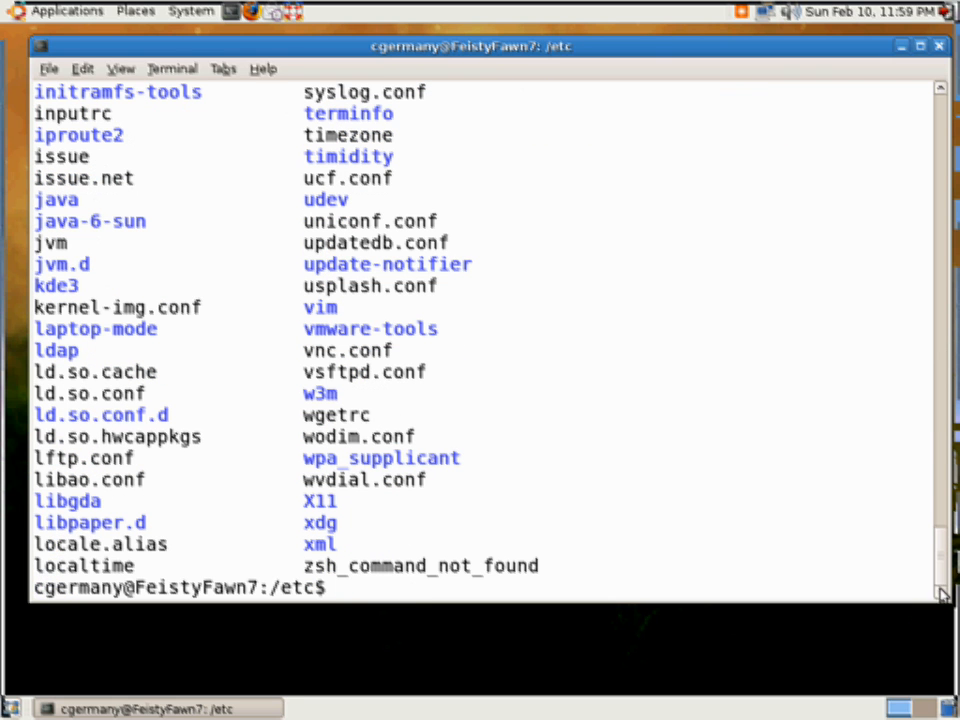
mouse_move(656, 520)
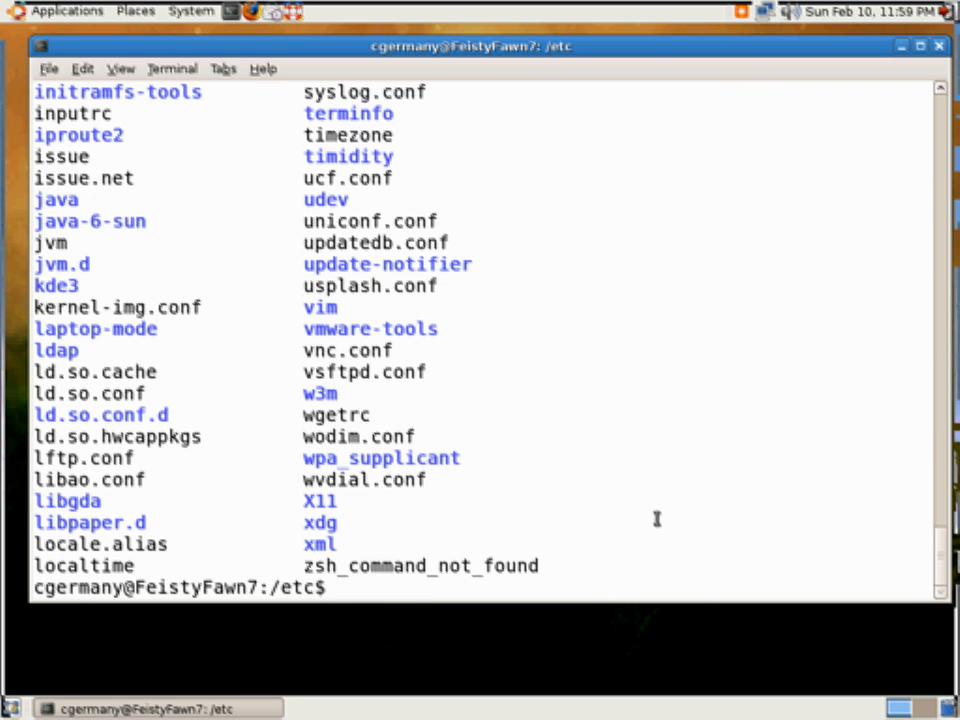
View fstab through less, then run mount to see /dev/sda2 root and the NTFS /MEDIA partition.
text(cat f)
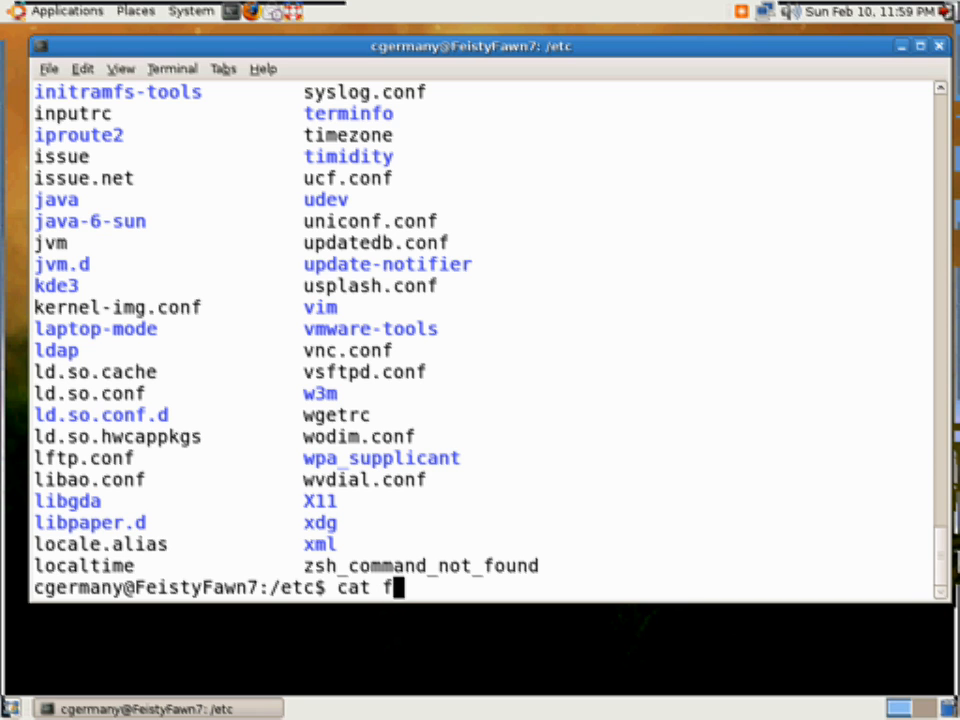
text(sstab | less)
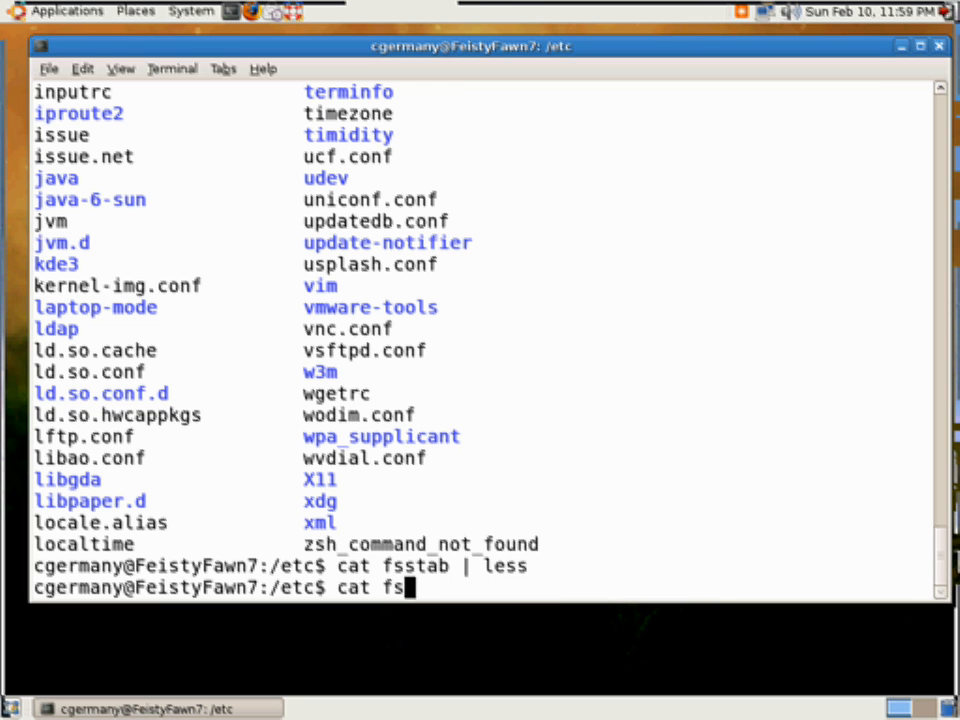
text(tab | less)
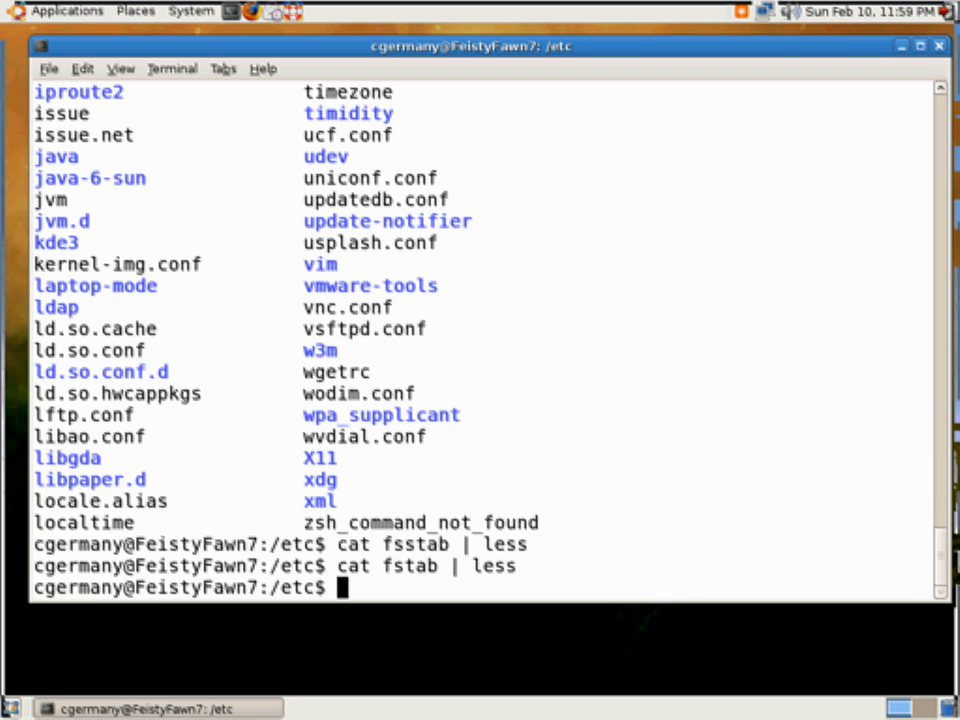
text(m)
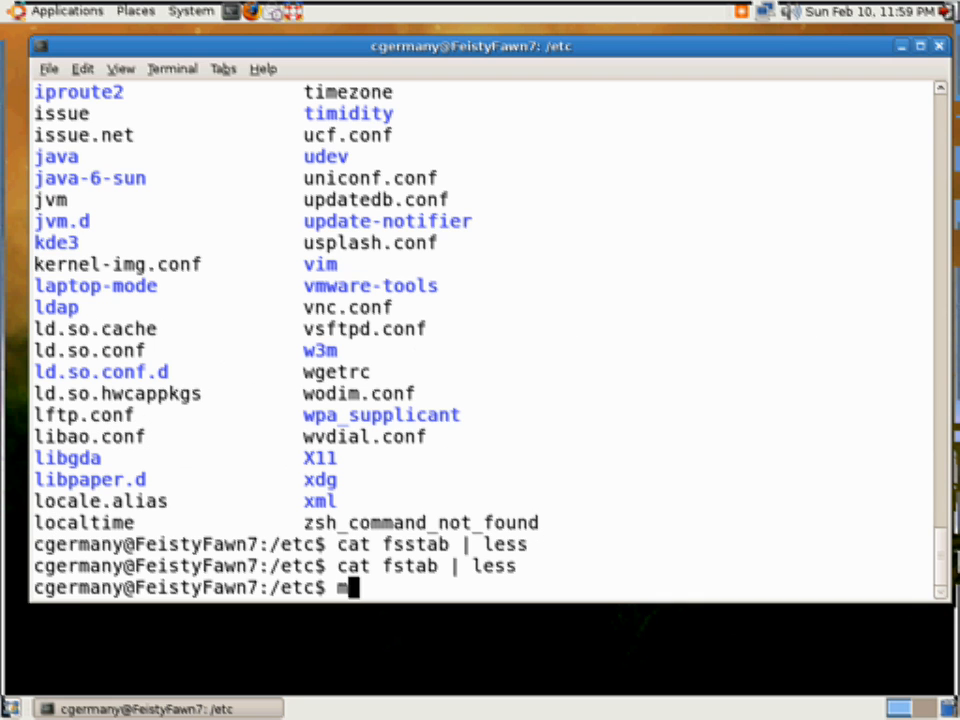
text(mount)
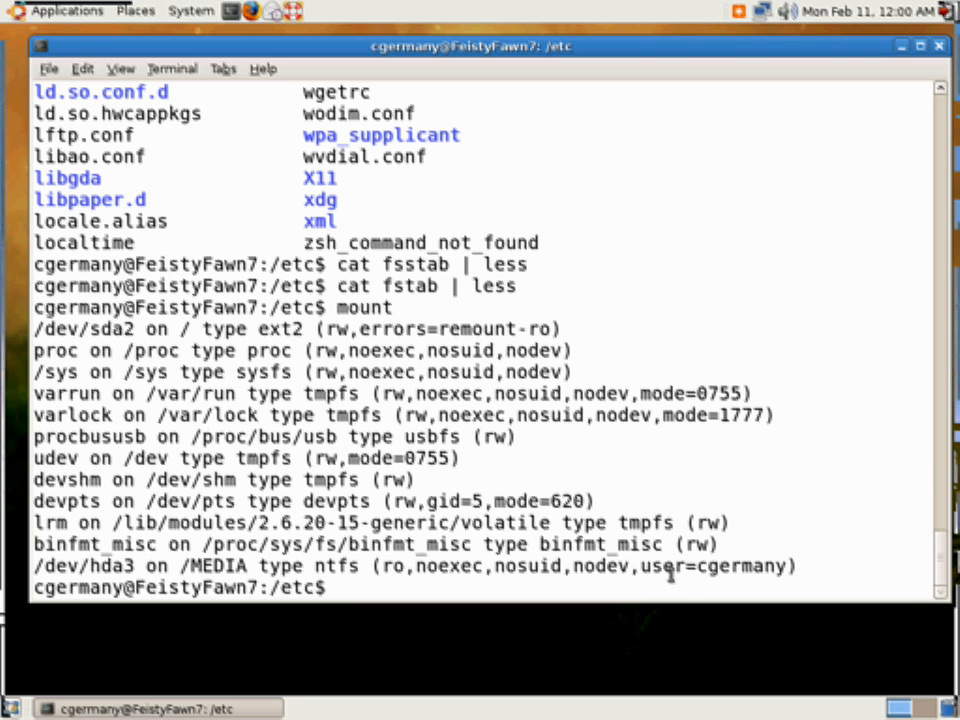
mouse_move(850, 570)
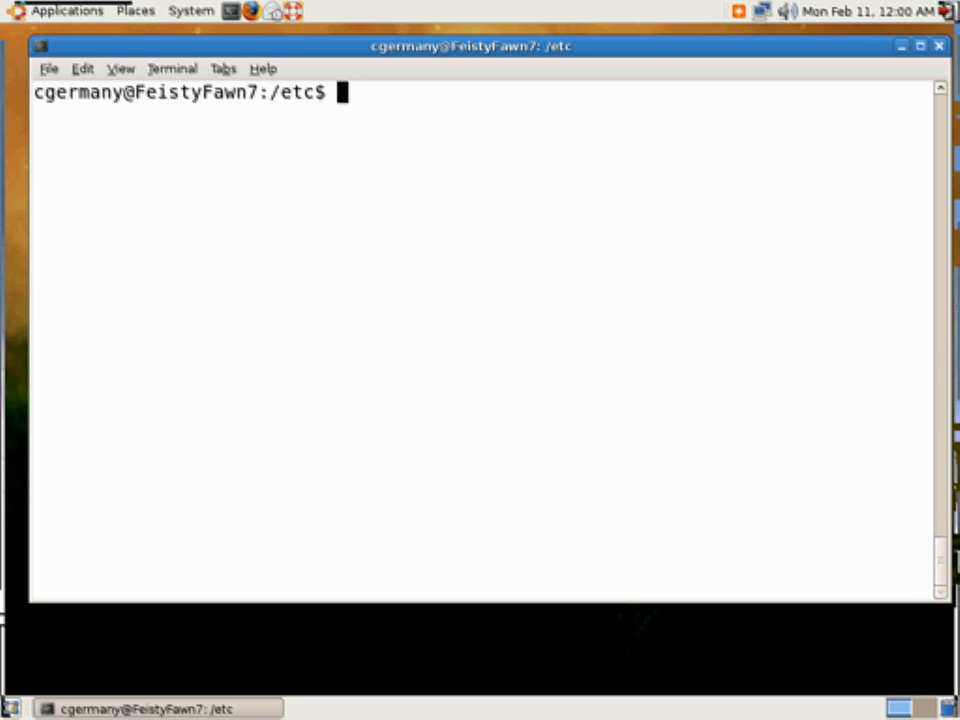
List /MEDIA, denied as a normal user, then with sudo to show Games, Movies and Photos.
text(ls /MEDIA)
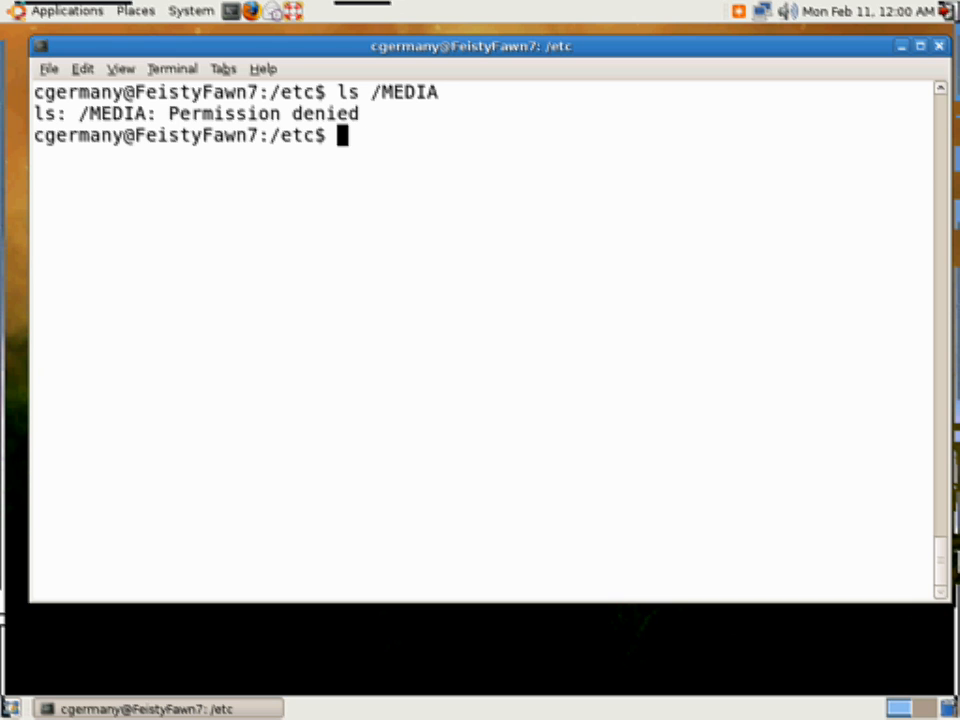
text(sudo ls)
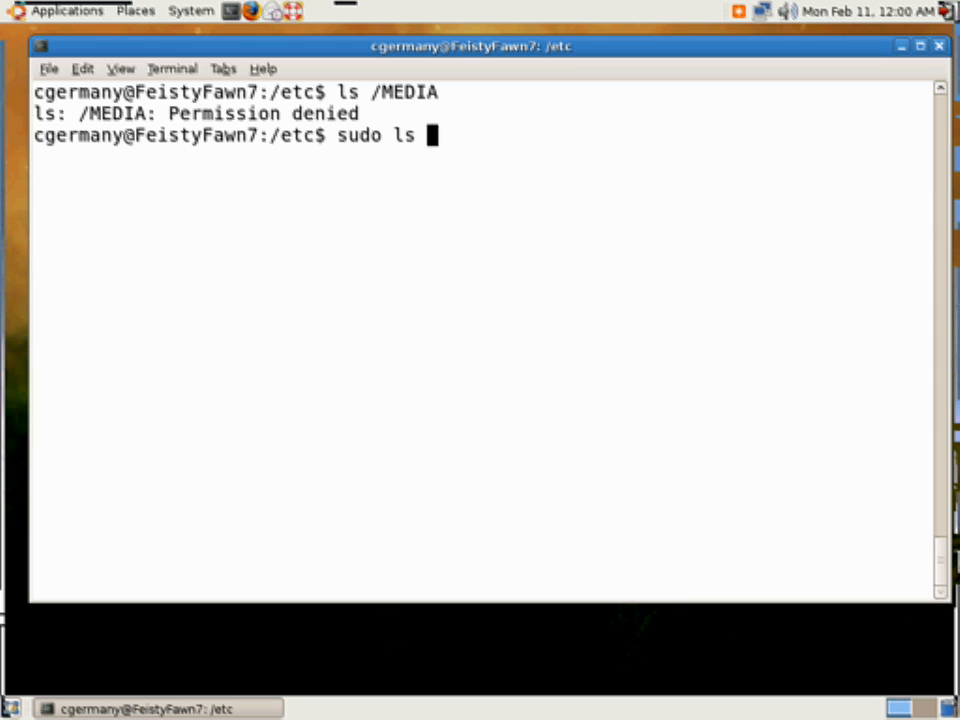
text(ME)
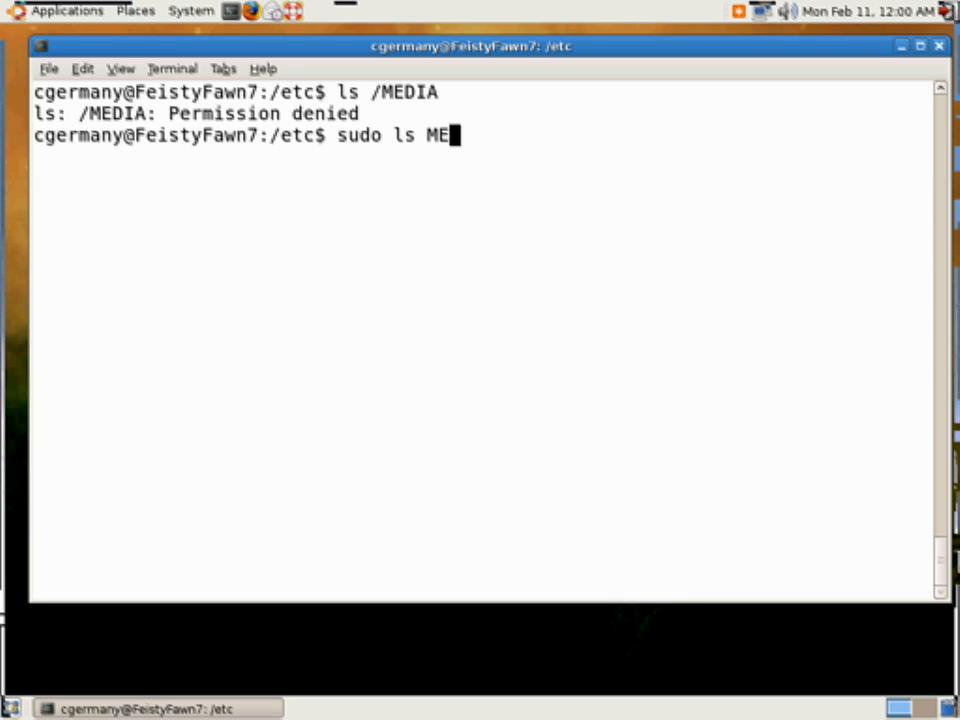
text(/MEDIA)
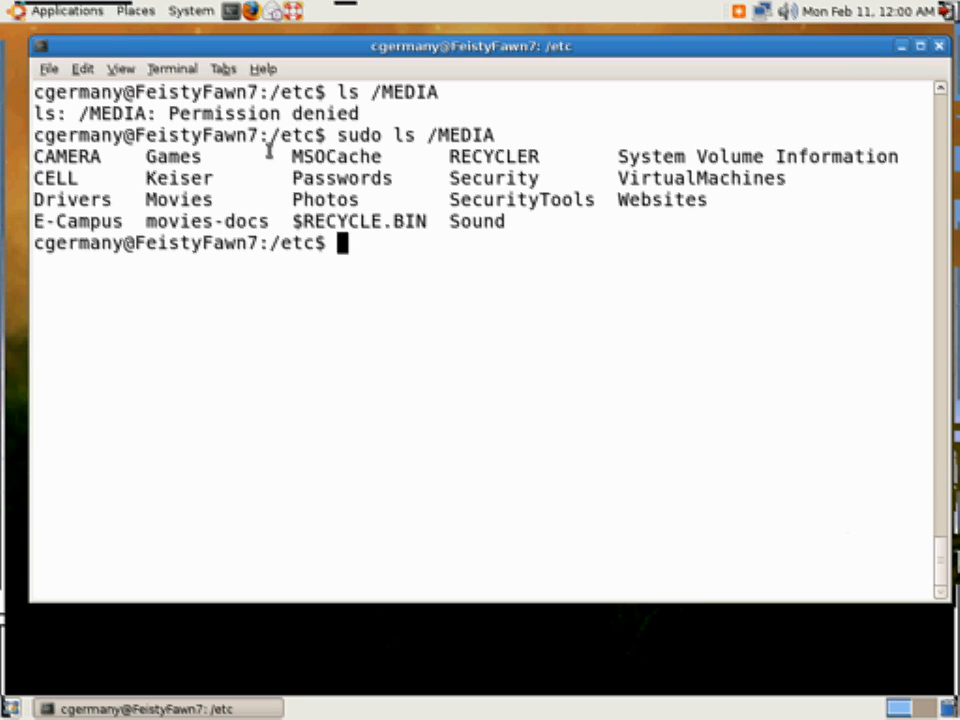
mouse_move(130, 208)
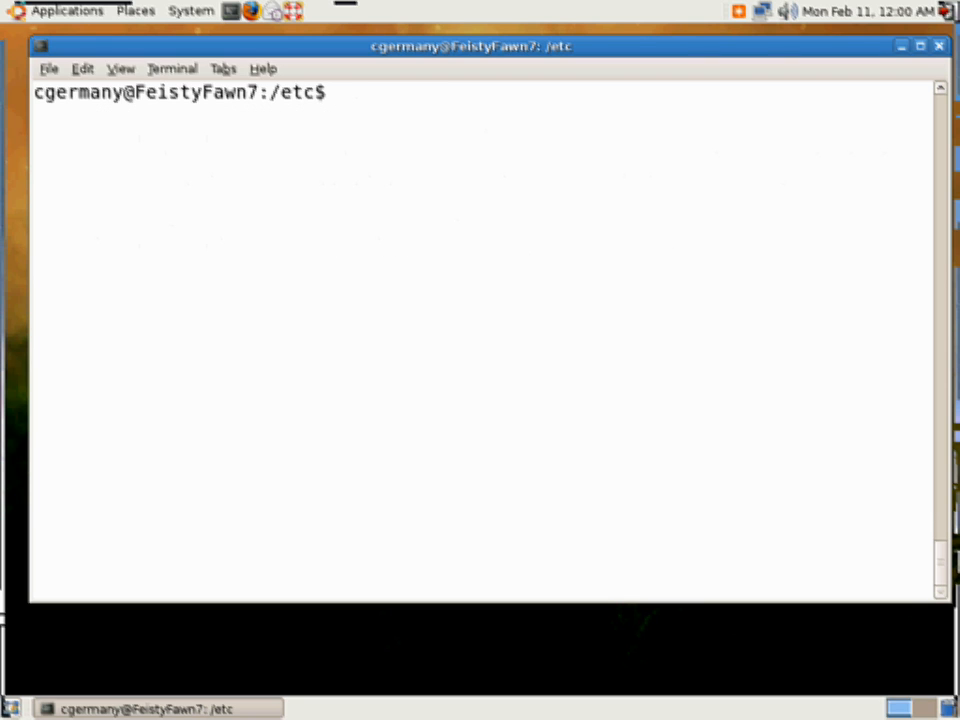
Open vsftpd.conf as root with sudo vim.
text(s)
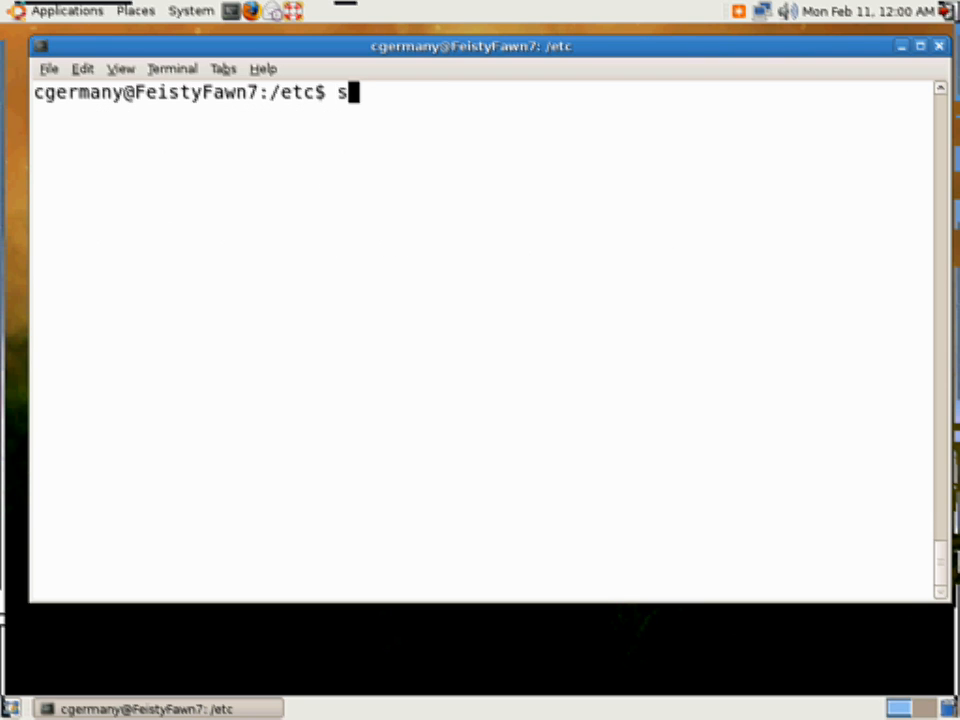
text(udo vim)
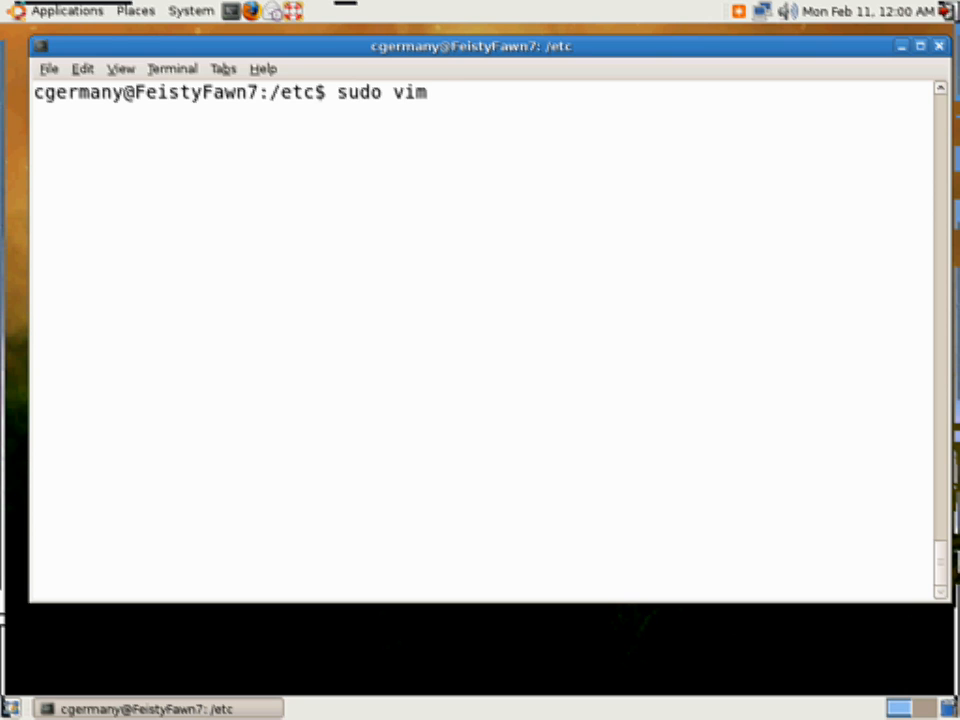
text(v)
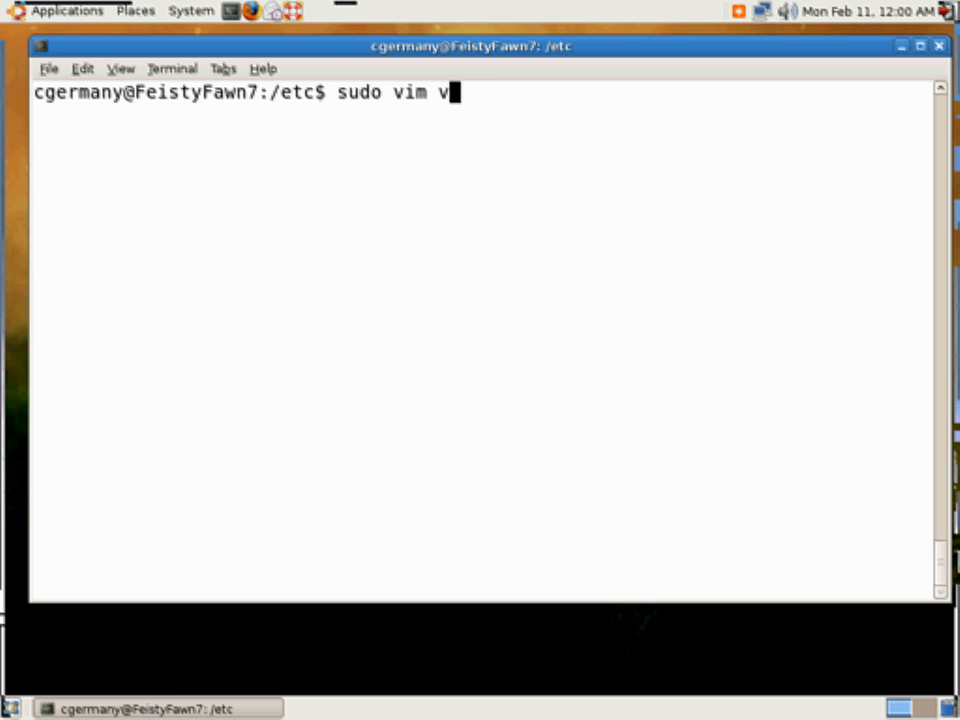
text(sftpd.)
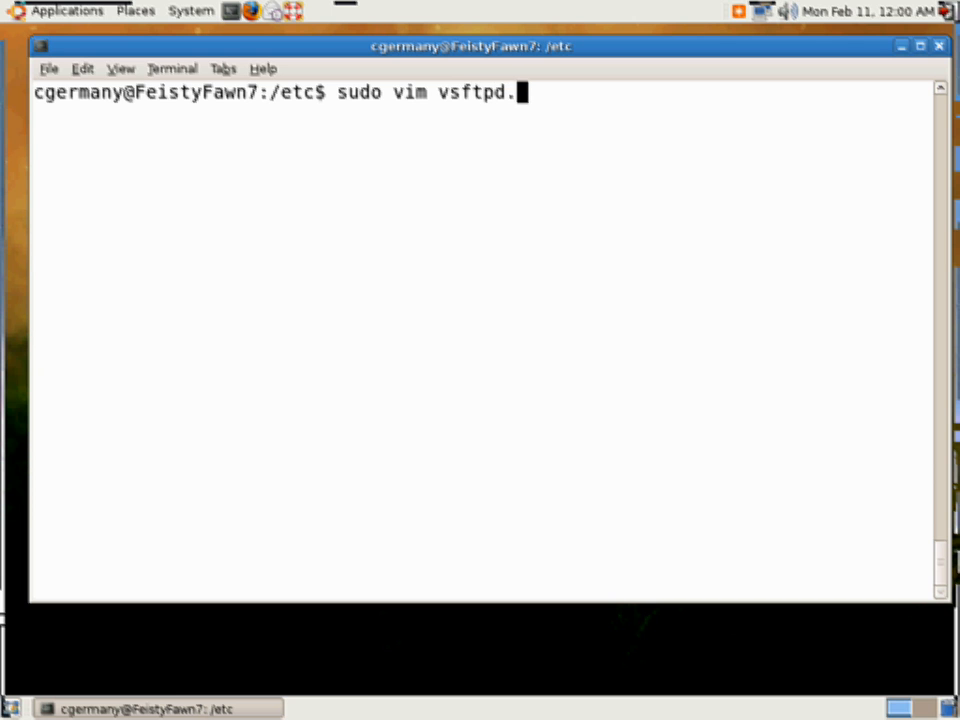
key(Return)
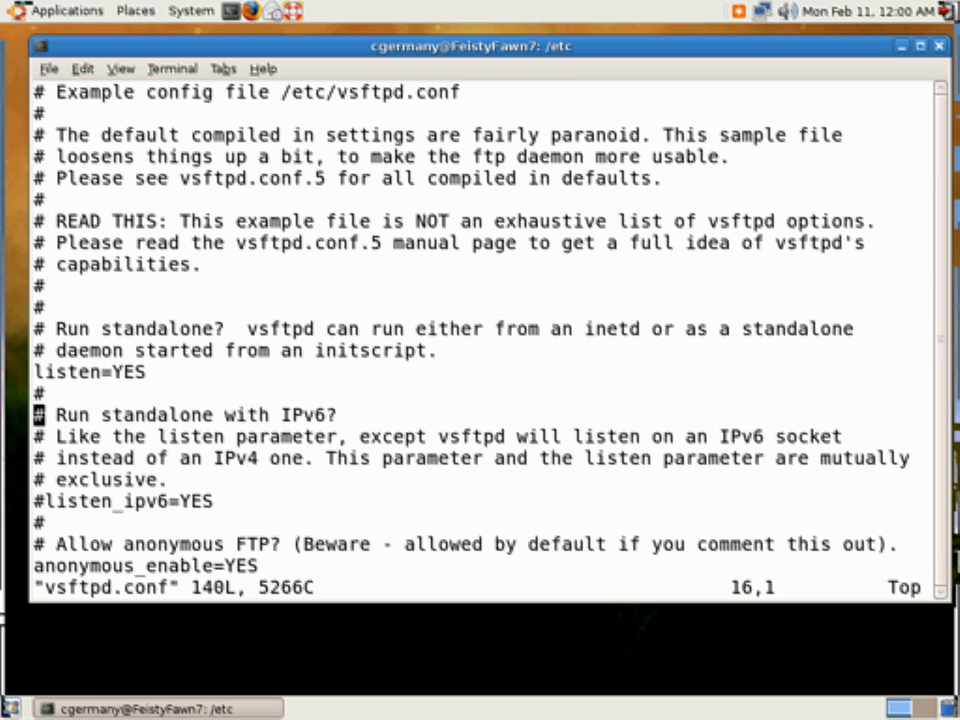
Scroll halfway through vsftpd.conf, reading the anonymous access and commented write settings.
scroll(down, 3)
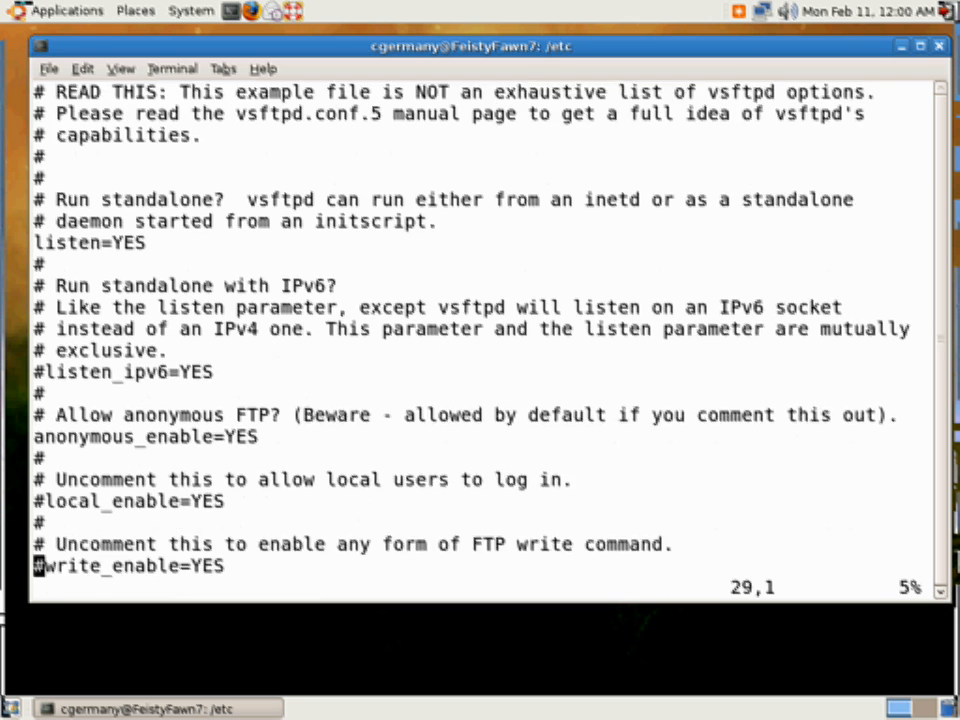
scroll(down, 3)
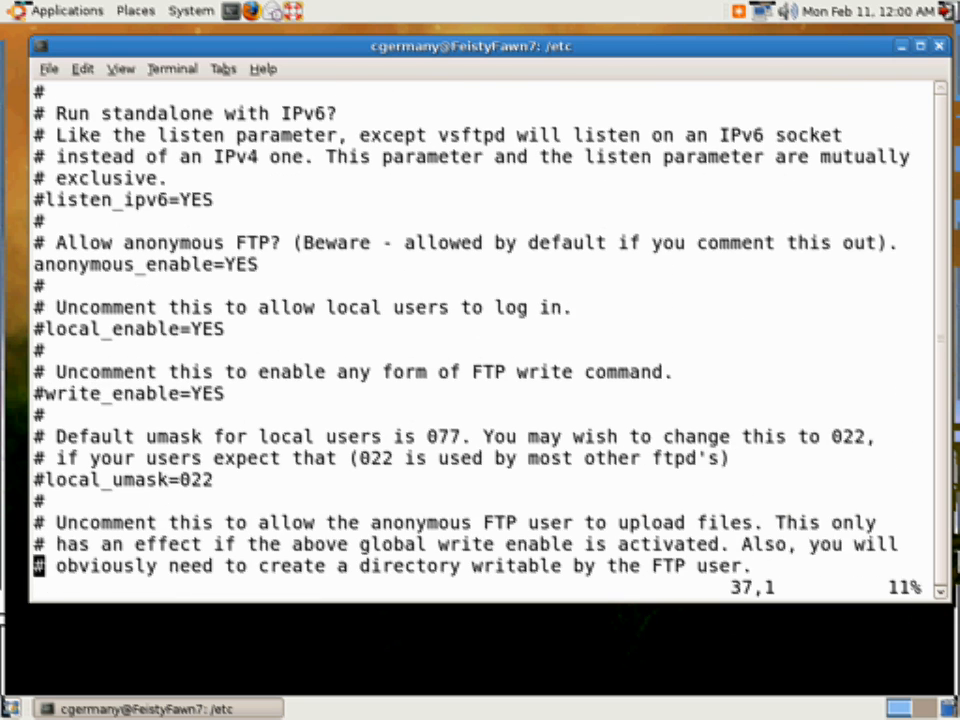
scroll(down, 3)
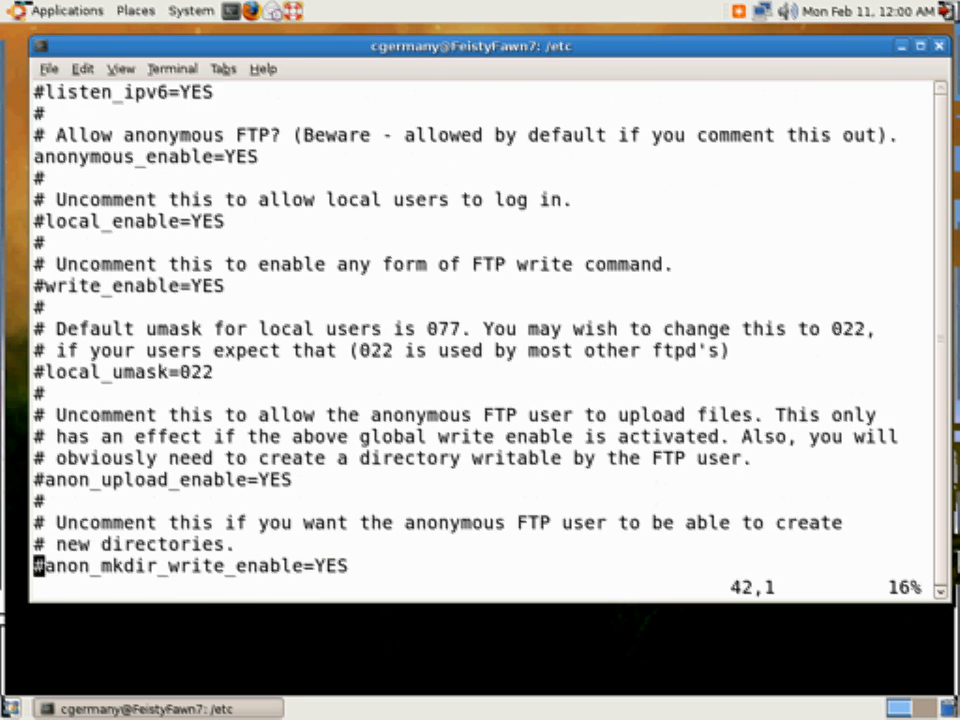
scroll(down, 3)
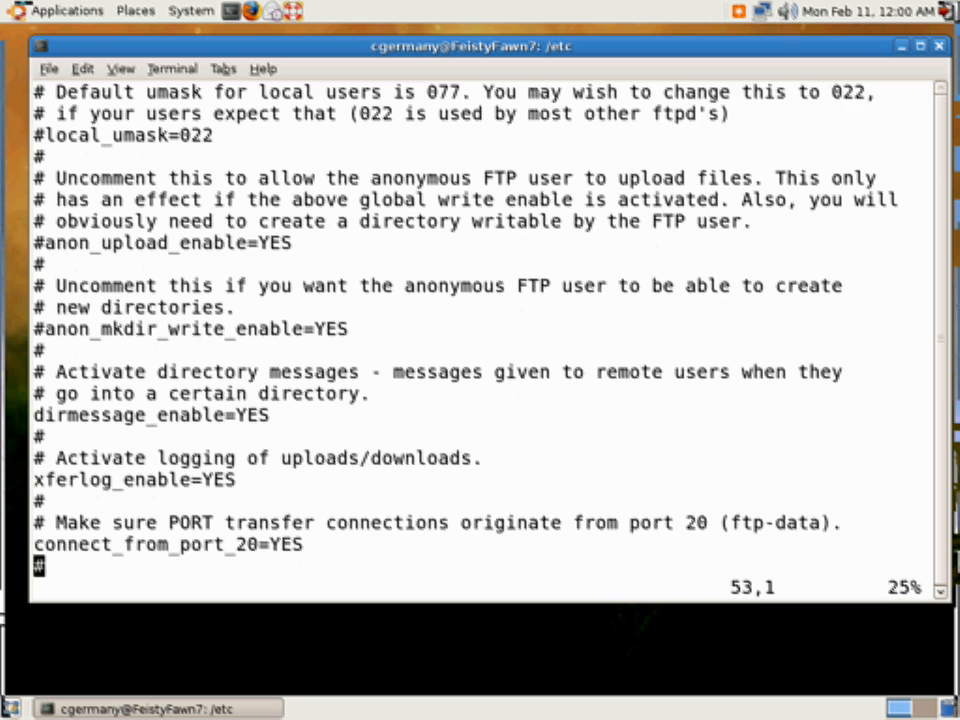
scroll(down, 3)
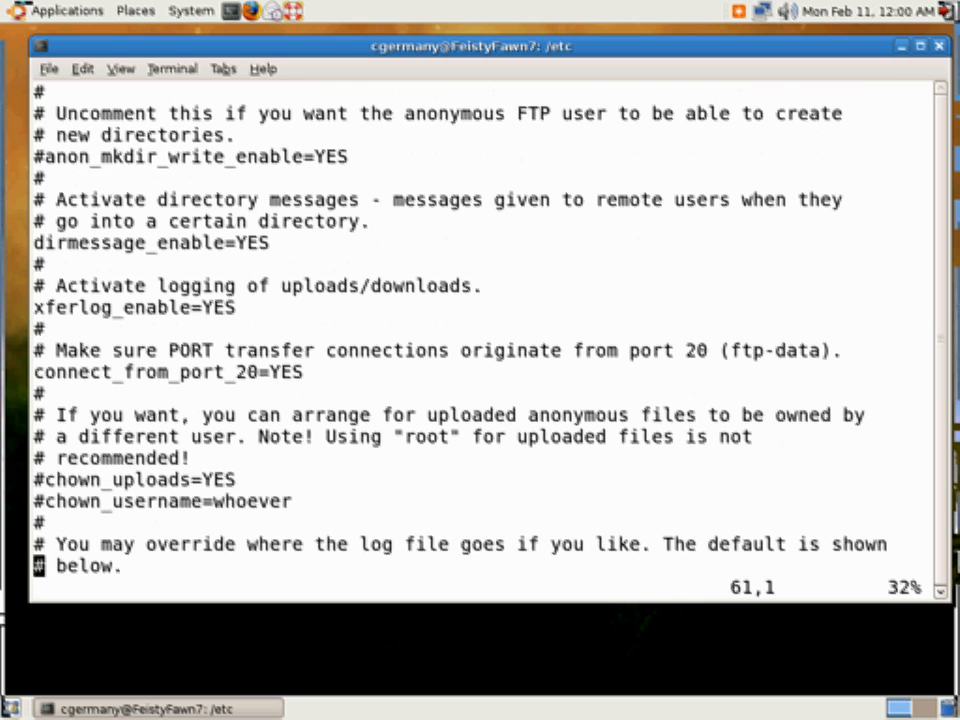
scroll(down, 3)
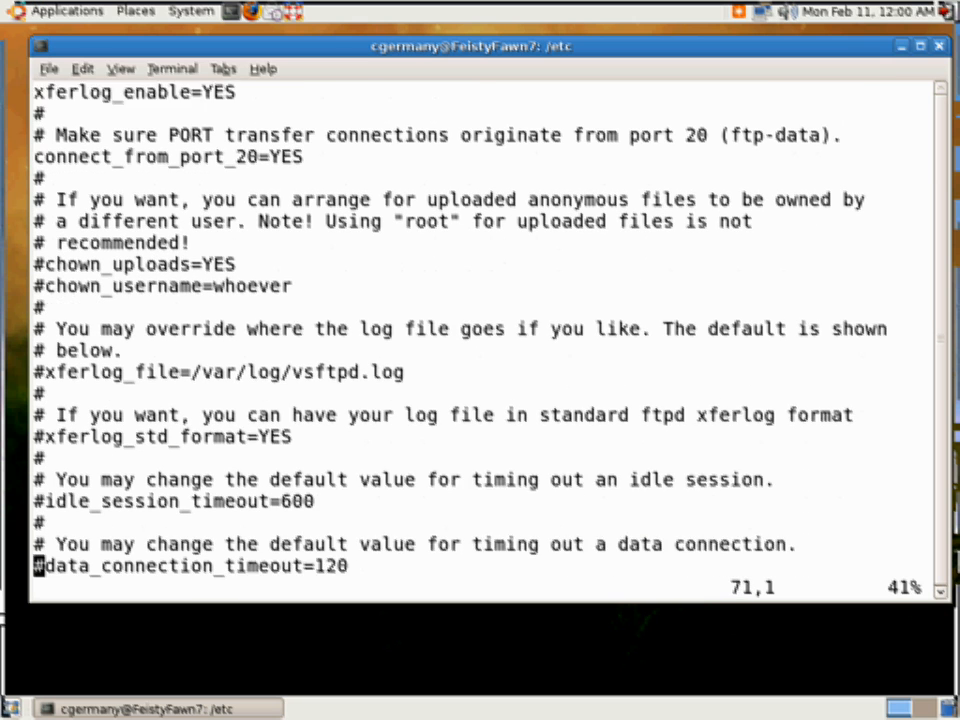
scroll(down, 3)
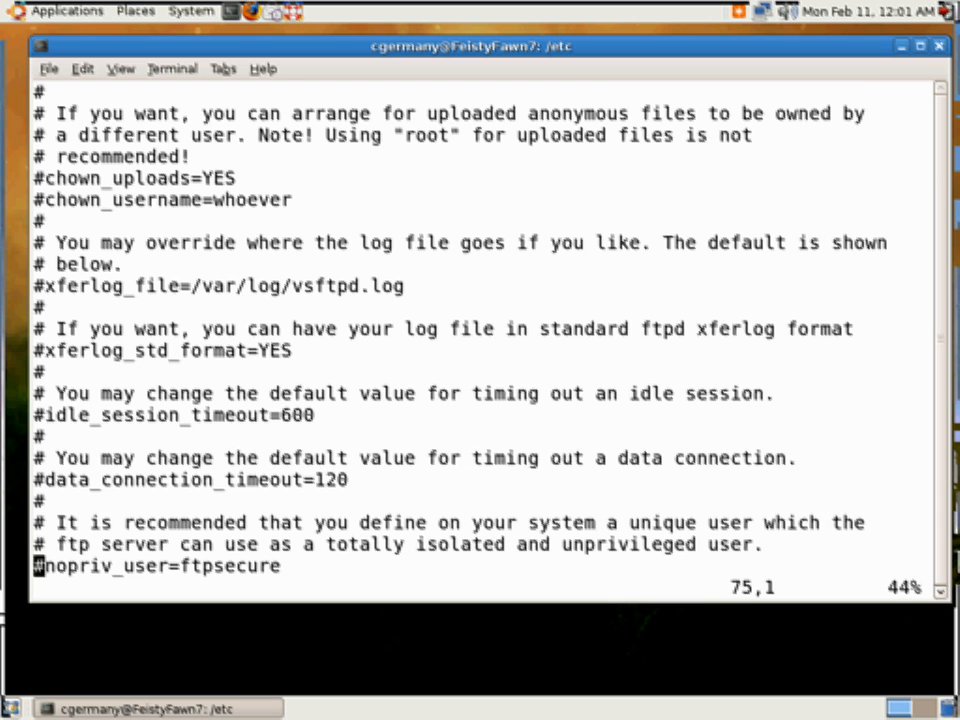
scroll(down, 3)
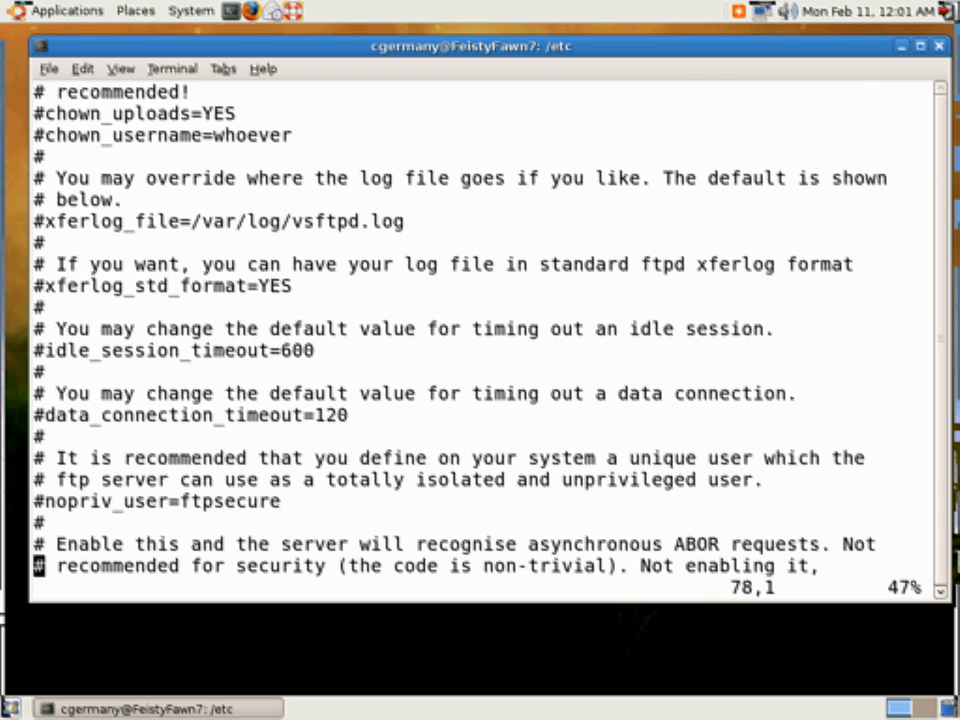
scroll(down, 3)
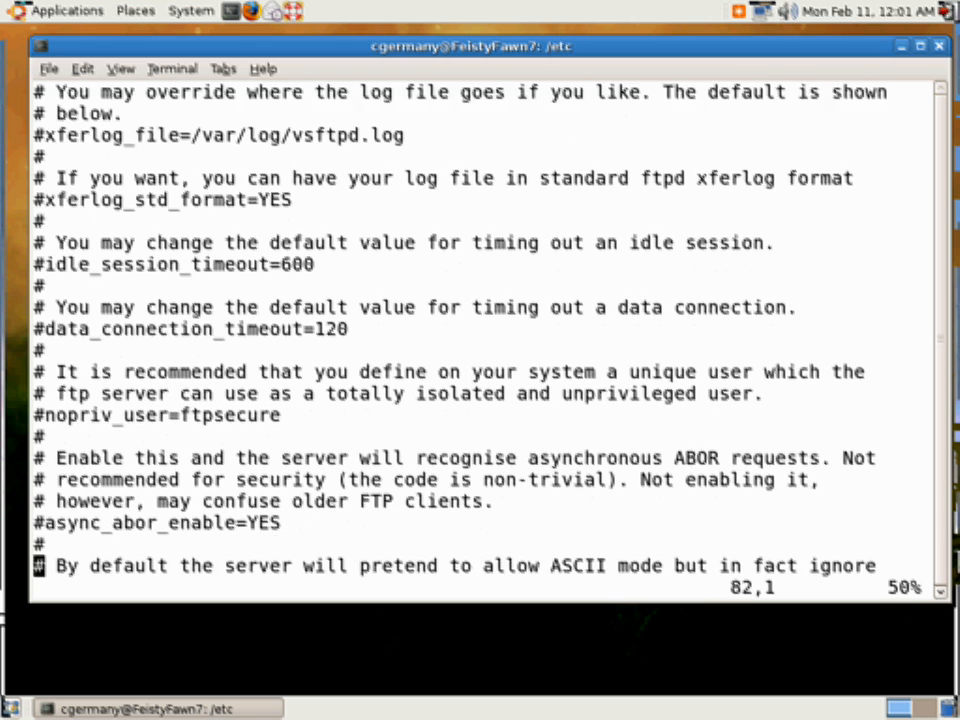